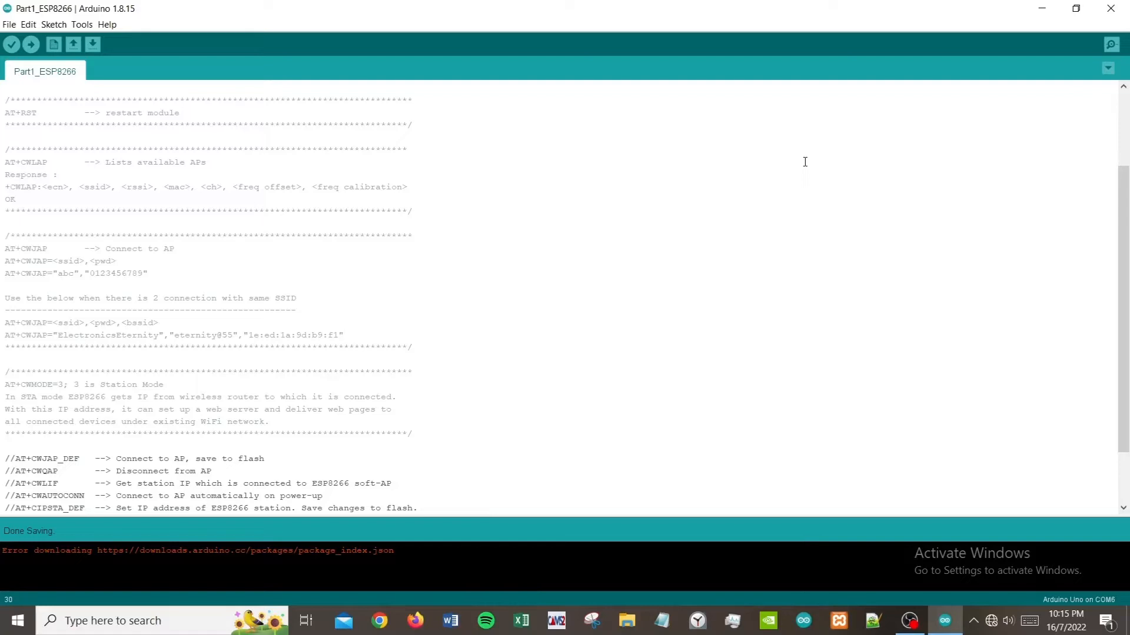
Browse through the sketch's AT command notes by clicking and scrolling.
click(344, 335)
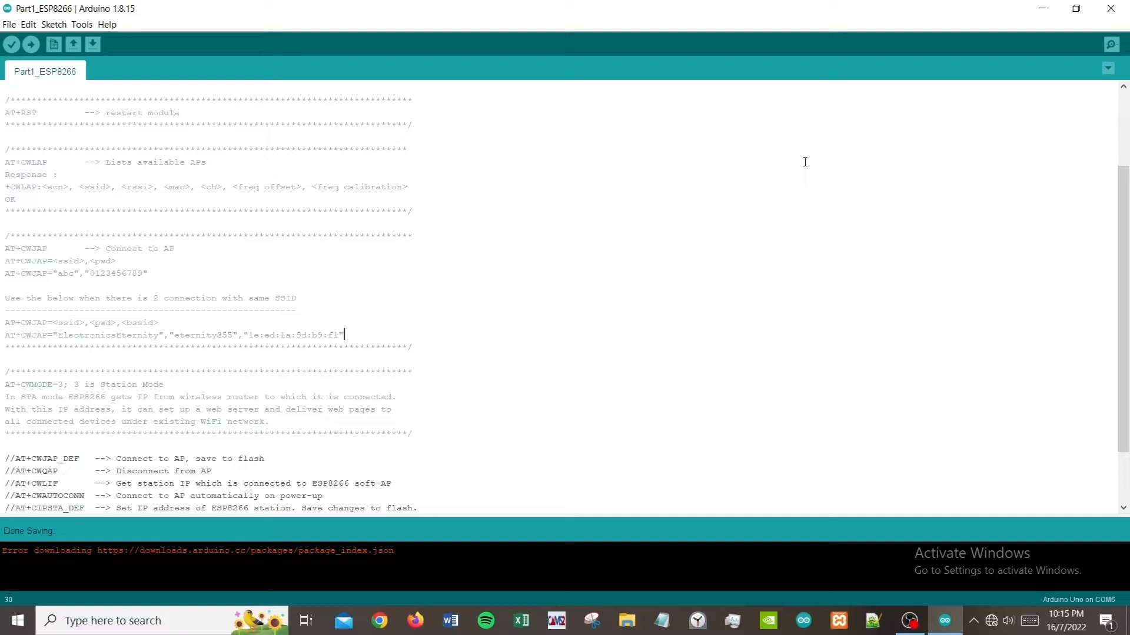
scroll(up, 3)
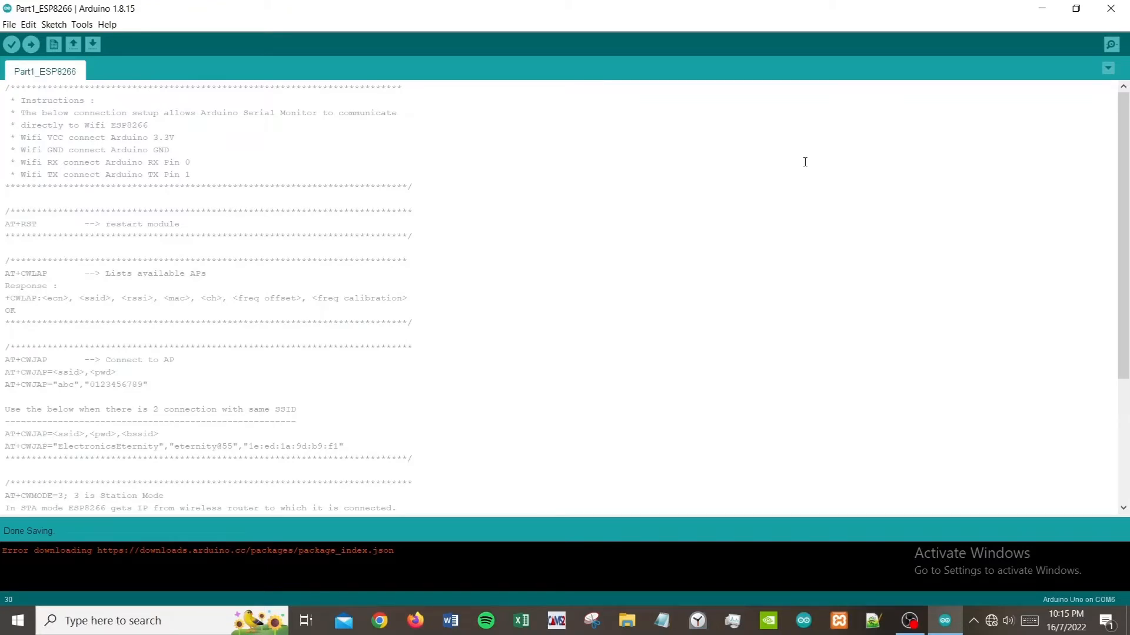
click(344, 446)
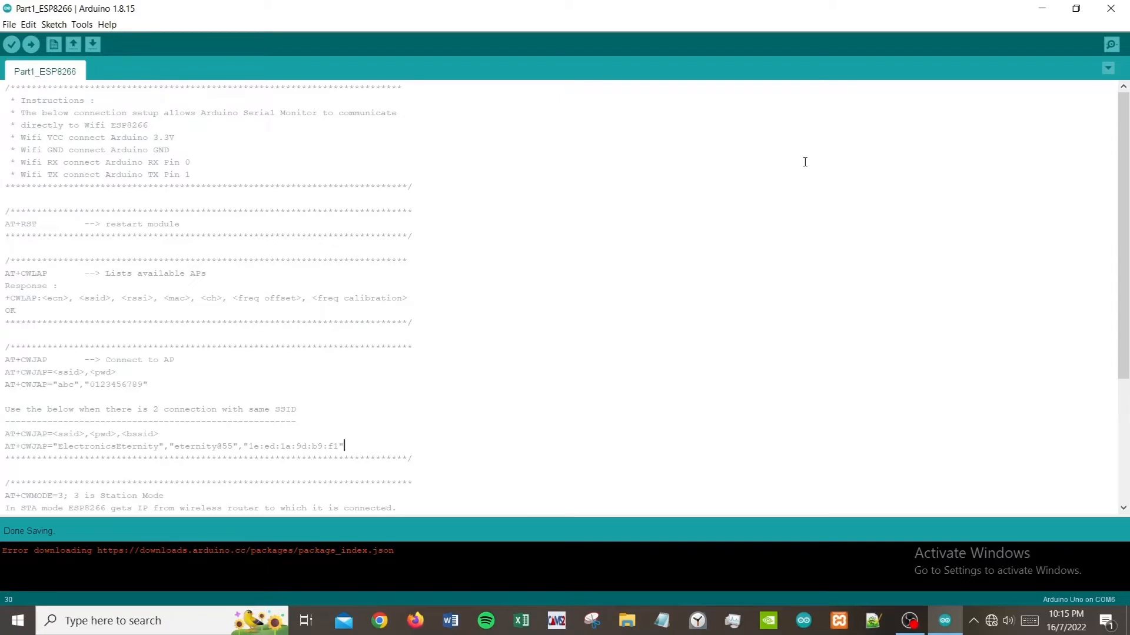
mouse_move(798, 160)
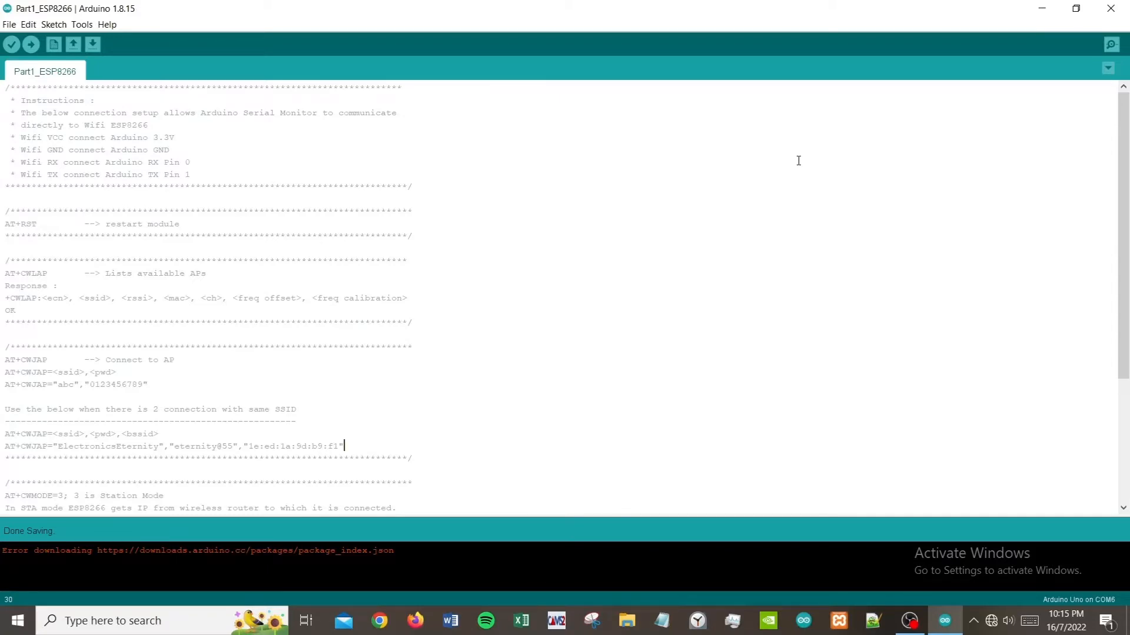
scroll(down, 3)
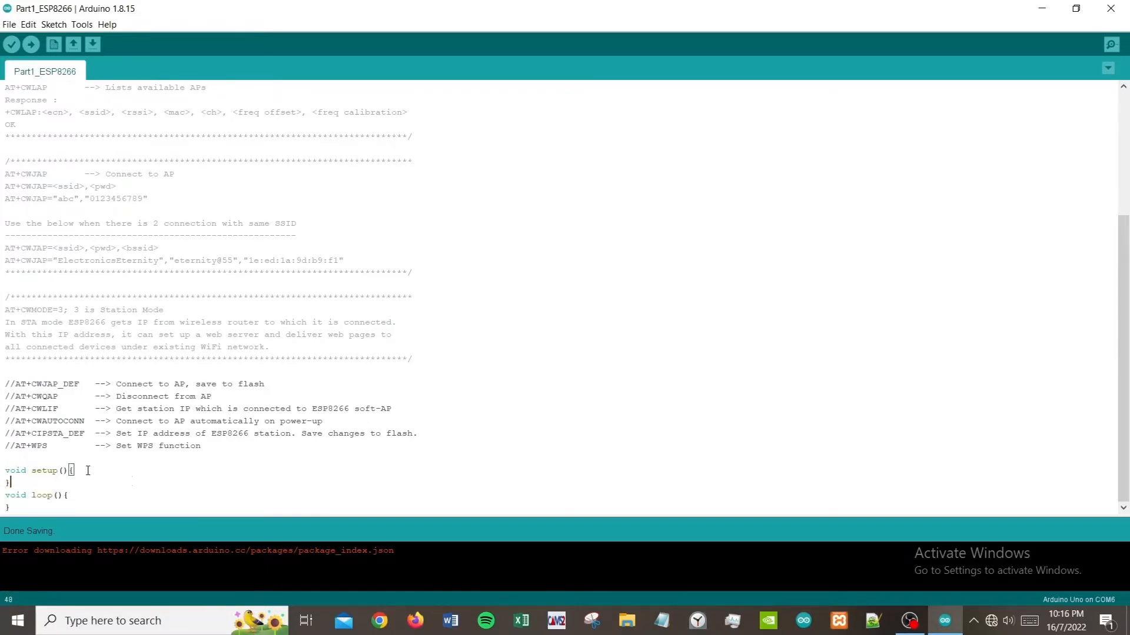
mouse_move(113, 491)
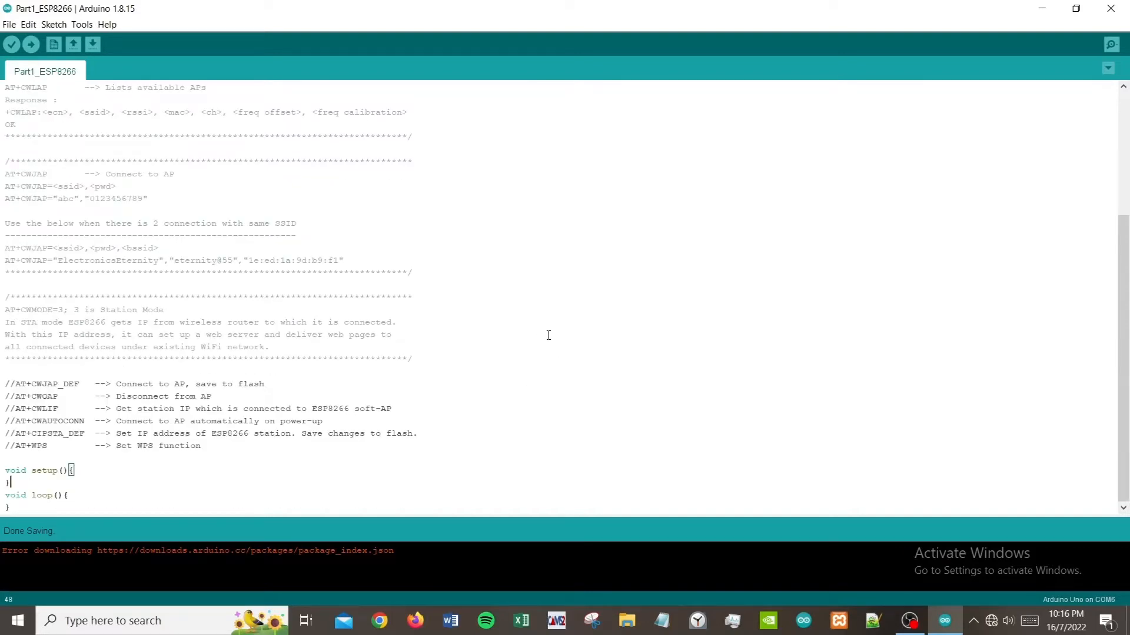
mouse_move(589, 332)
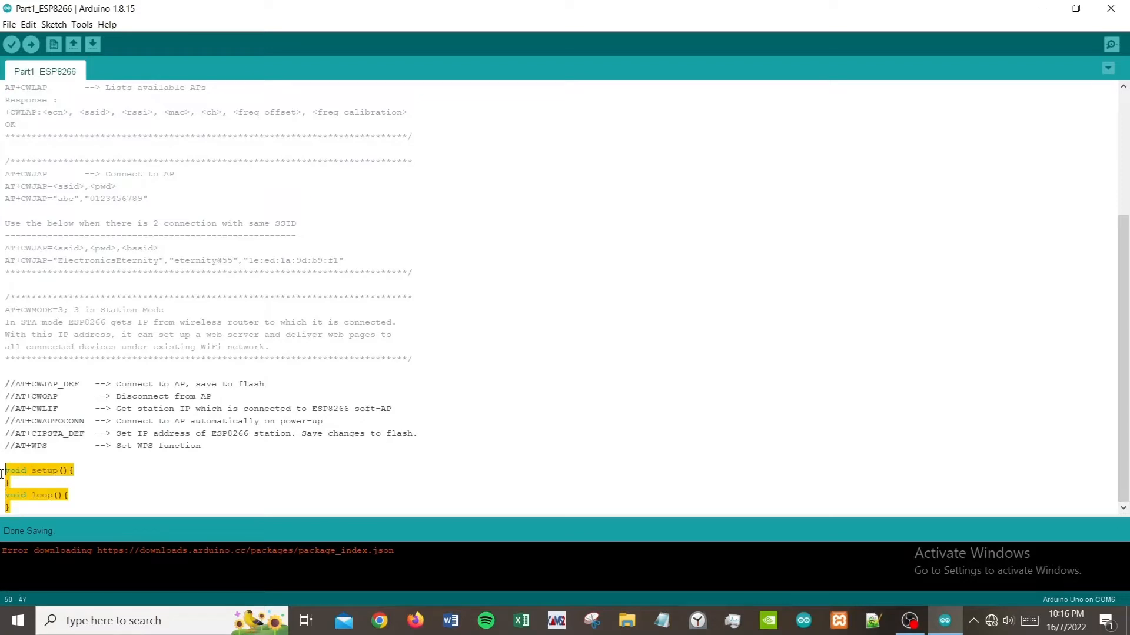
click(190, 478)
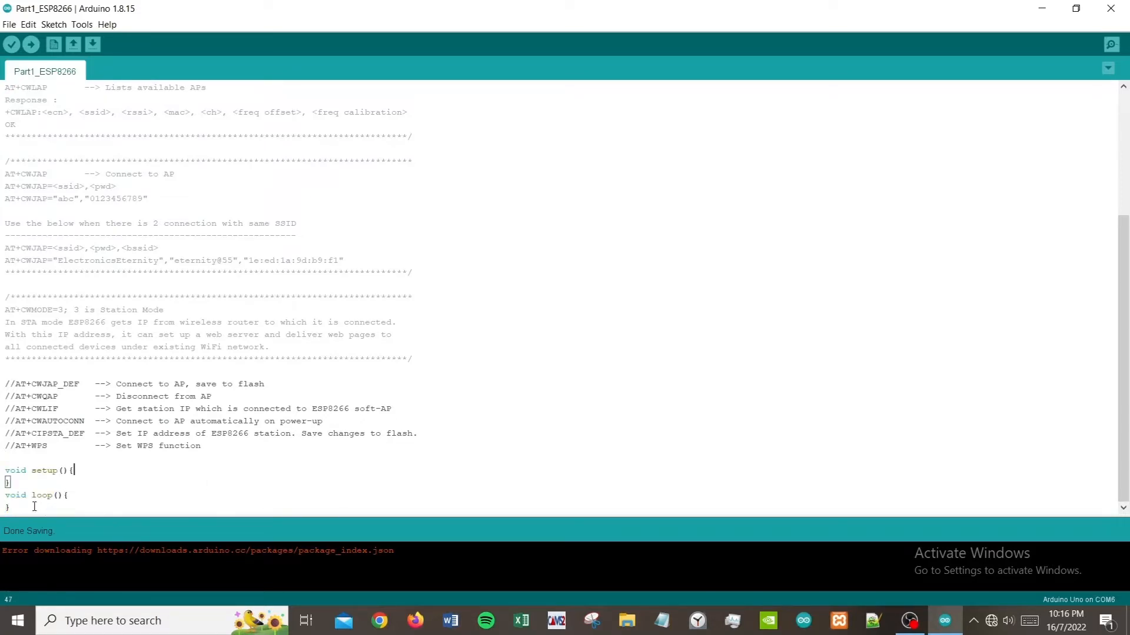
click(69, 495)
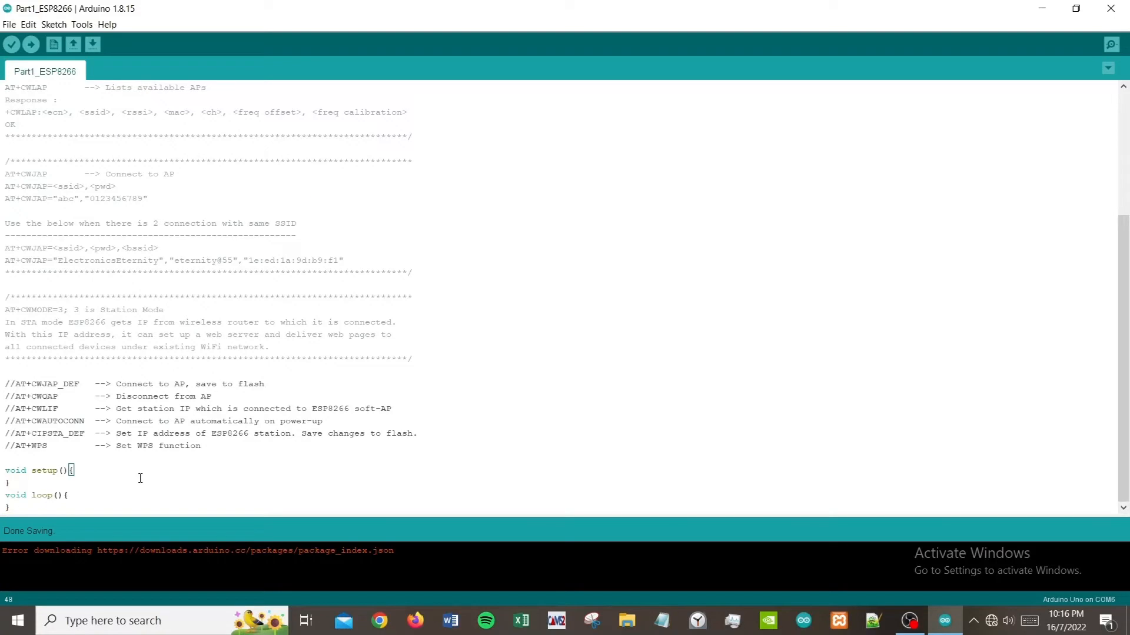
mouse_move(289, 472)
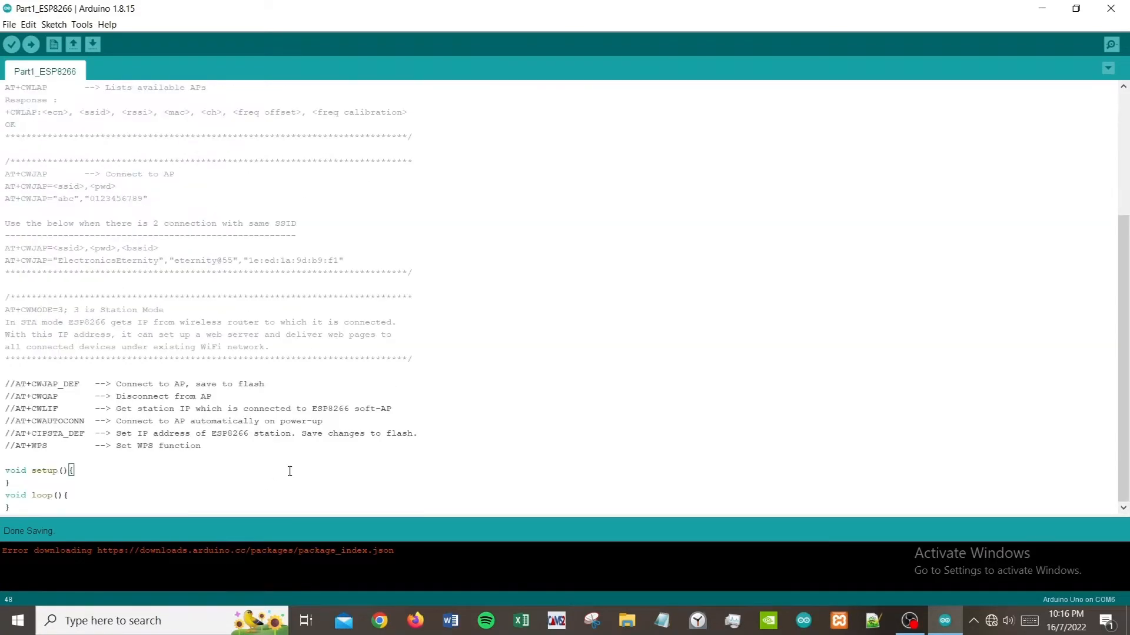
scroll(up, 3)
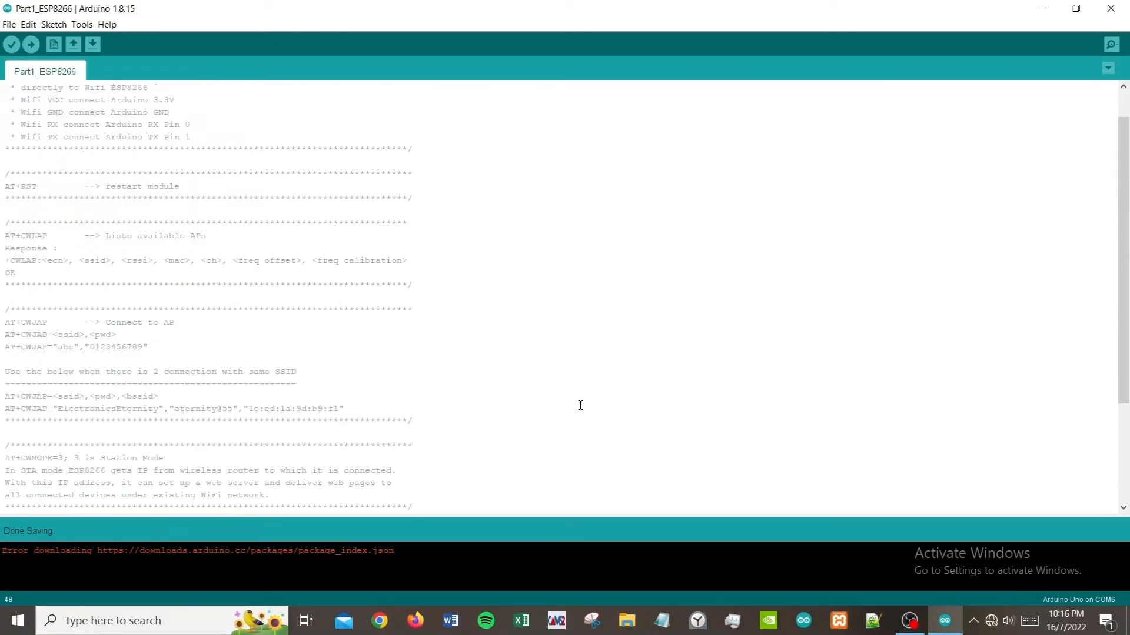
scroll(up, 3)
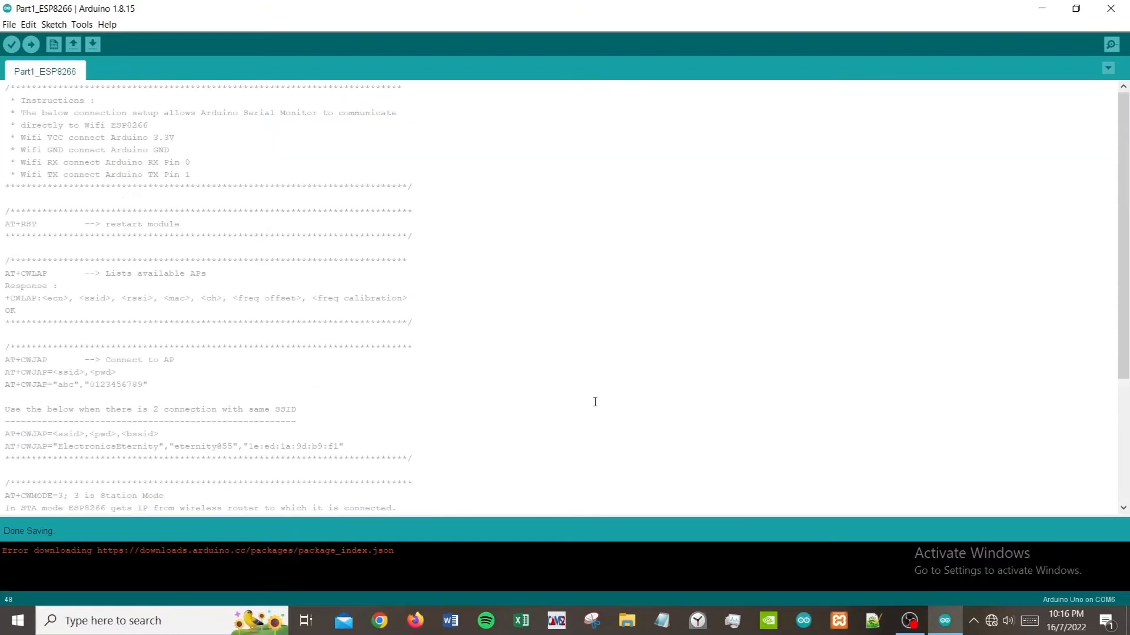
scroll(down, 3)
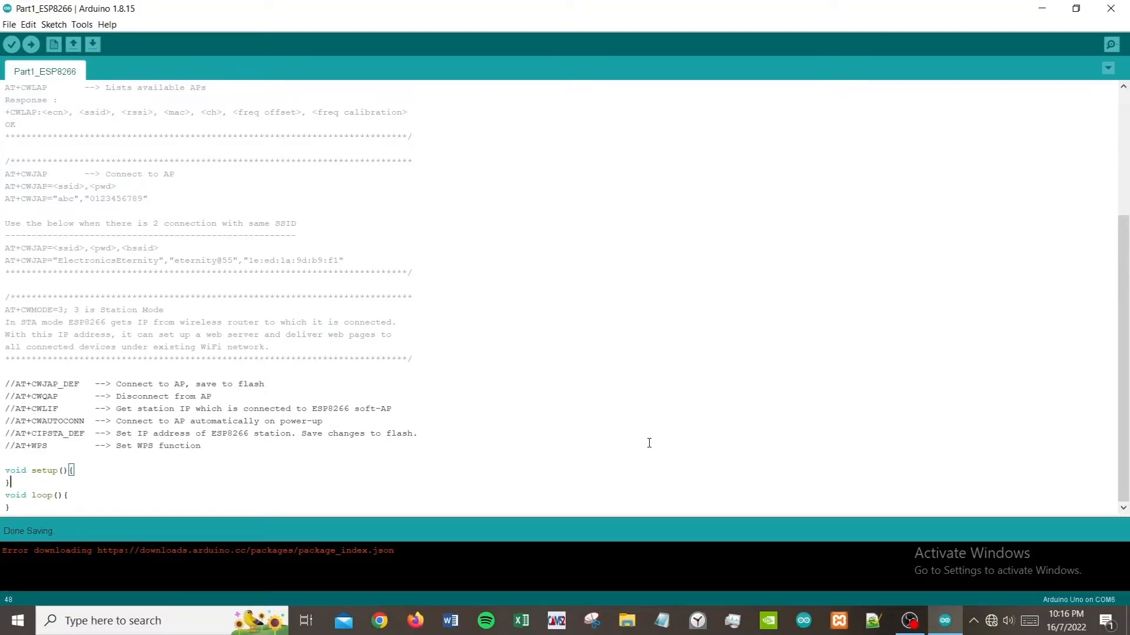
Open the Serial Monitor for the ESP8266 on COM6 from the Tools menu.
scroll(up, 3)
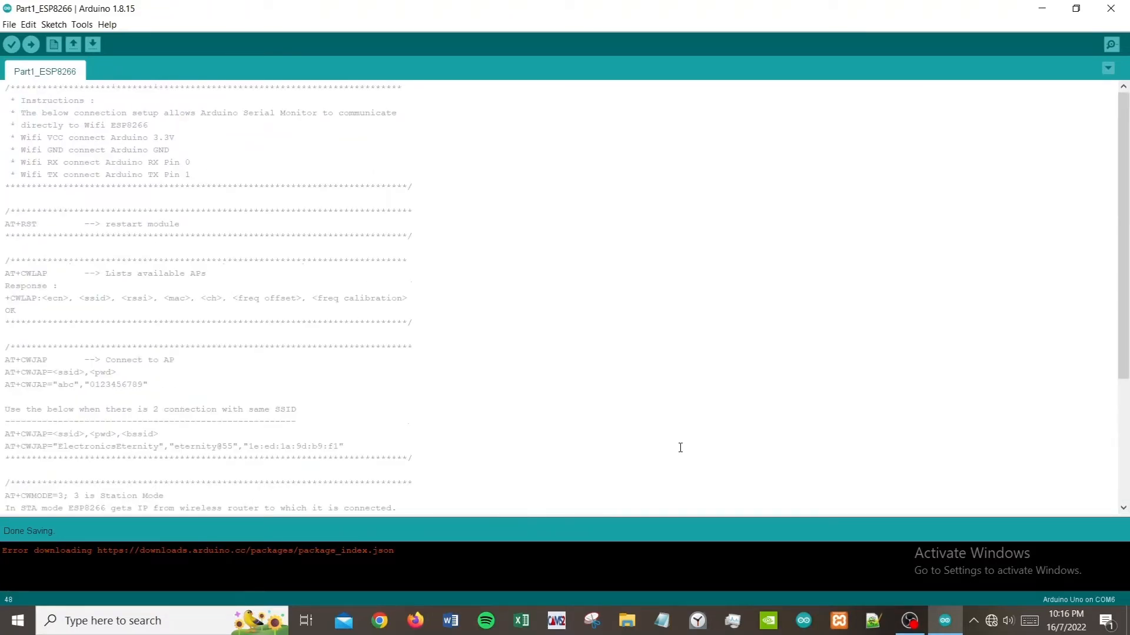
mouse_move(732, 348)
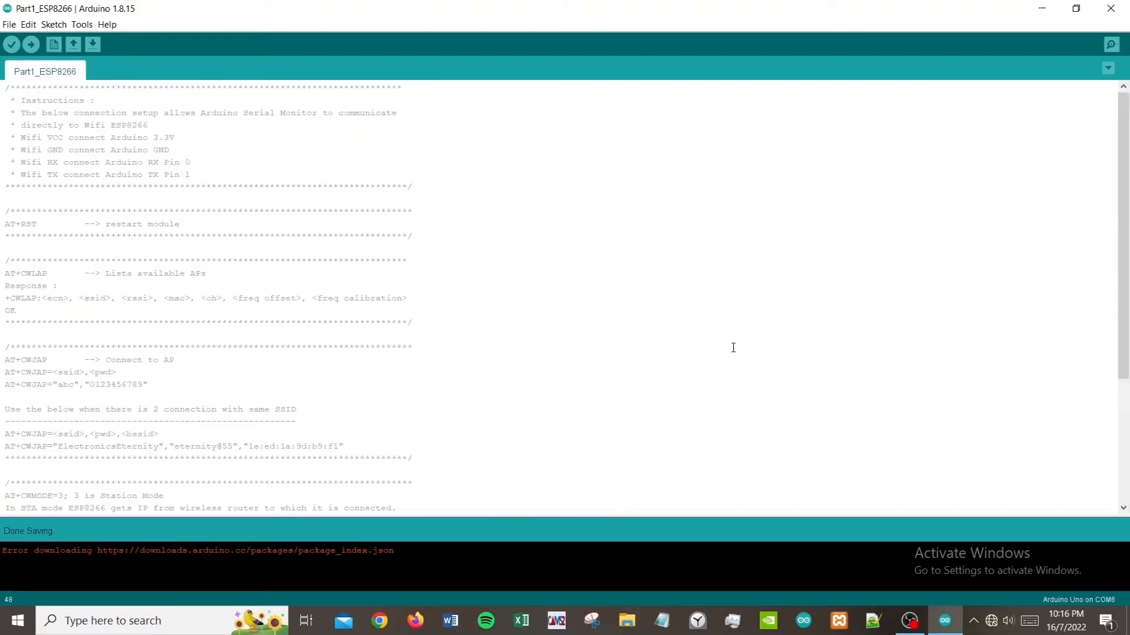
mouse_move(655, 329)
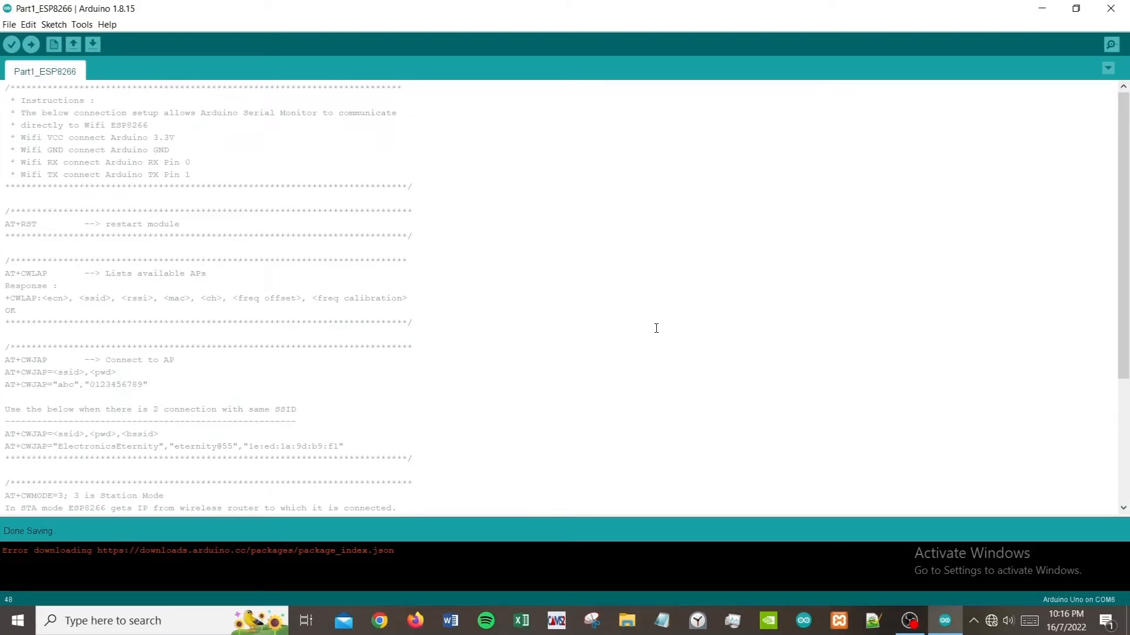
mouse_move(563, 337)
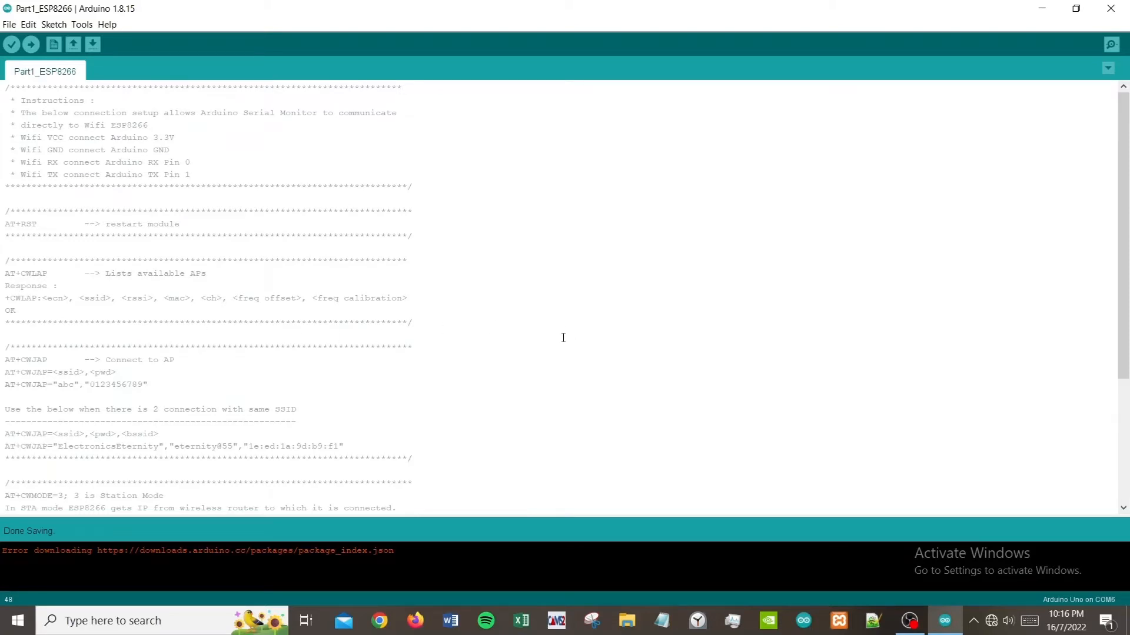
scroll(down, 3)
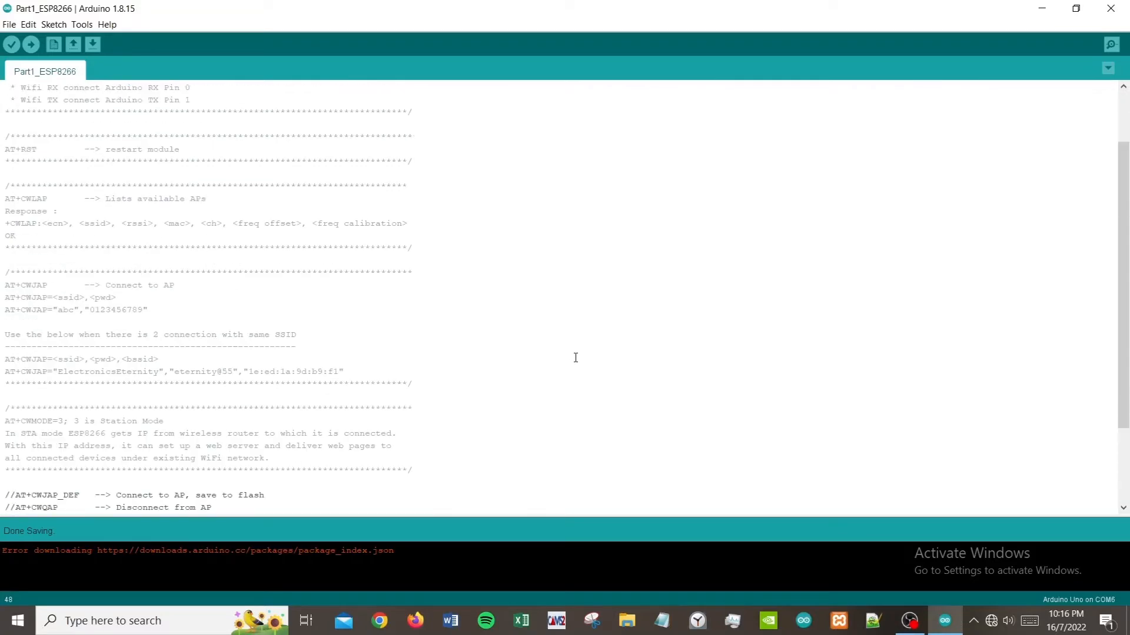
scroll(up, 3)
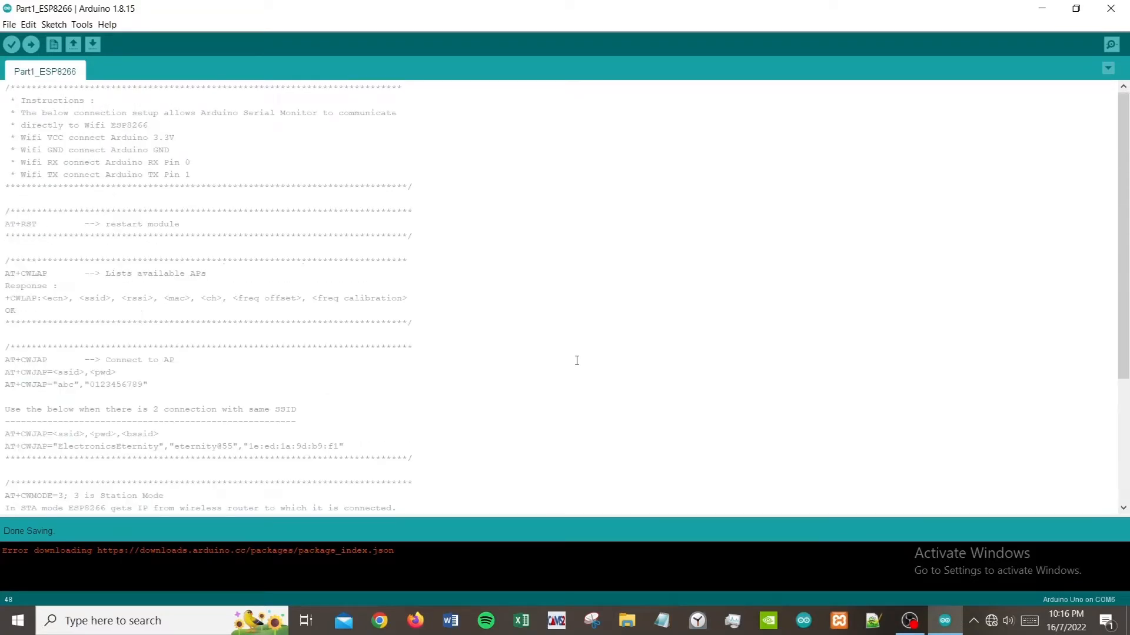
scroll(down, 3)
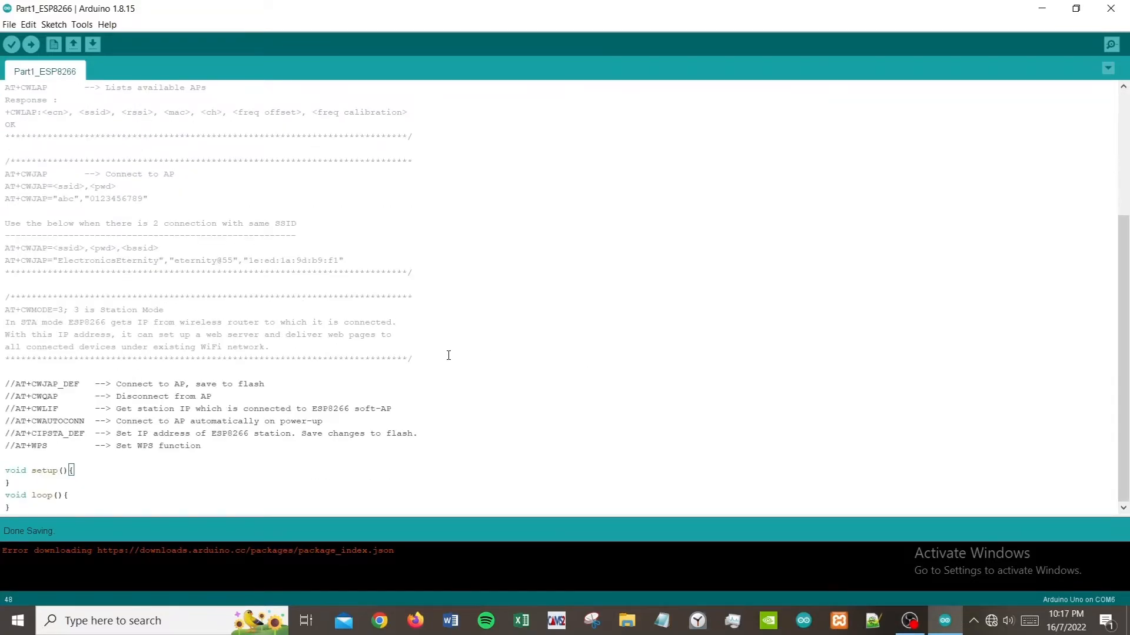
scroll(up, 3)
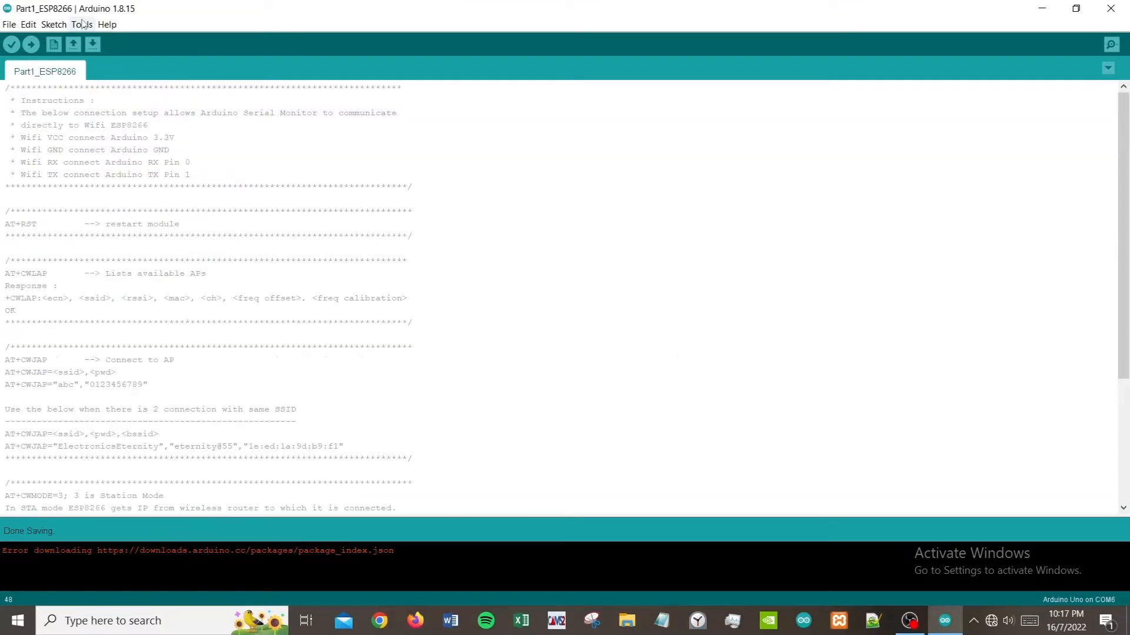
click(81, 23)
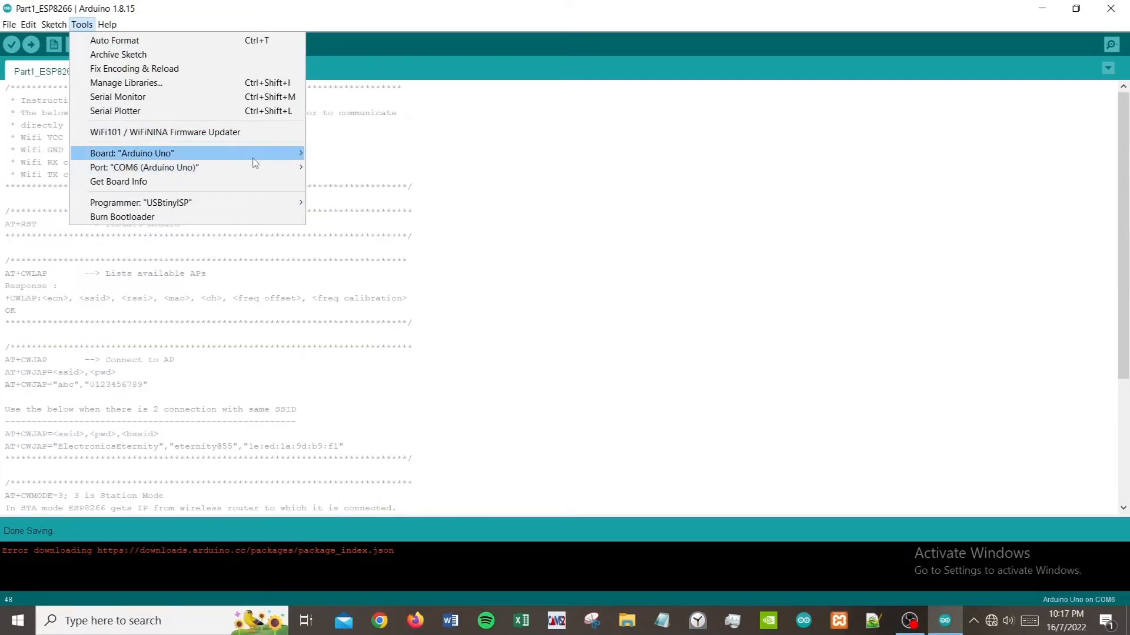
click(144, 167)
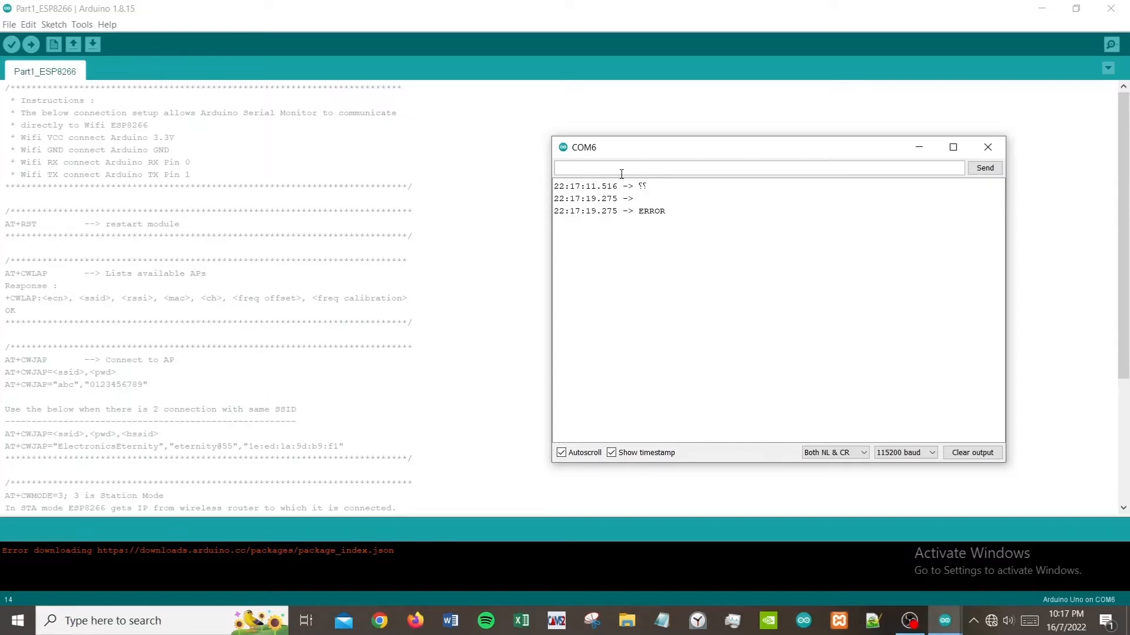
Clear the old ERROR output and send AT, getting OK from the ESP8266.
click(972, 453)
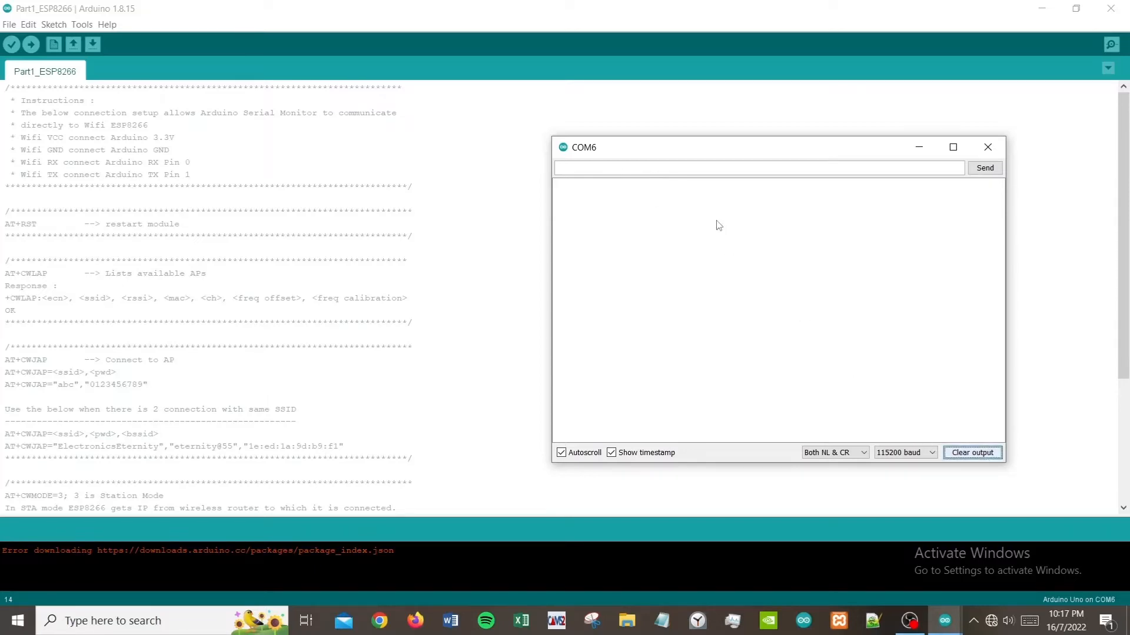
click(756, 168)
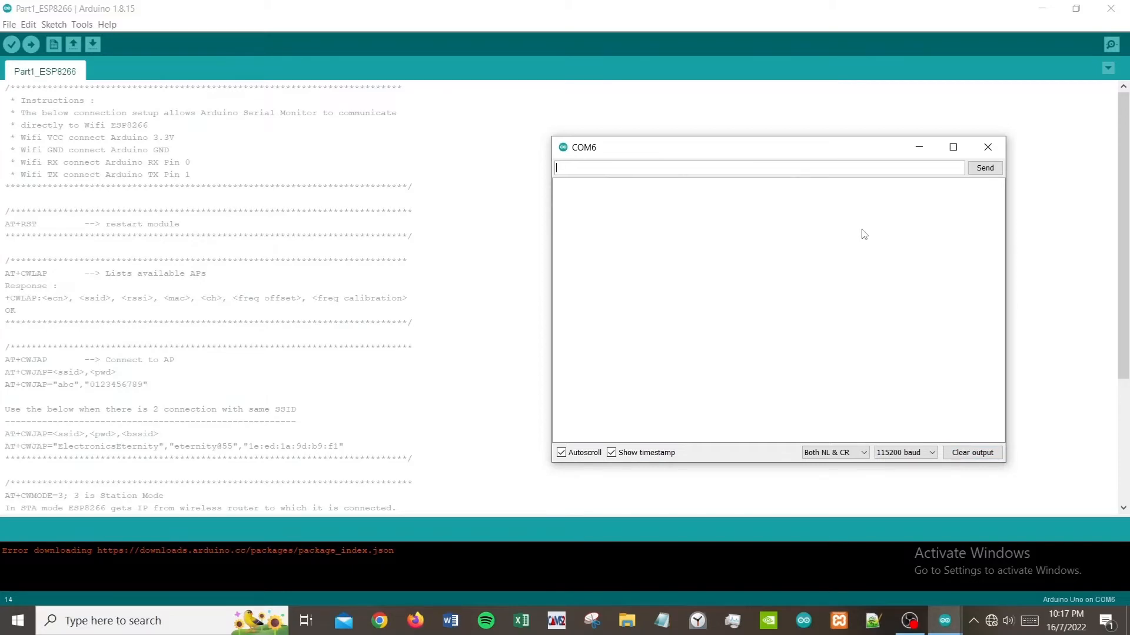
text(AT)
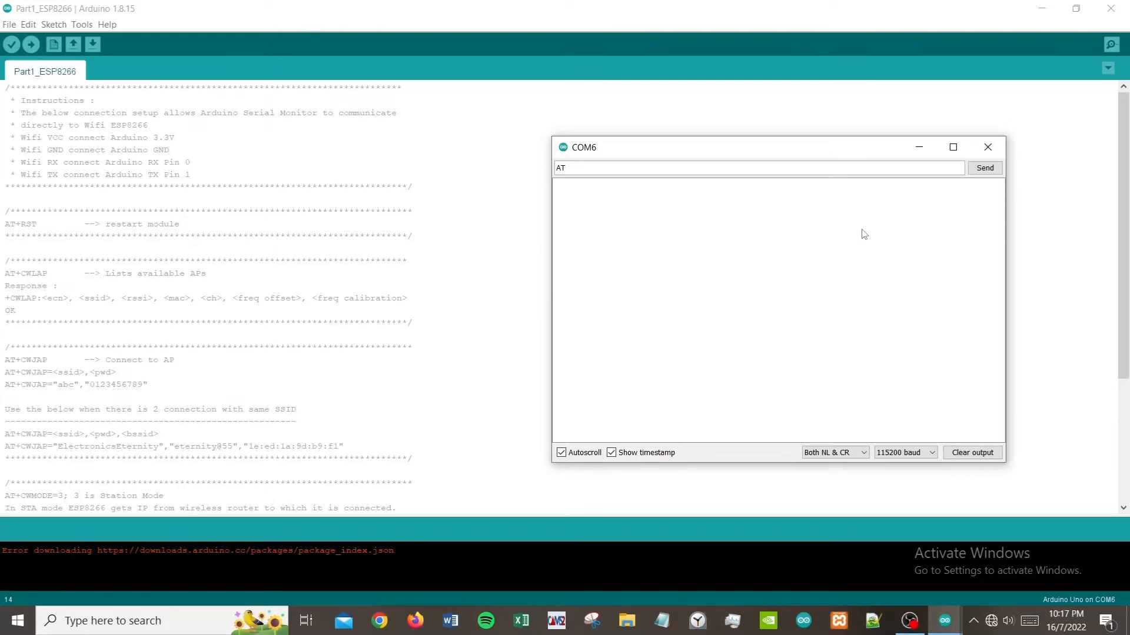
click(984, 167)
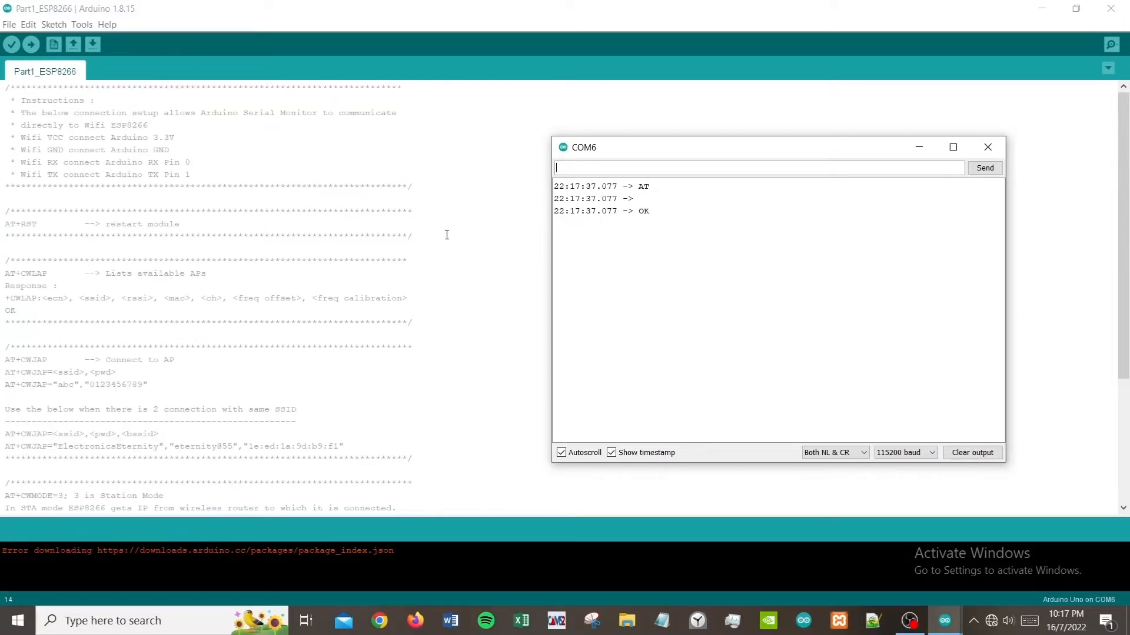
scroll(down, 3)
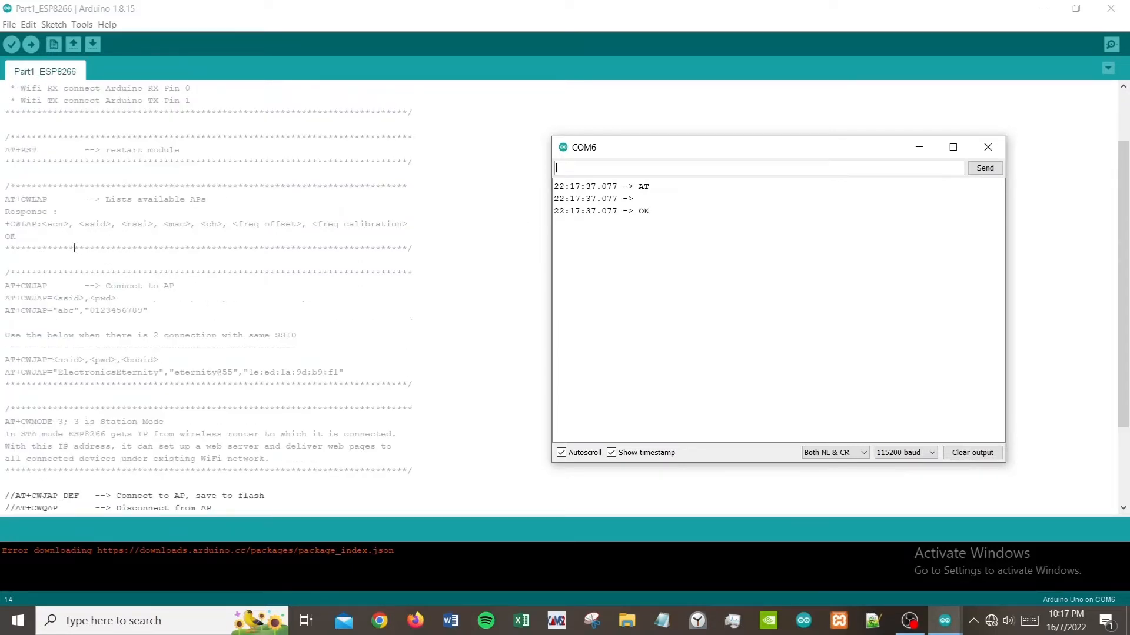
mouse_move(597, 238)
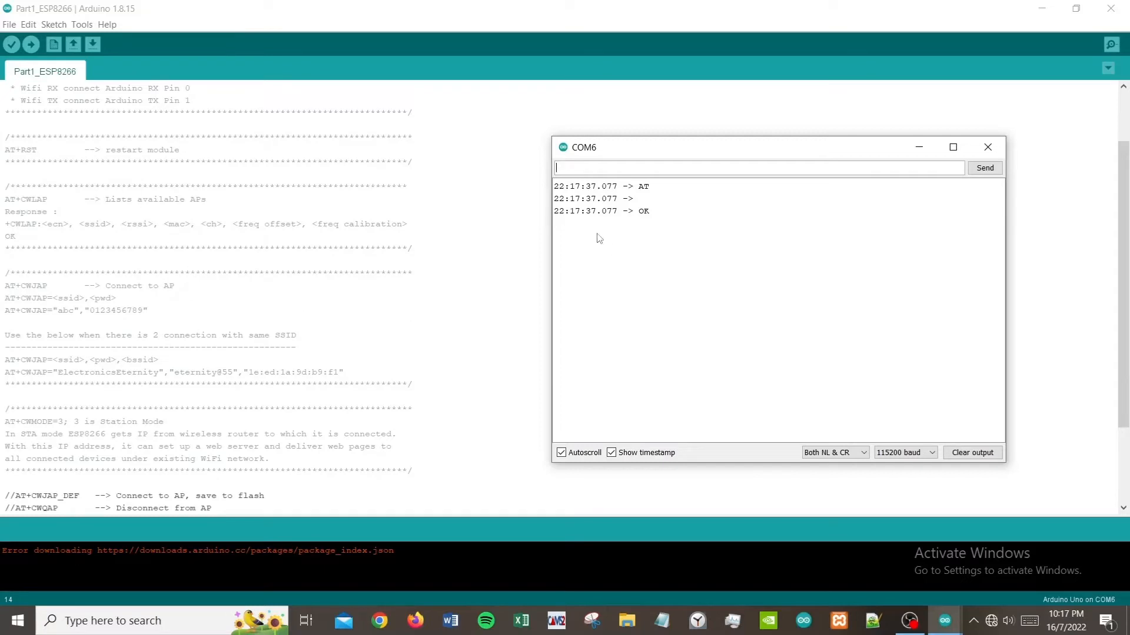
Send AT+CWLAP after a mistyped command errors, listing nearby Wi-Fi networks.
text(ATCWLAP)
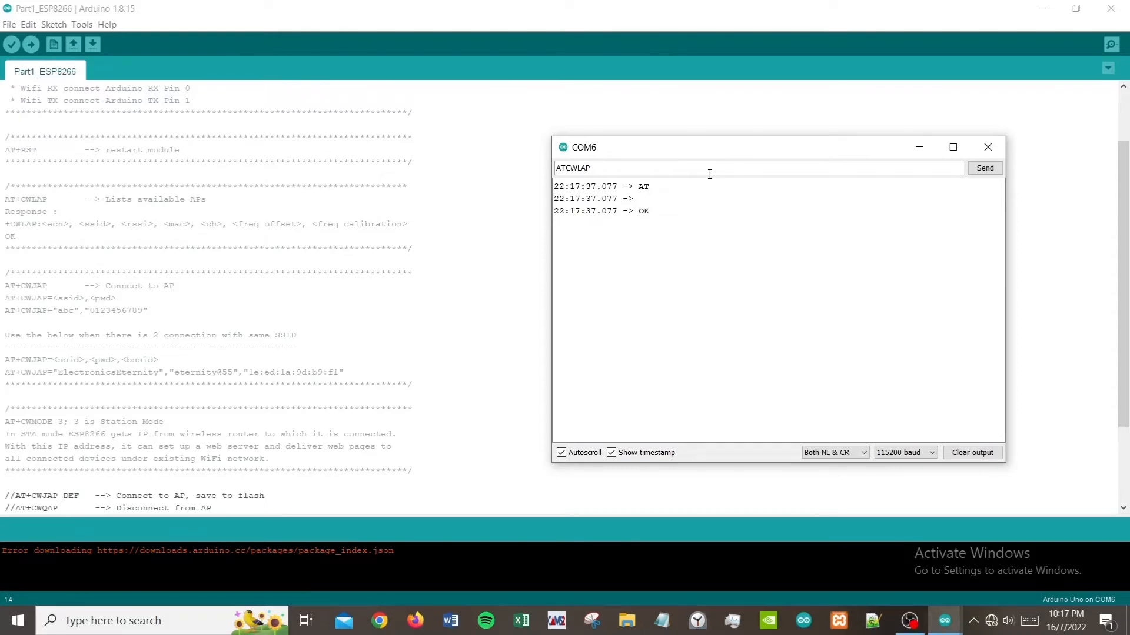
click(984, 167)
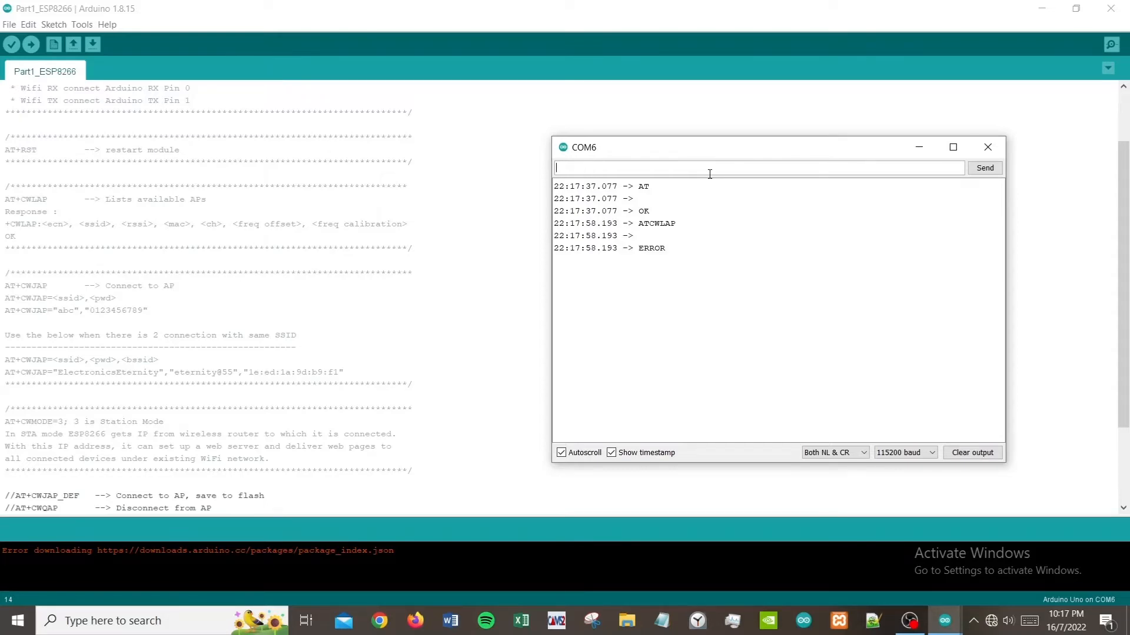
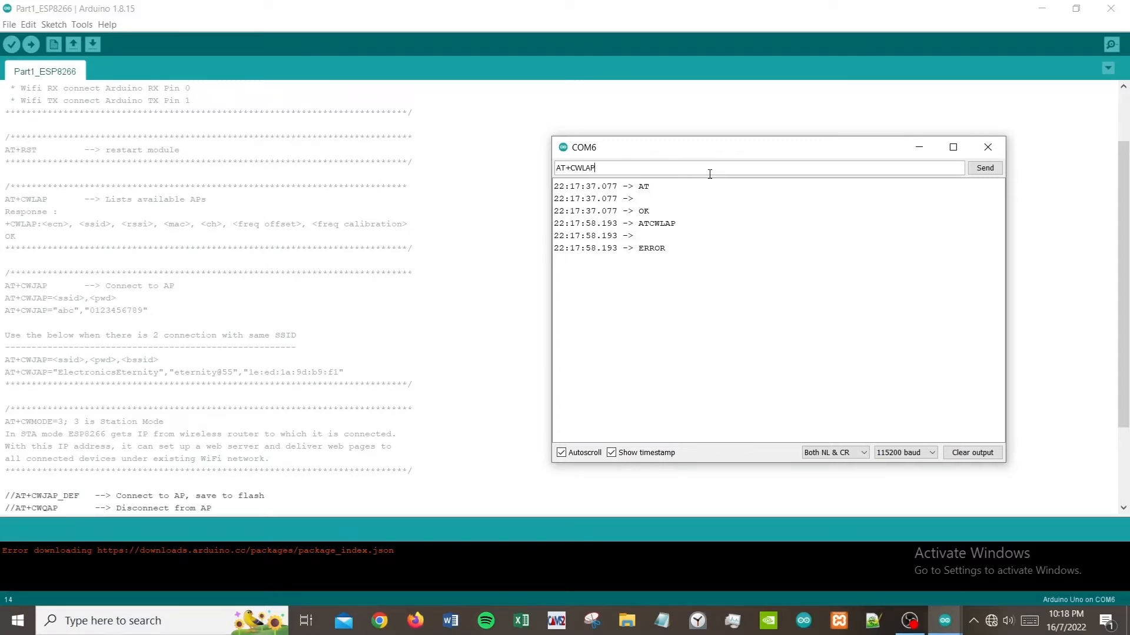
click(984, 168)
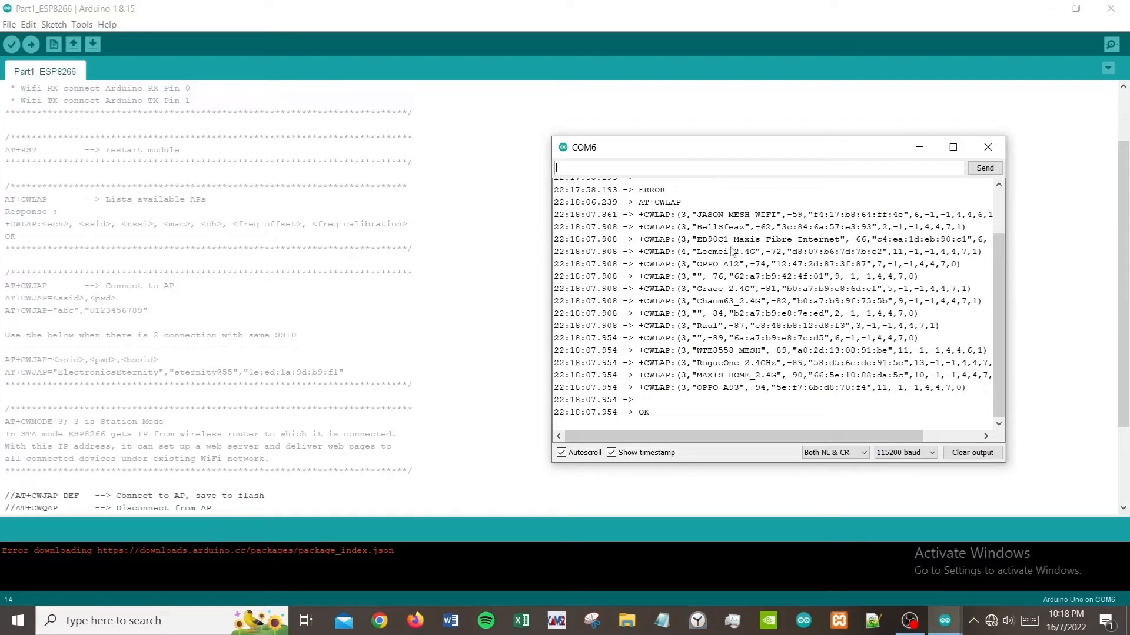
mouse_move(778, 257)
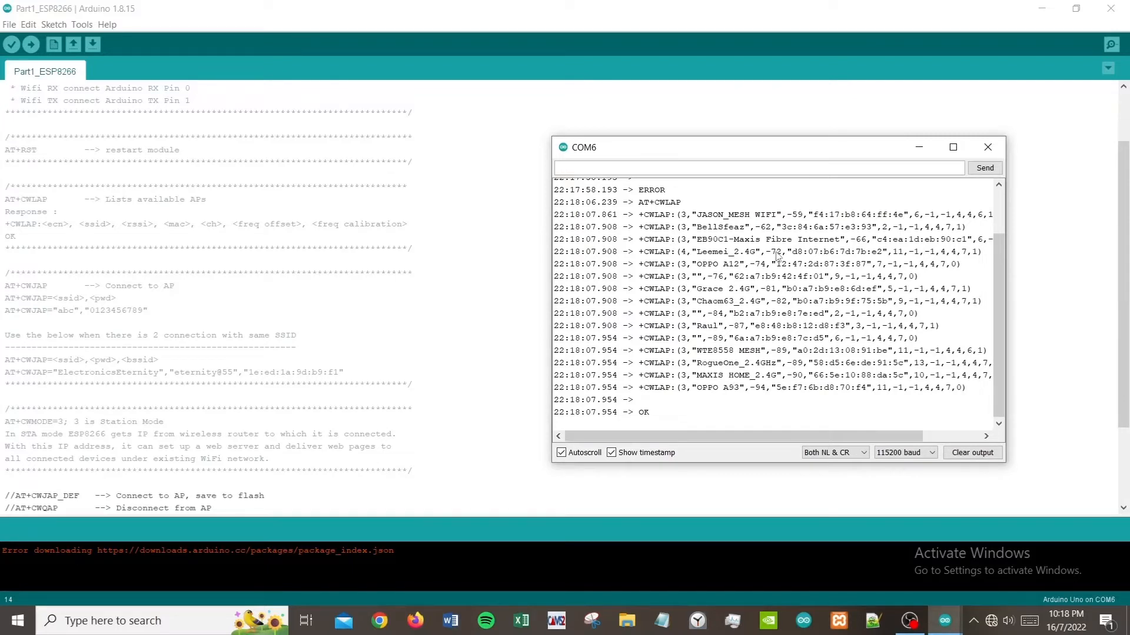
mouse_move(622, 182)
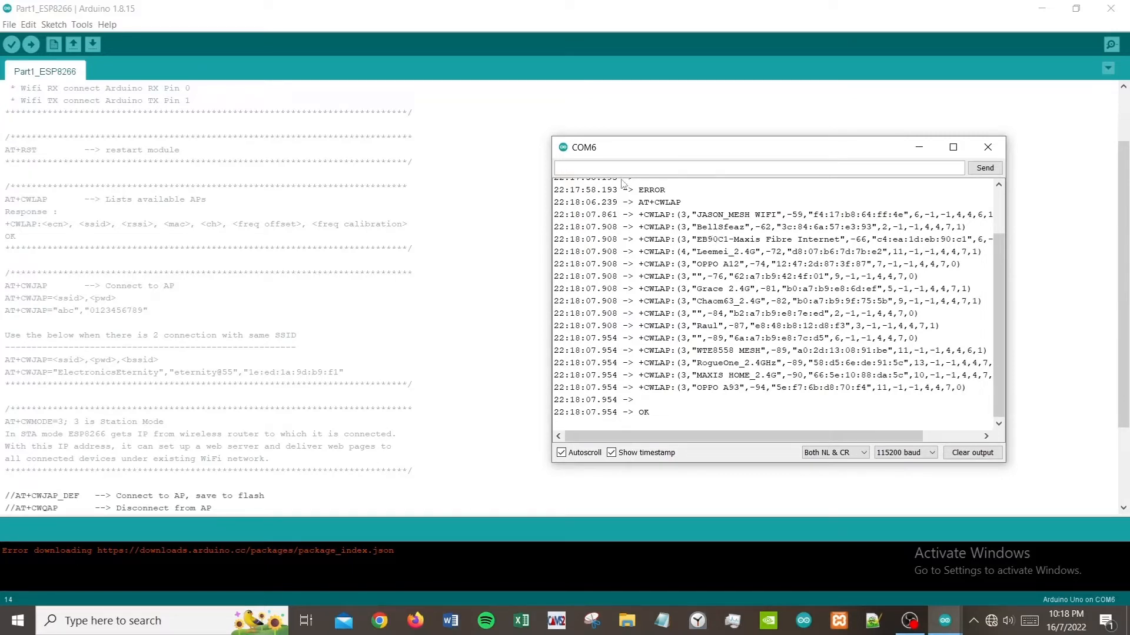
Resend AT+CWLAP until ElectronicsEternity appears, then select its name in the results.
text(AT+CW)
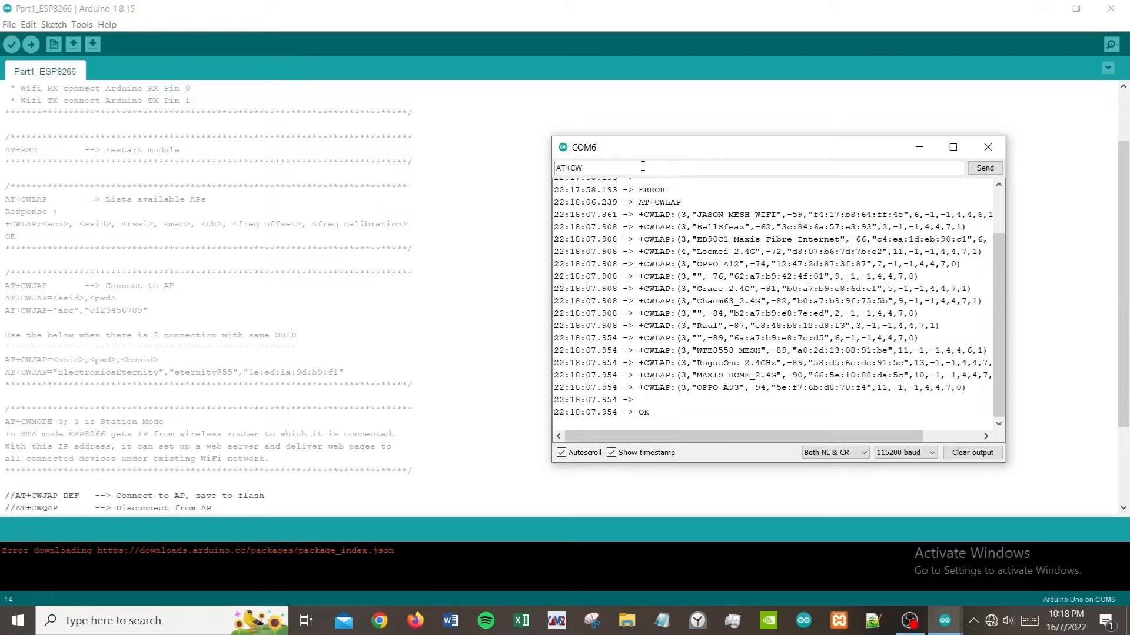
click(985, 167)
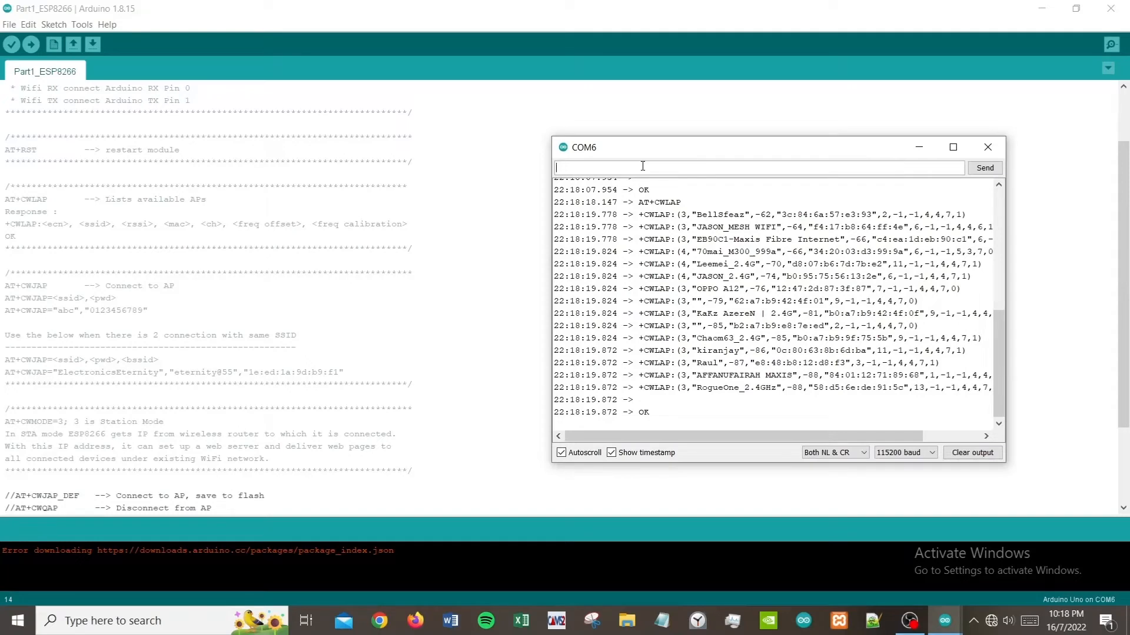
text(AT)
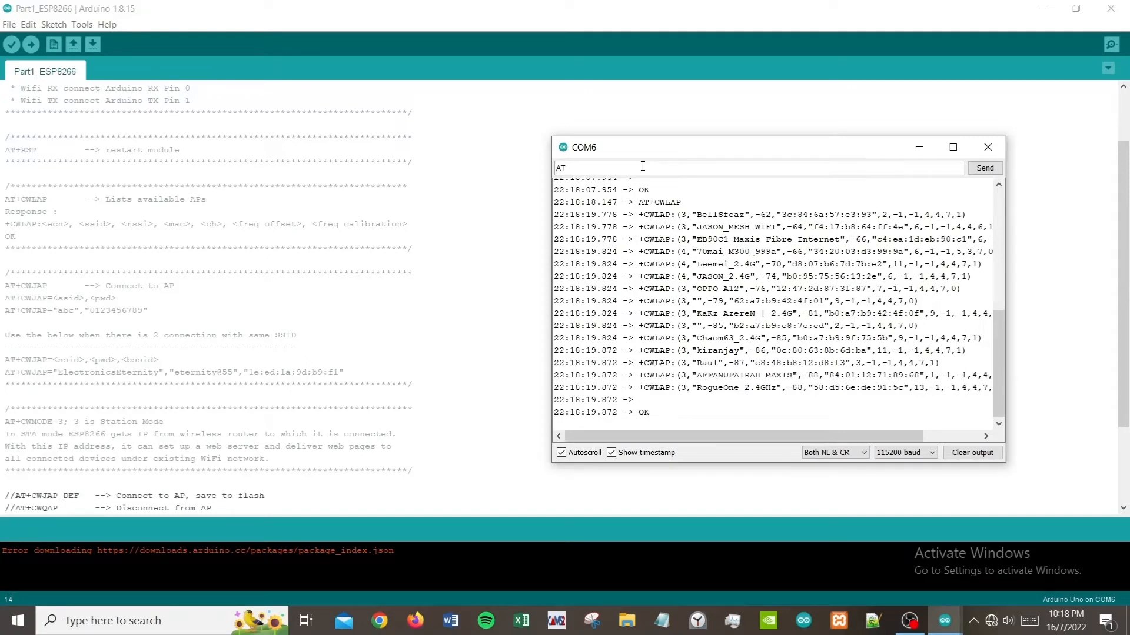
click(984, 167)
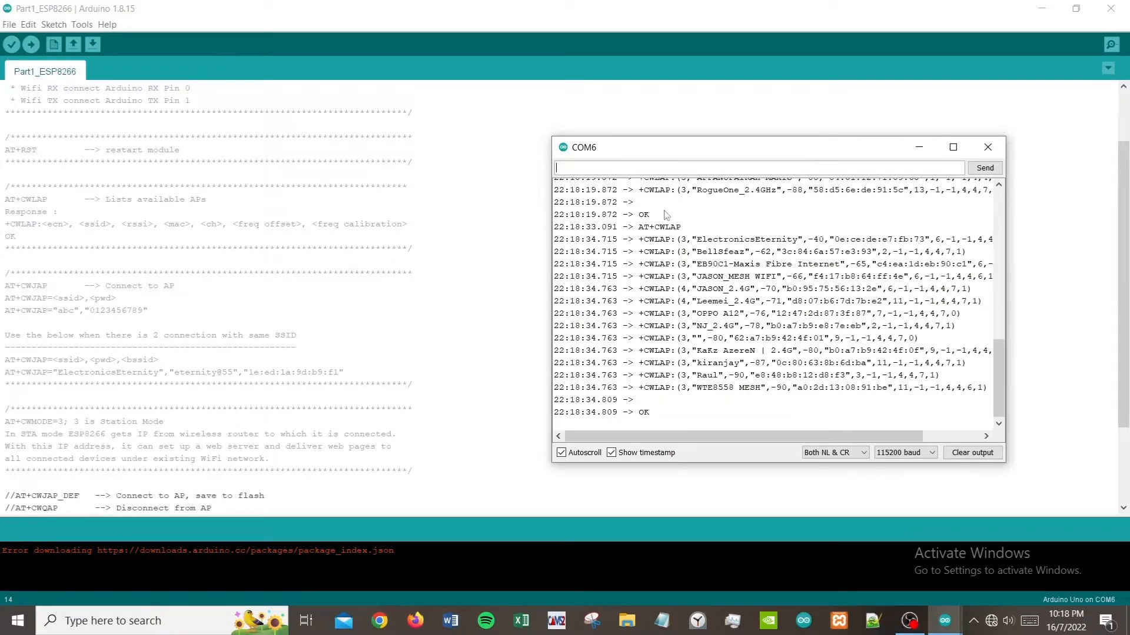
double_click(735, 238)
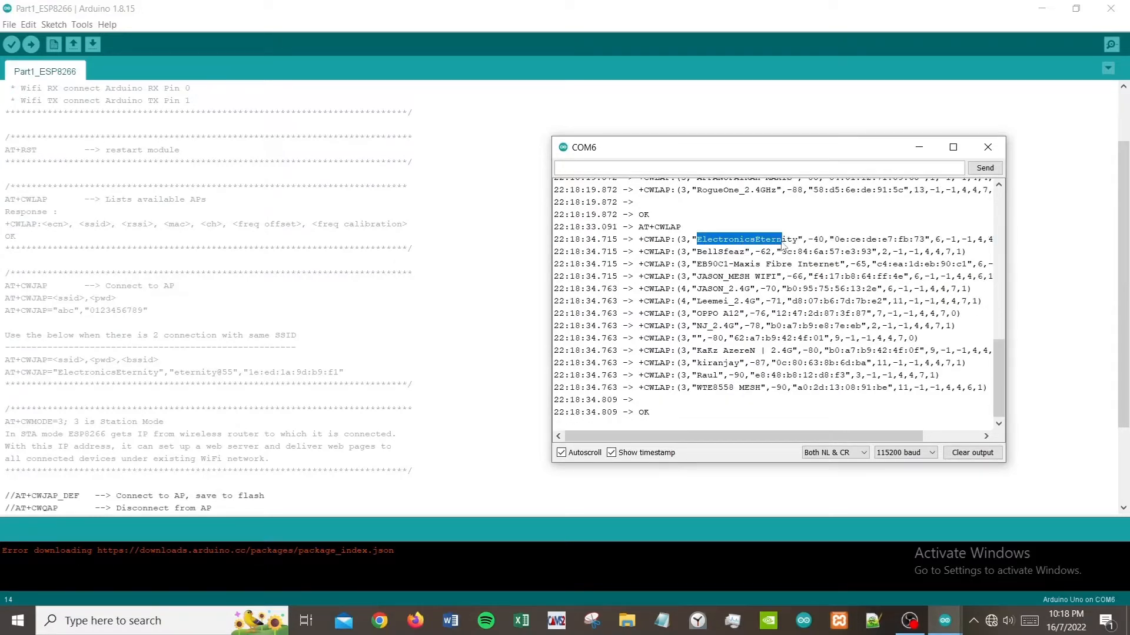
click(699, 239)
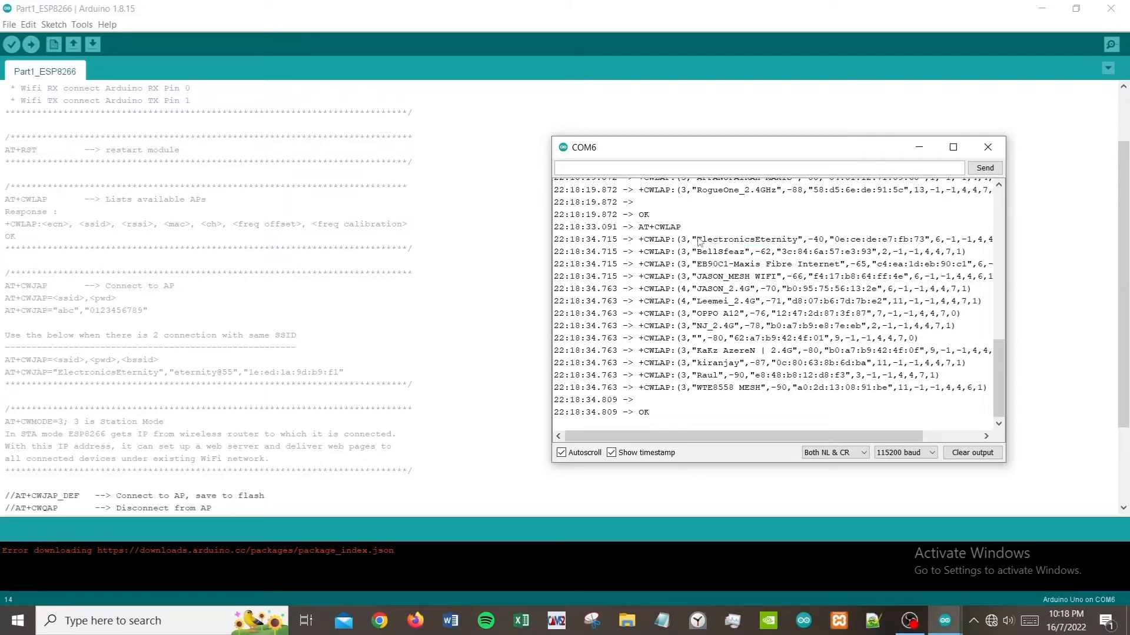
double_click(746, 239)
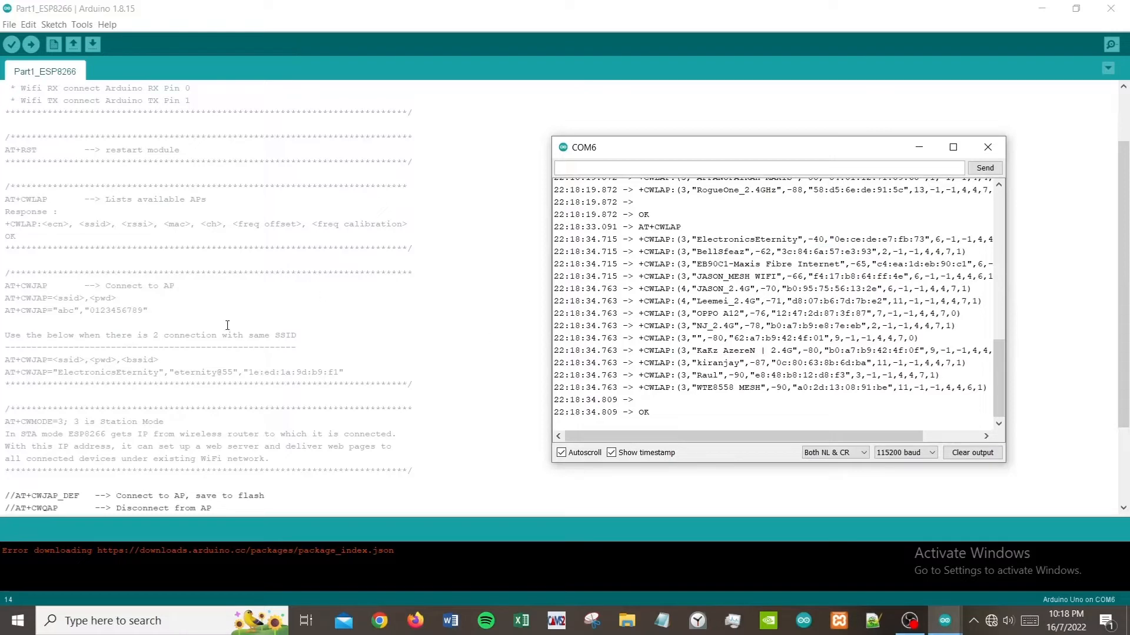
Switch to the sketch and select the BSSID in the example AT+CWJAP join line.
scroll(down, 3)
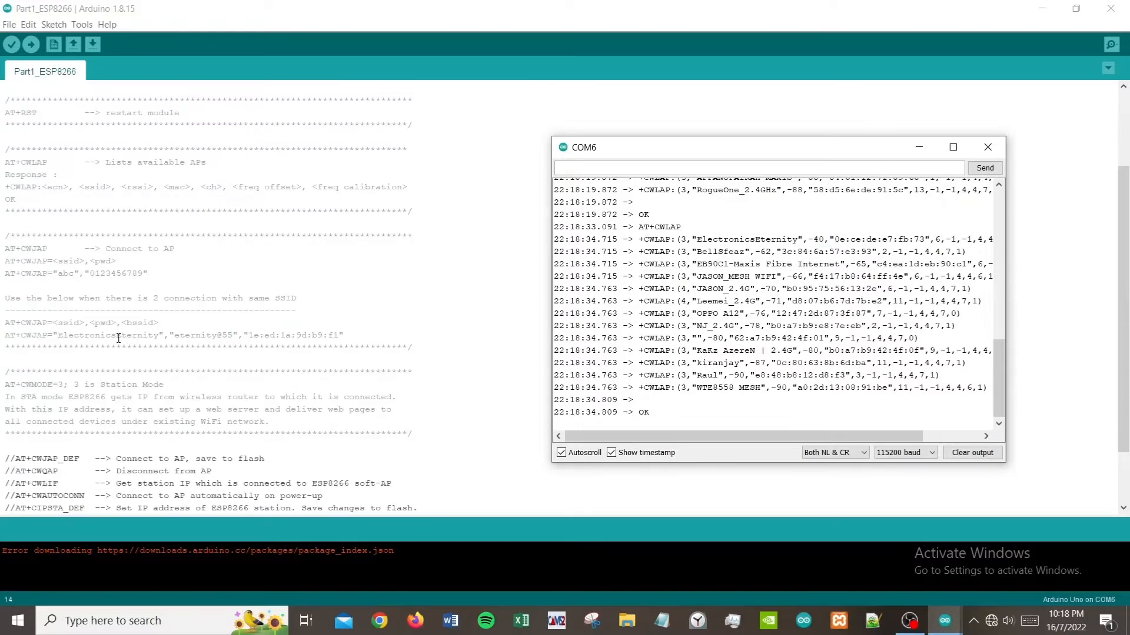
click(986, 147)
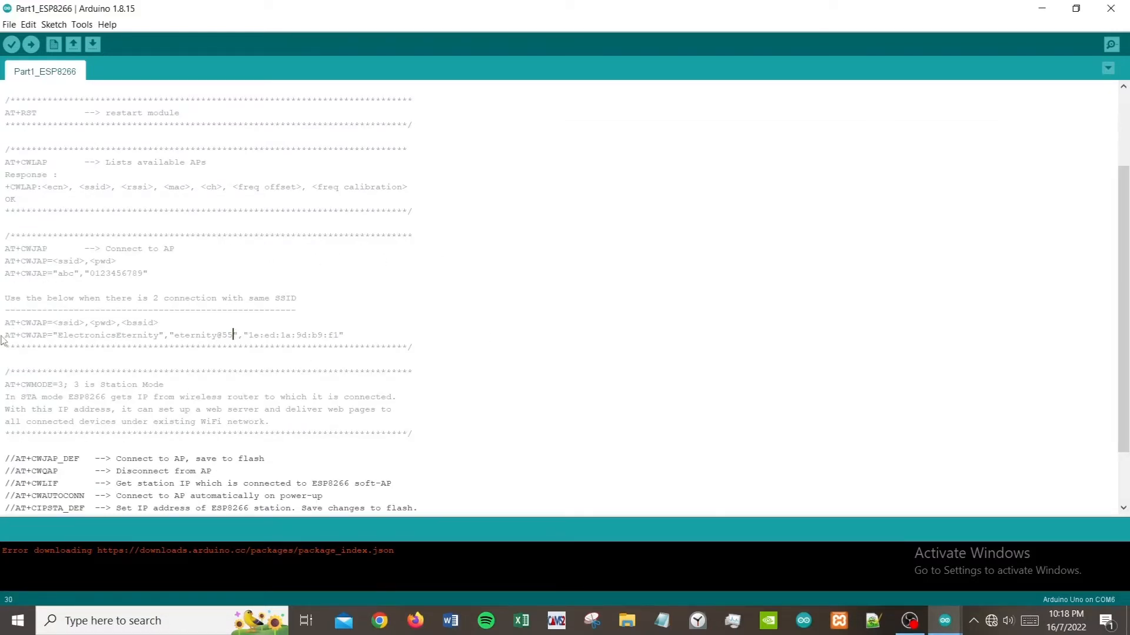
double_click(29, 335)
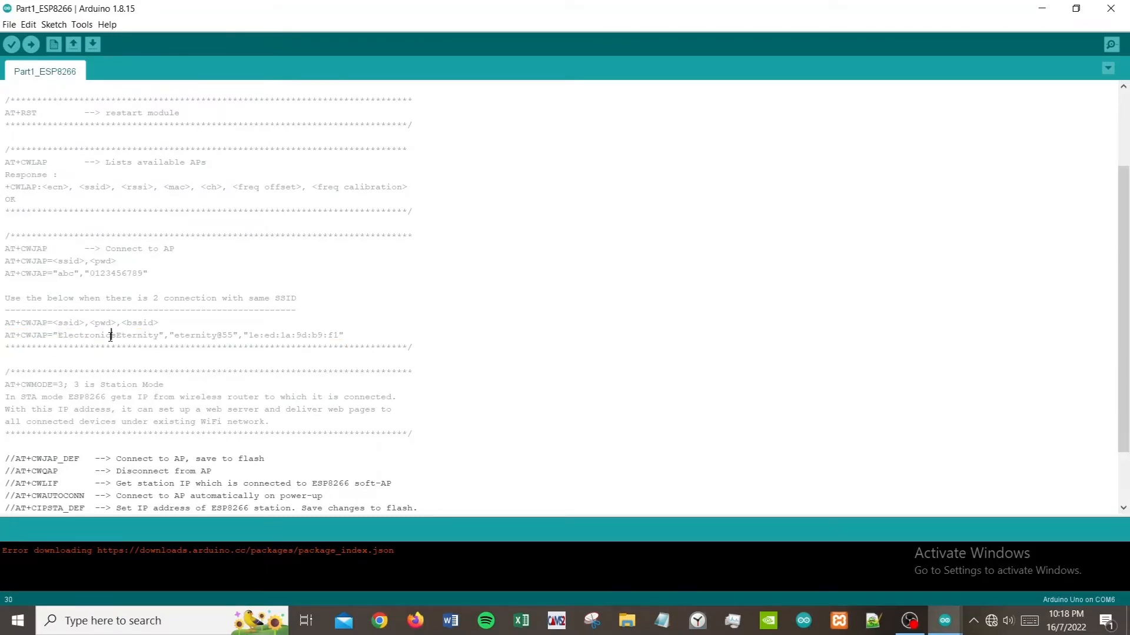
double_click(195, 335)
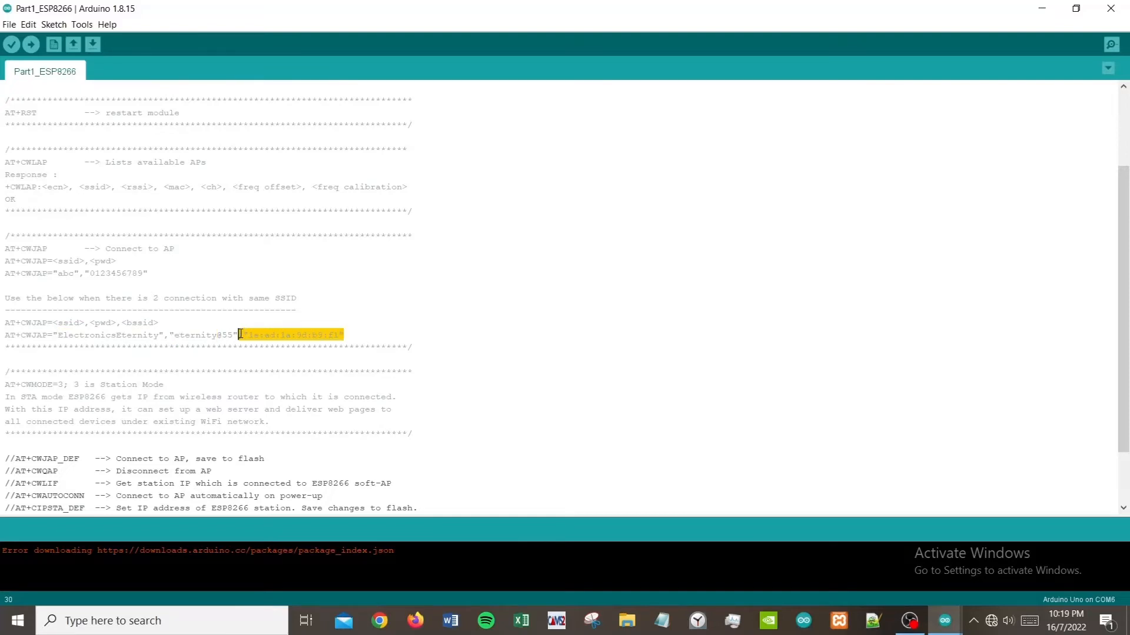
mouse_move(943, 620)
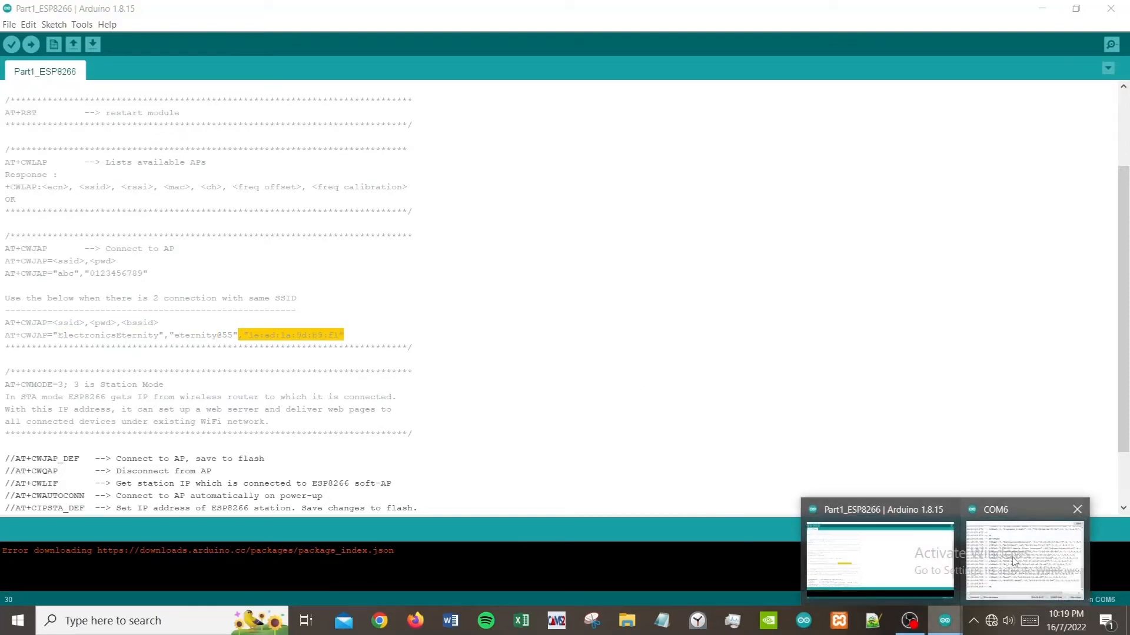
Toggle between COM6 and the sketch, selecting ElectronicsEternity and deselecting the BSSID.
click(1023, 558)
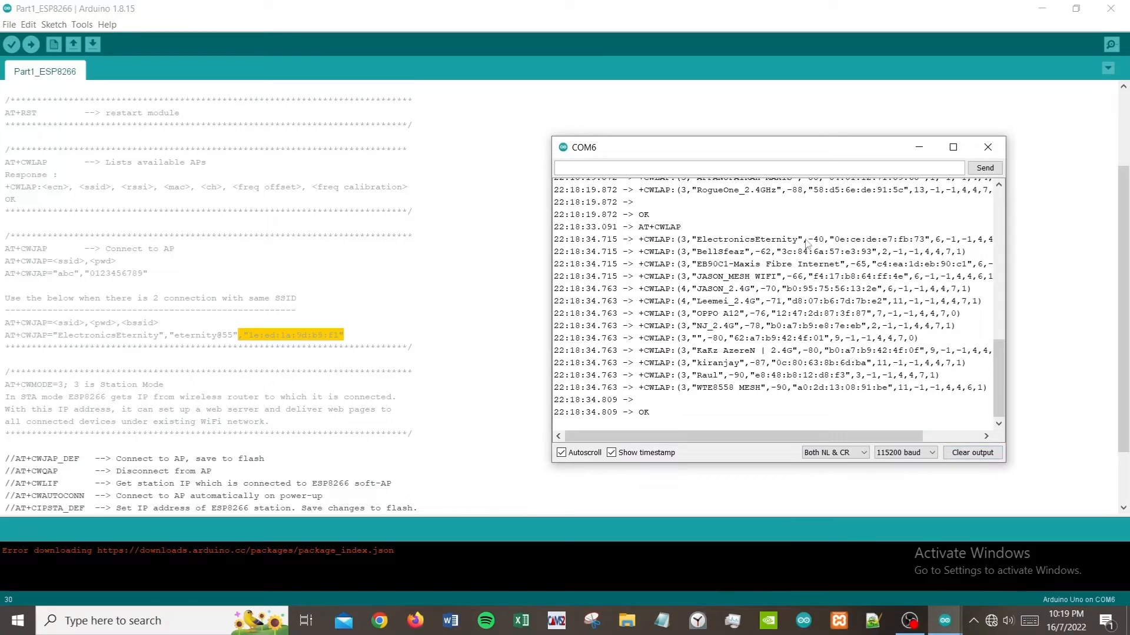
mouse_move(709, 259)
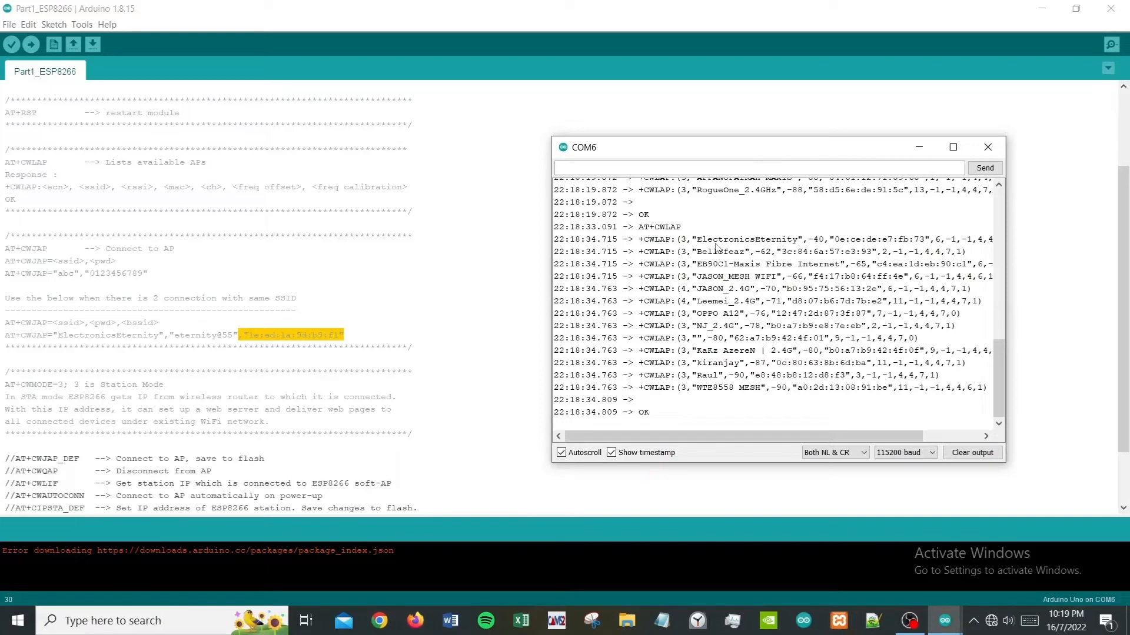
mouse_move(795, 248)
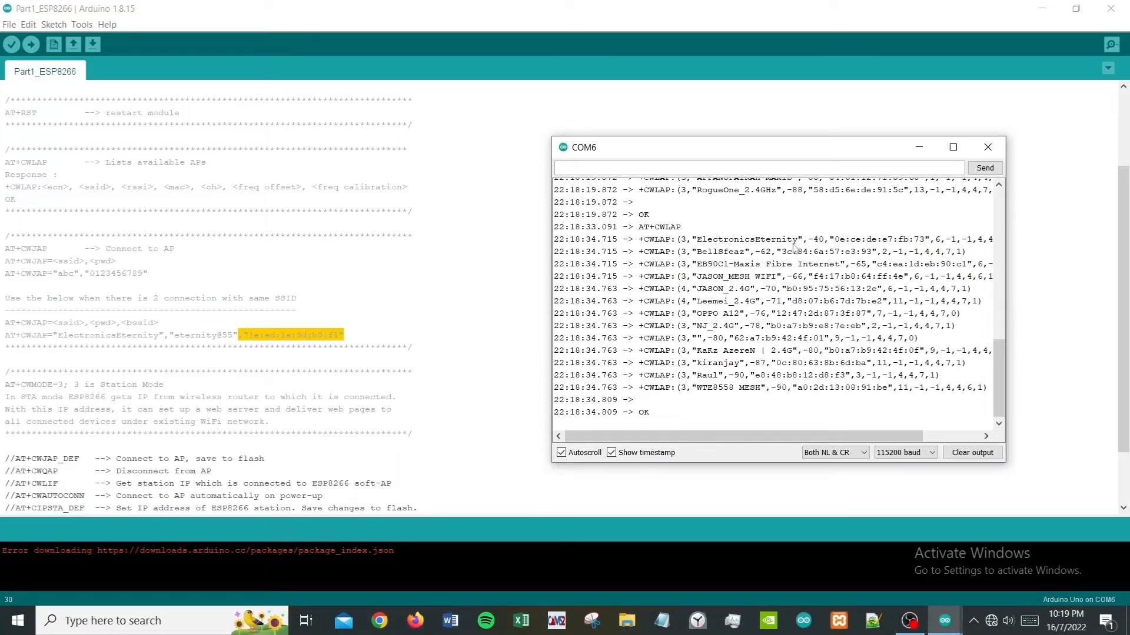
mouse_move(860, 256)
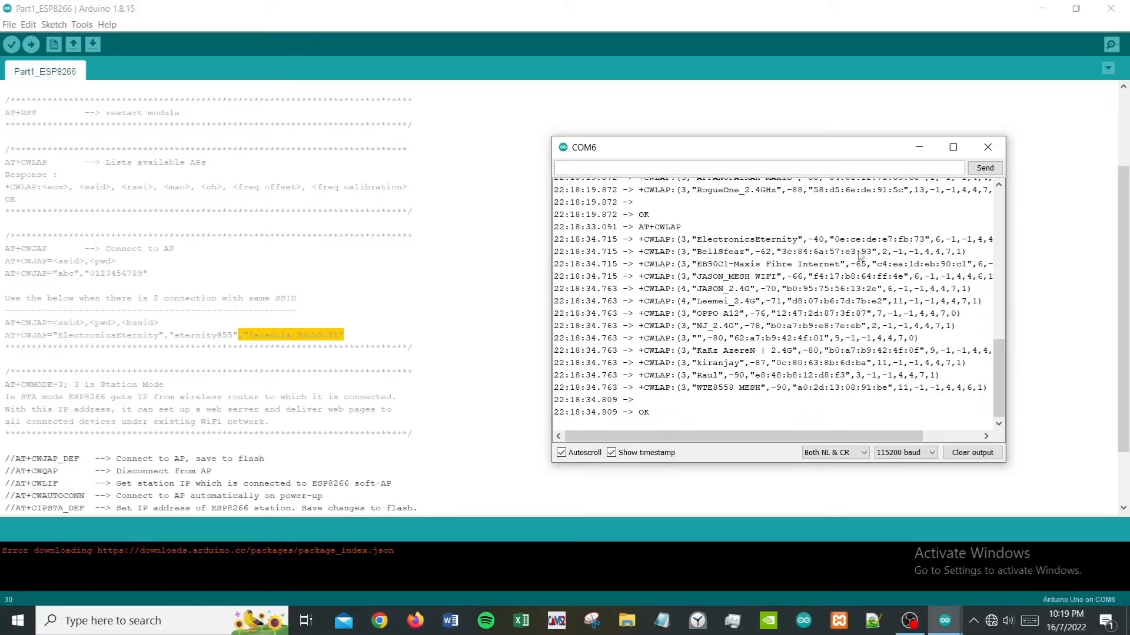
mouse_move(810, 250)
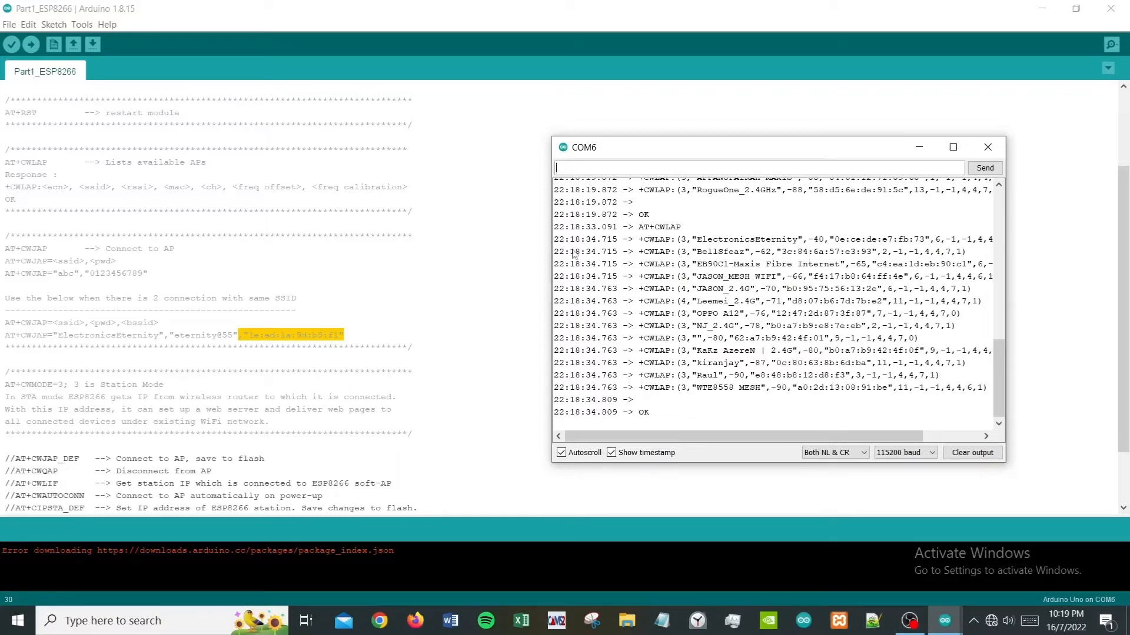
mouse_move(640, 330)
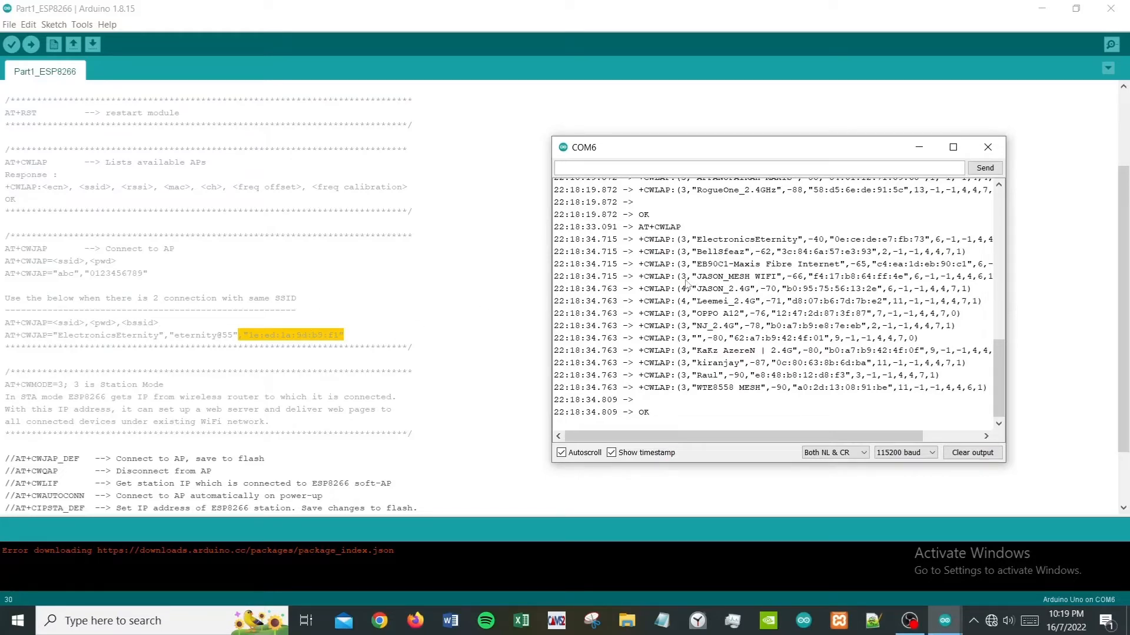
double_click(735, 239)
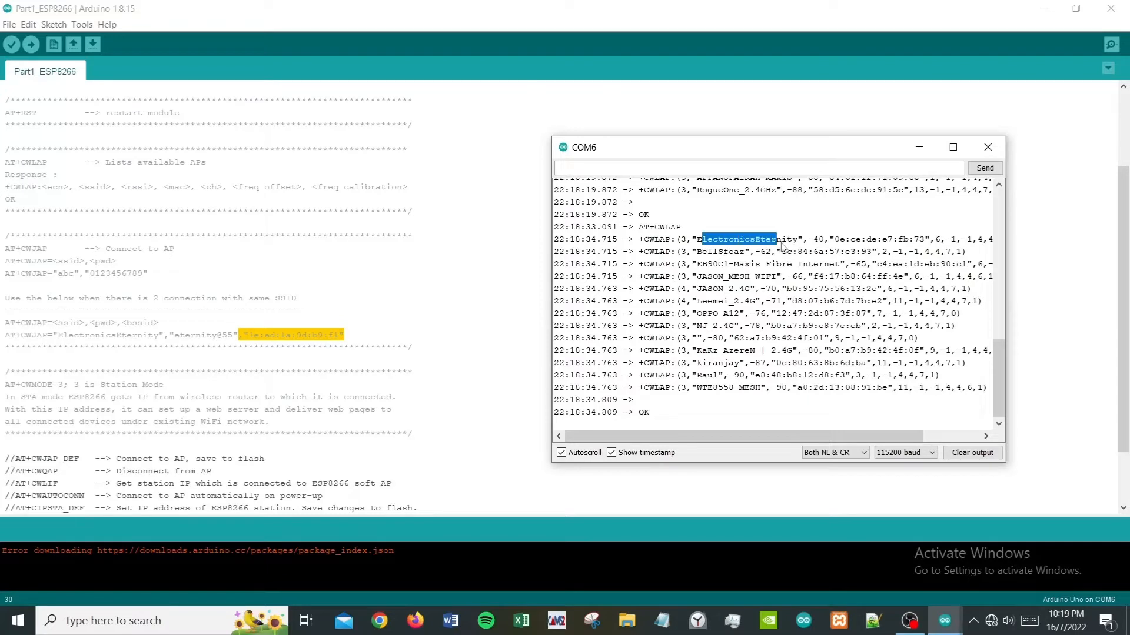
click(986, 147)
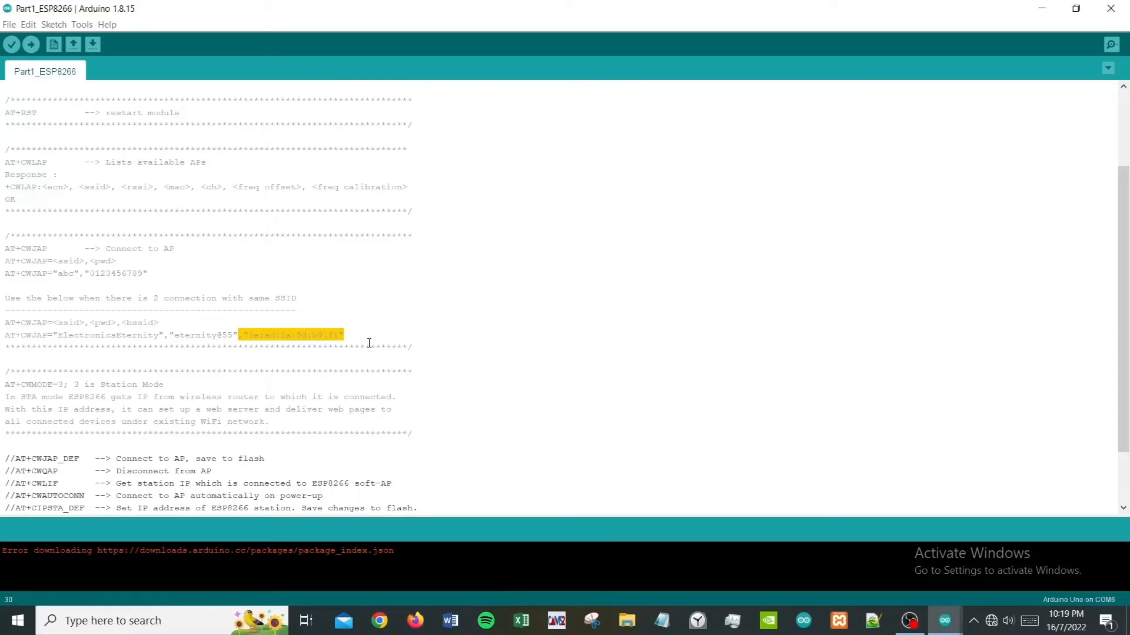
click(206, 339)
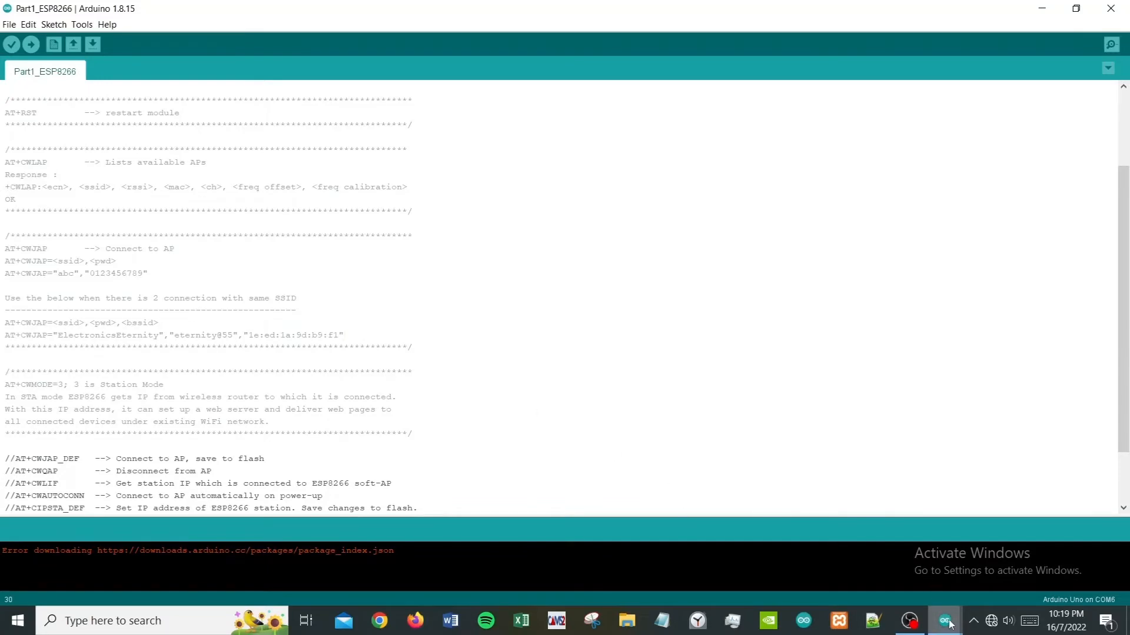
click(1110, 45)
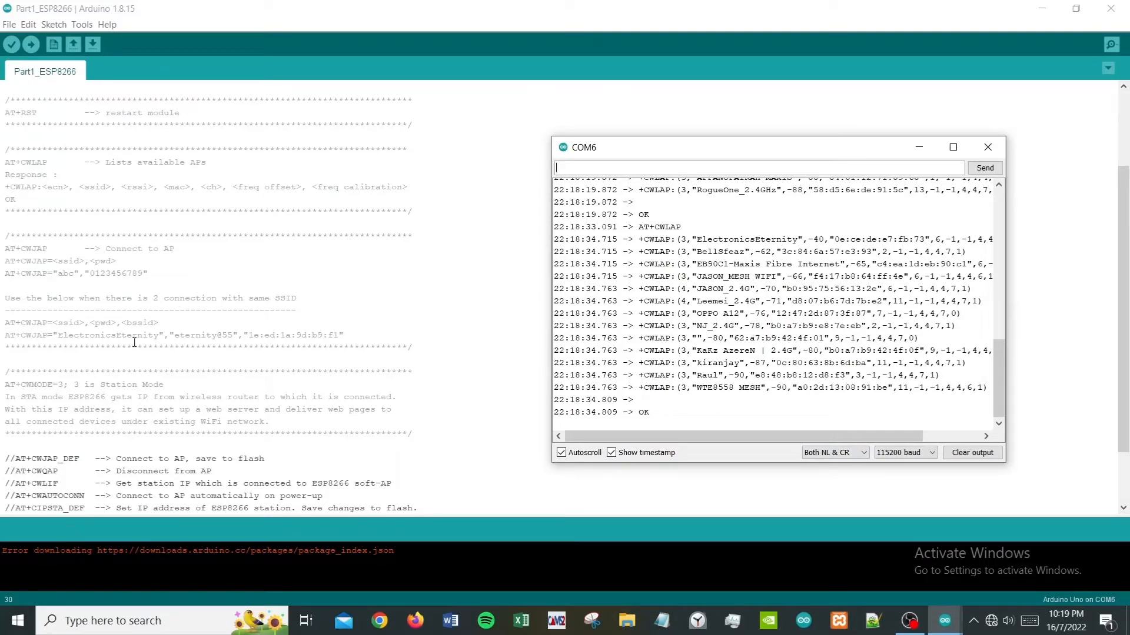
mouse_move(241, 343)
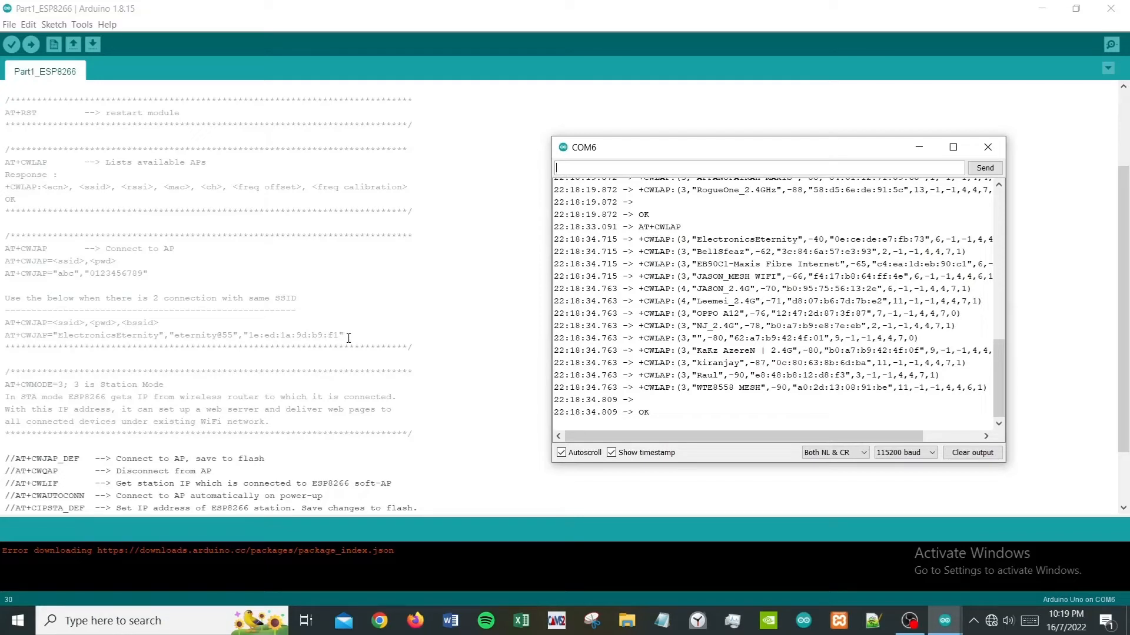
mouse_move(234, 334)
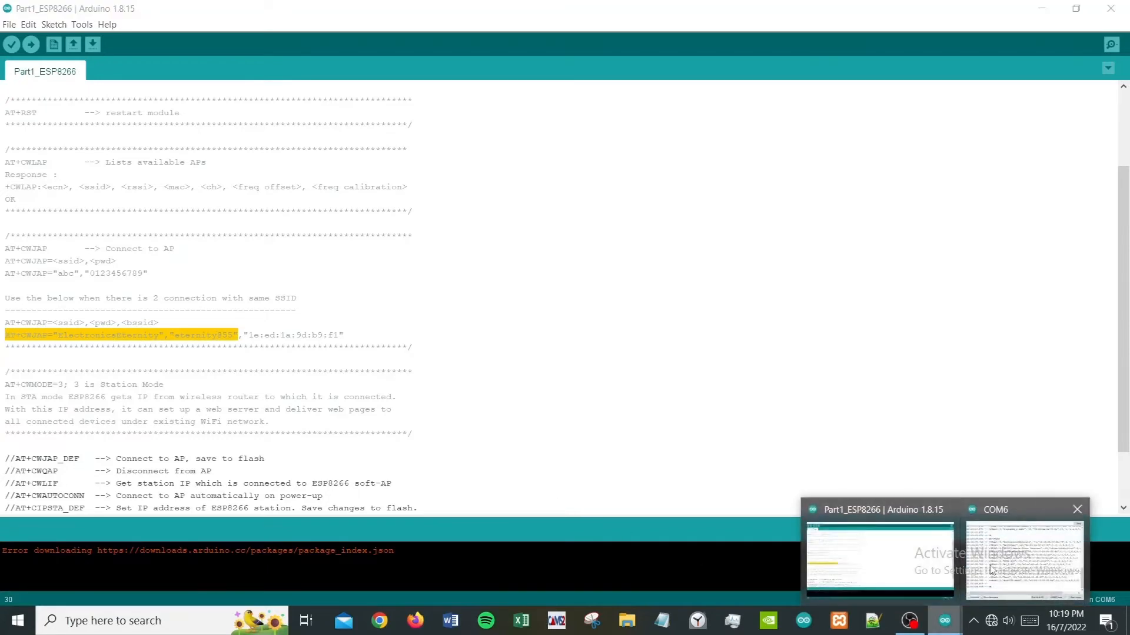
Send the ElectronicsEternity join command without a BSSID from the COM6 monitor.
click(1023, 558)
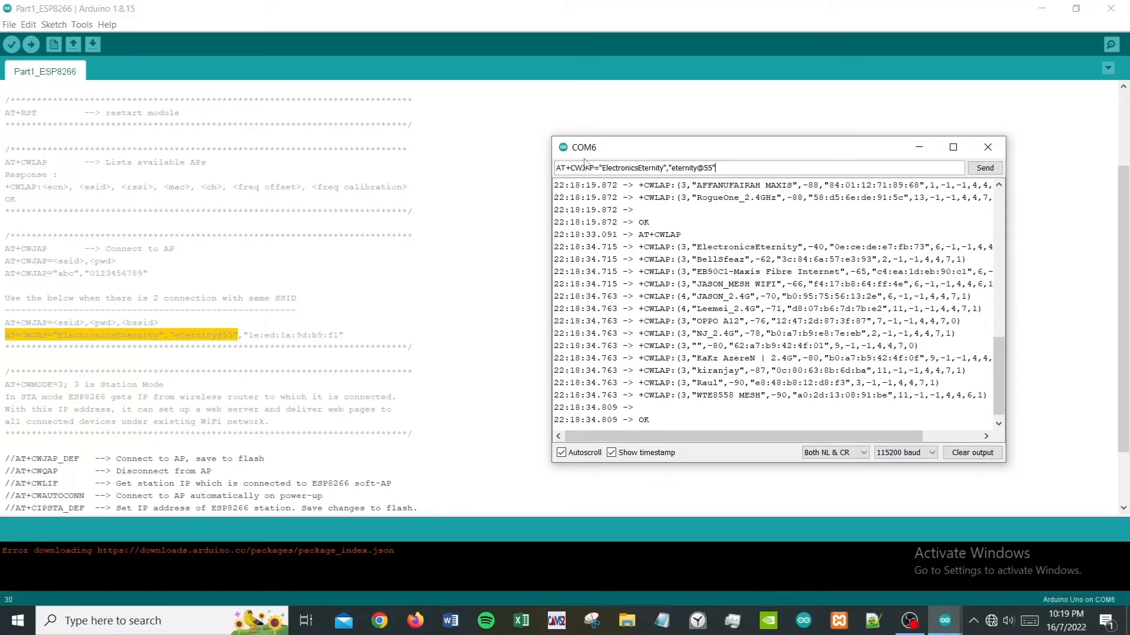
mouse_move(771, 173)
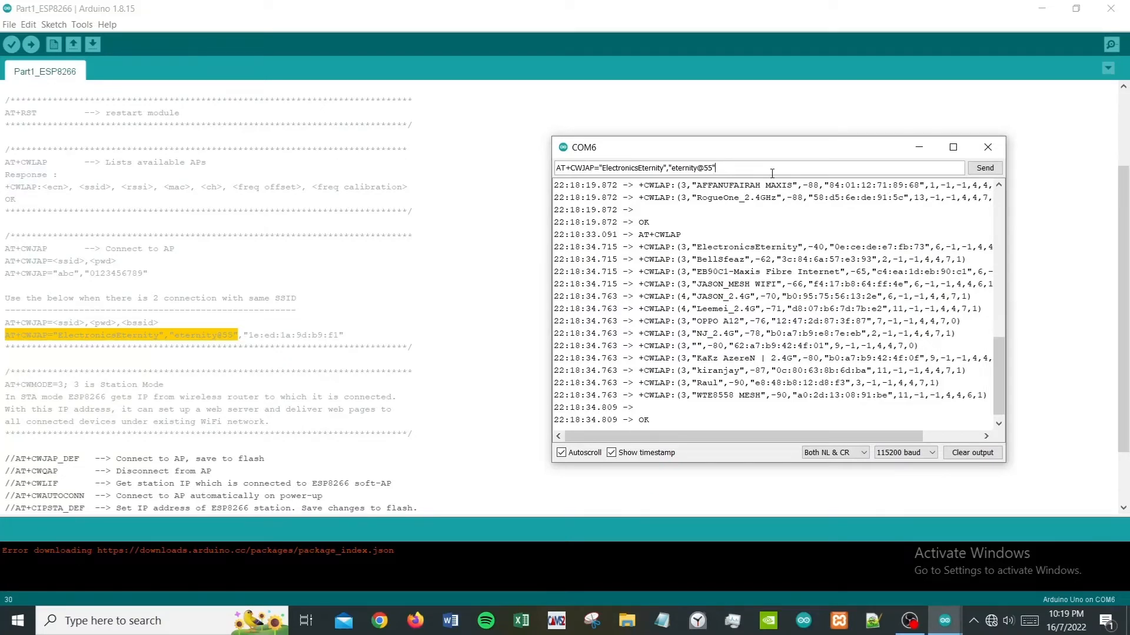
click(985, 168)
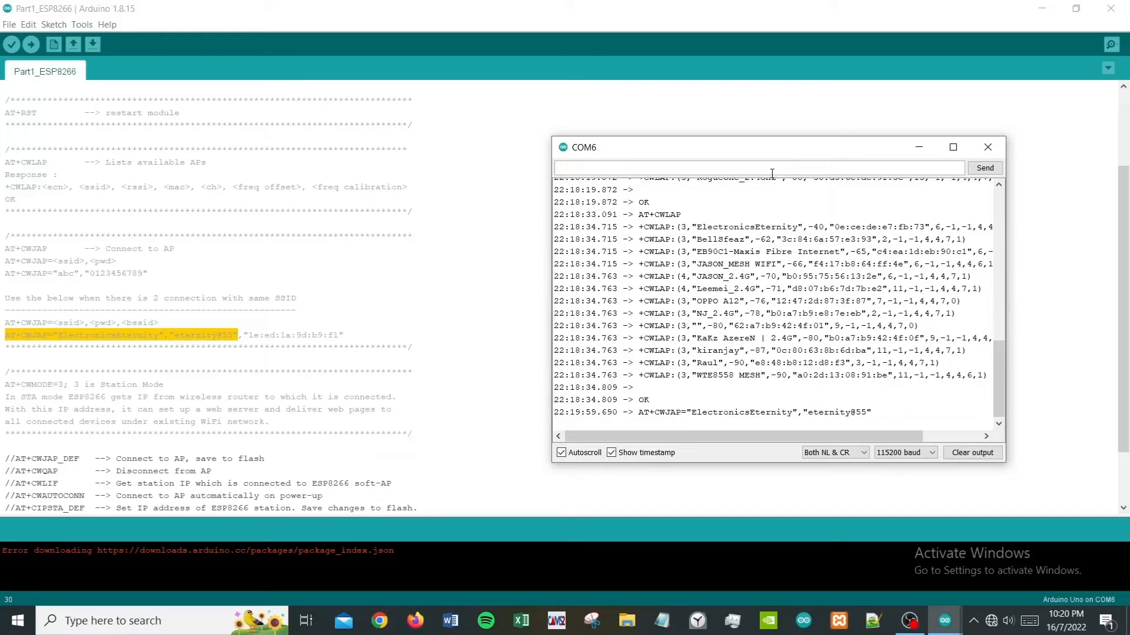
mouse_move(744, 249)
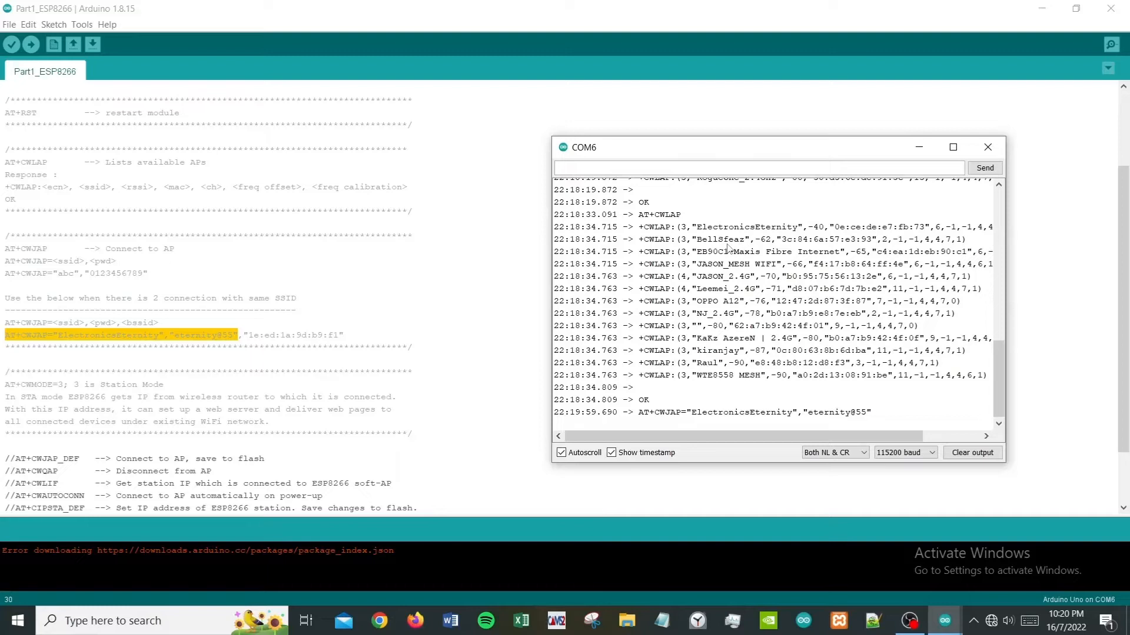
mouse_move(857, 317)
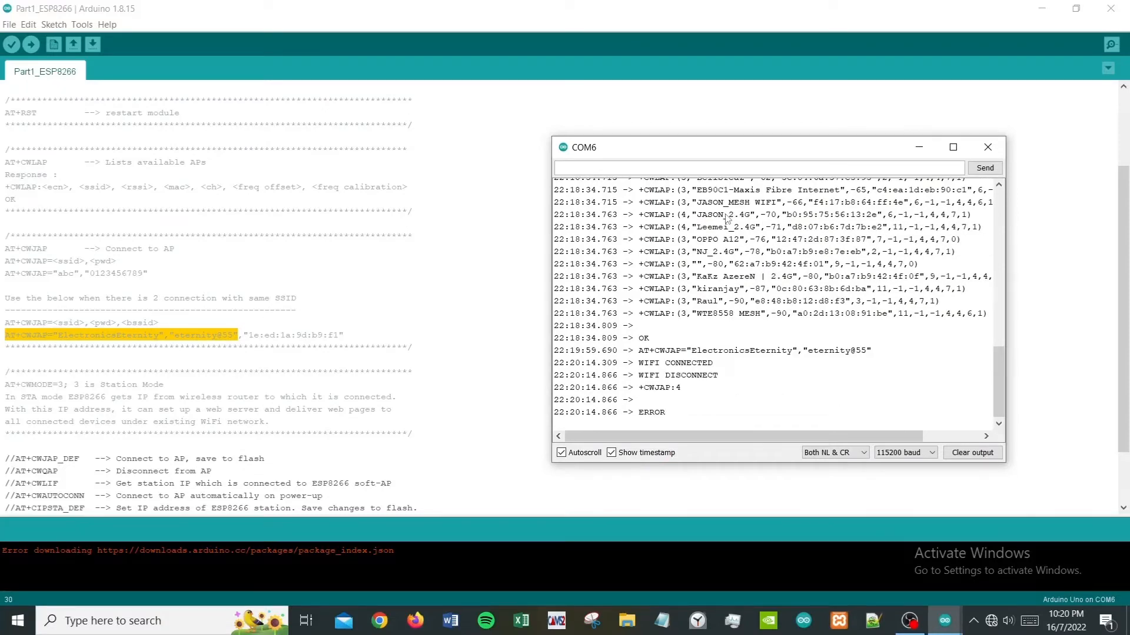
mouse_move(793, 298)
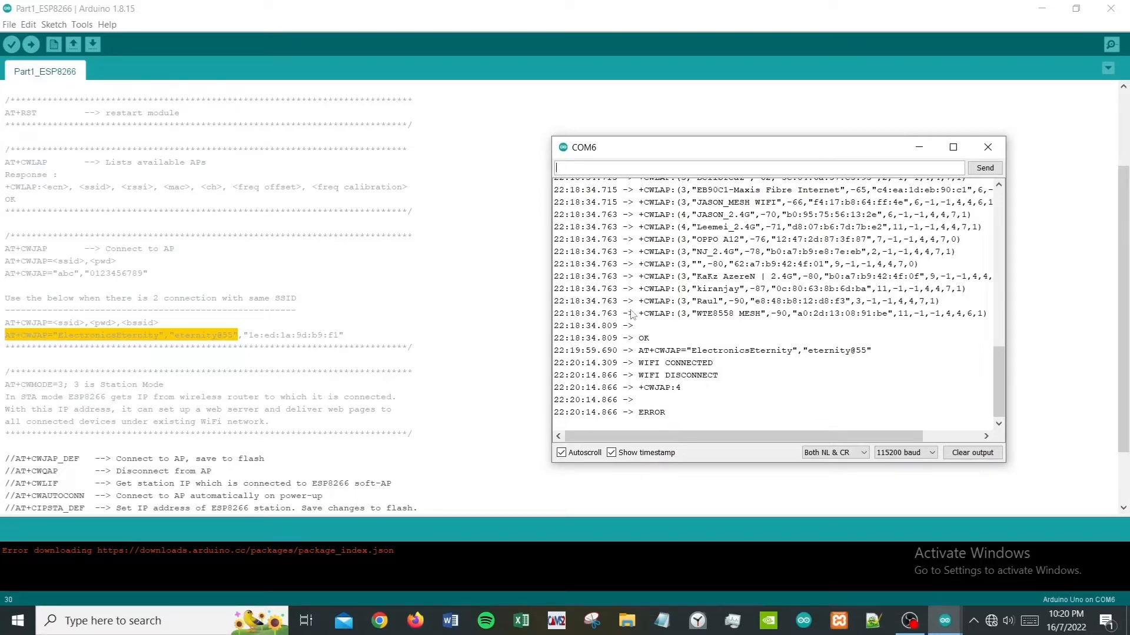
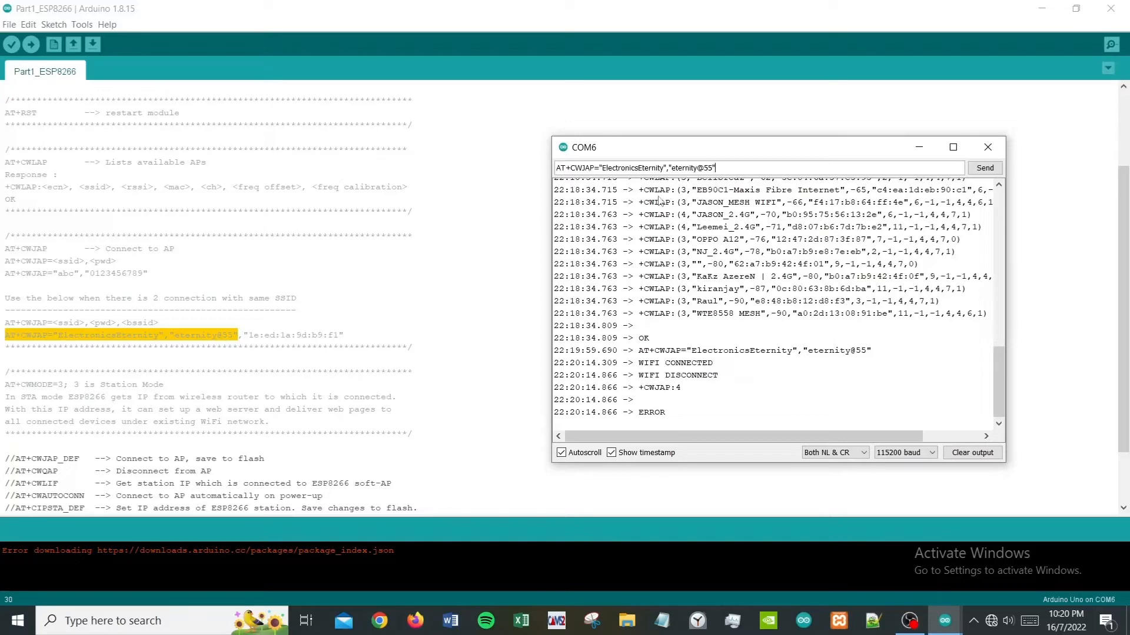
click(984, 168)
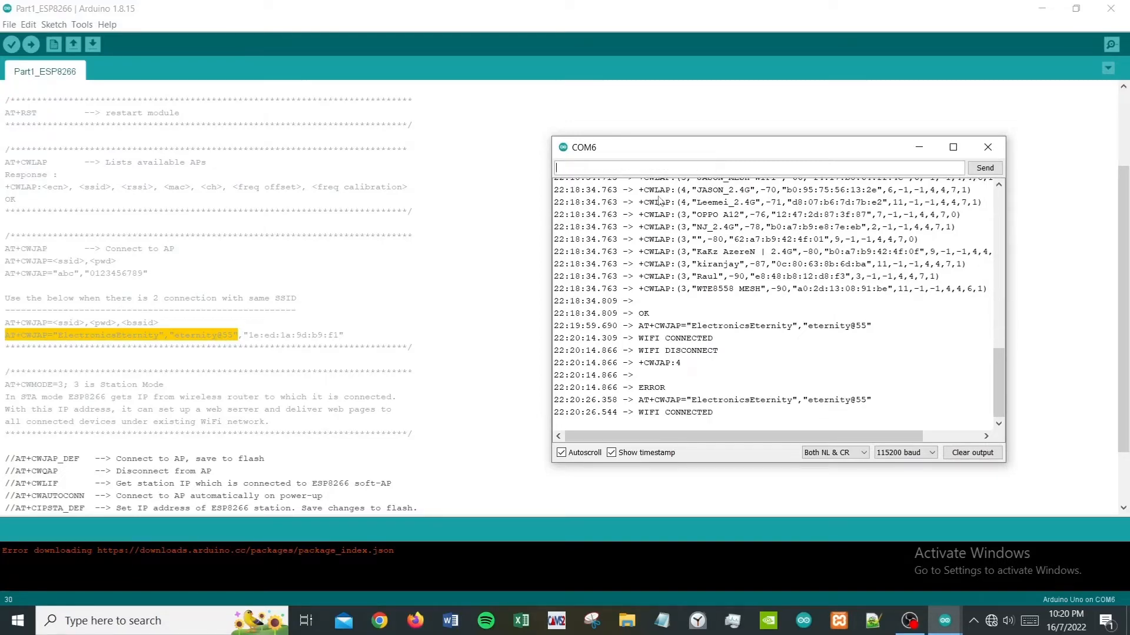
scroll(down, 3)
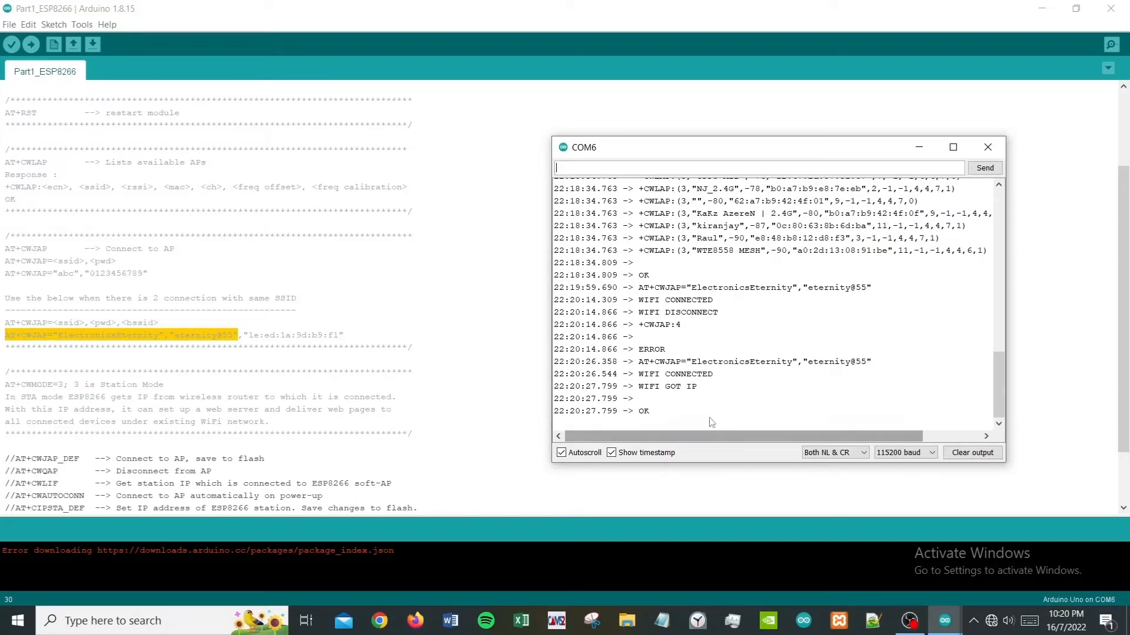
mouse_move(647, 405)
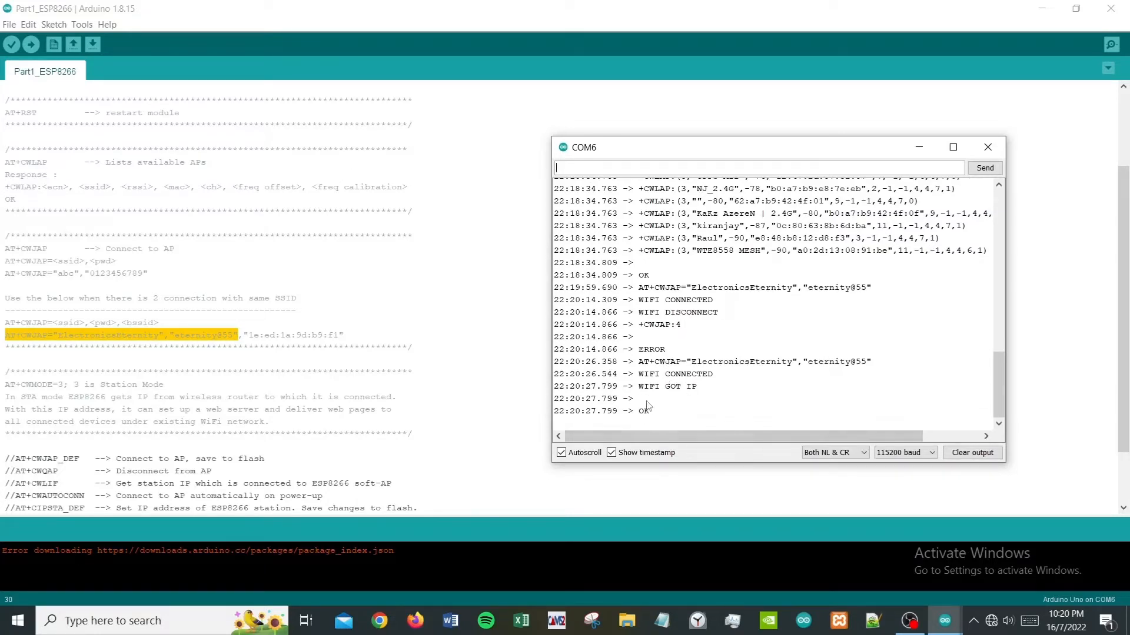
mouse_move(748, 326)
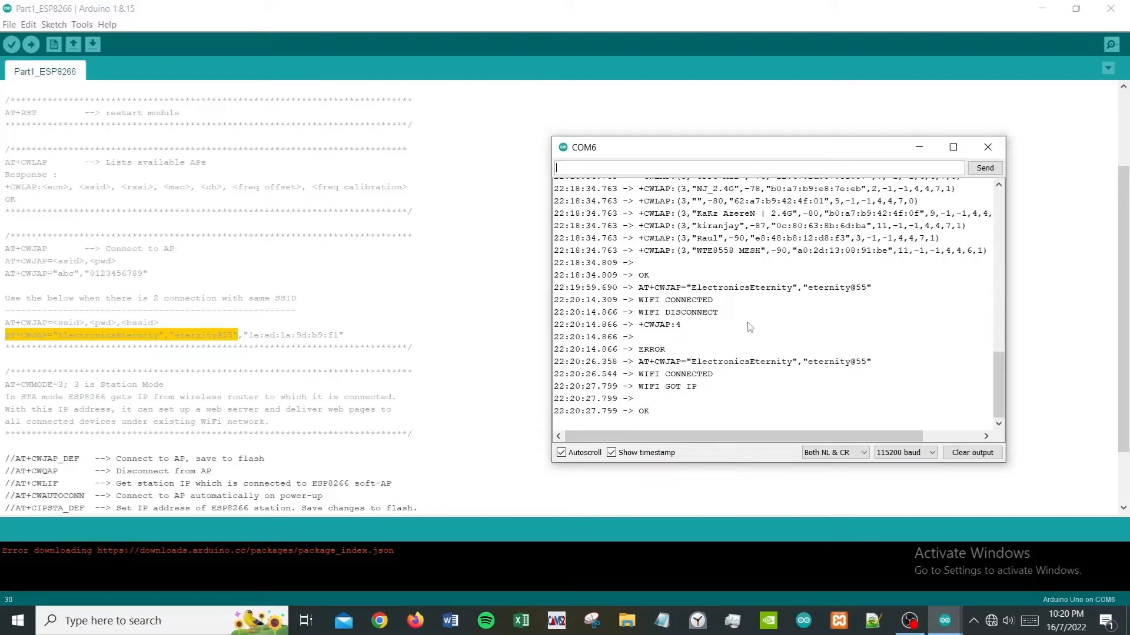
mouse_move(698, 292)
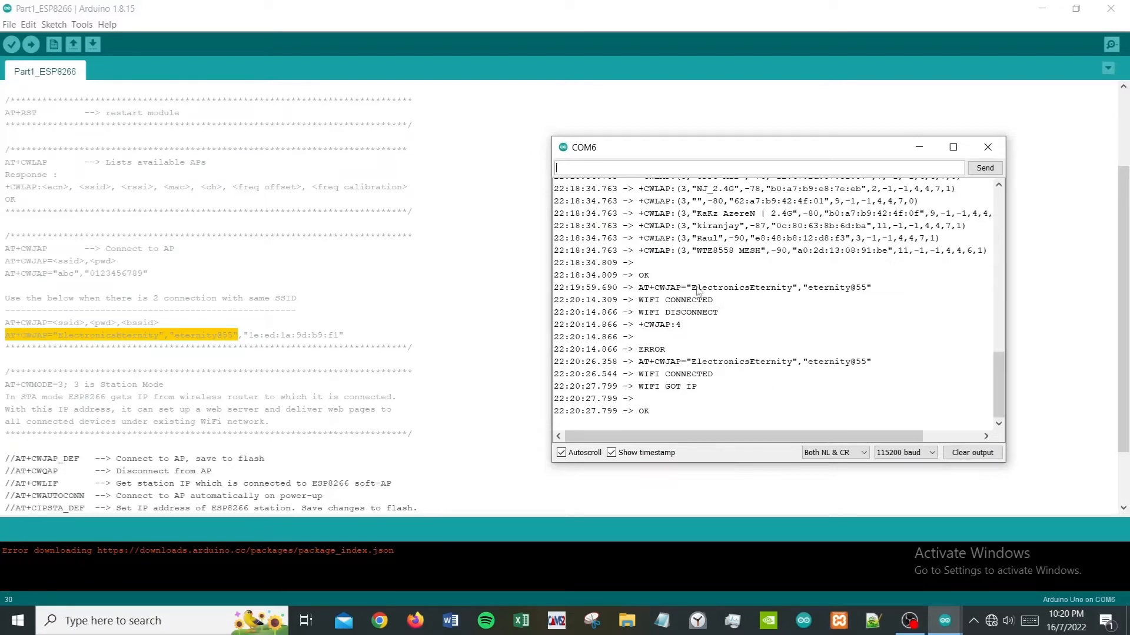
mouse_move(623, 340)
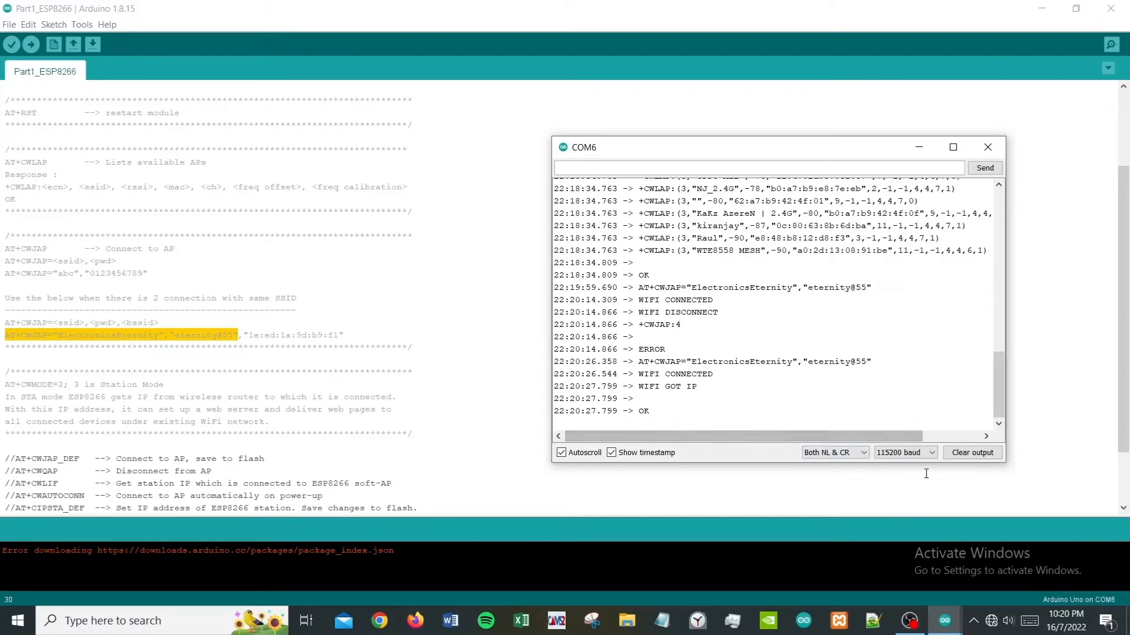
scroll(up, 3)
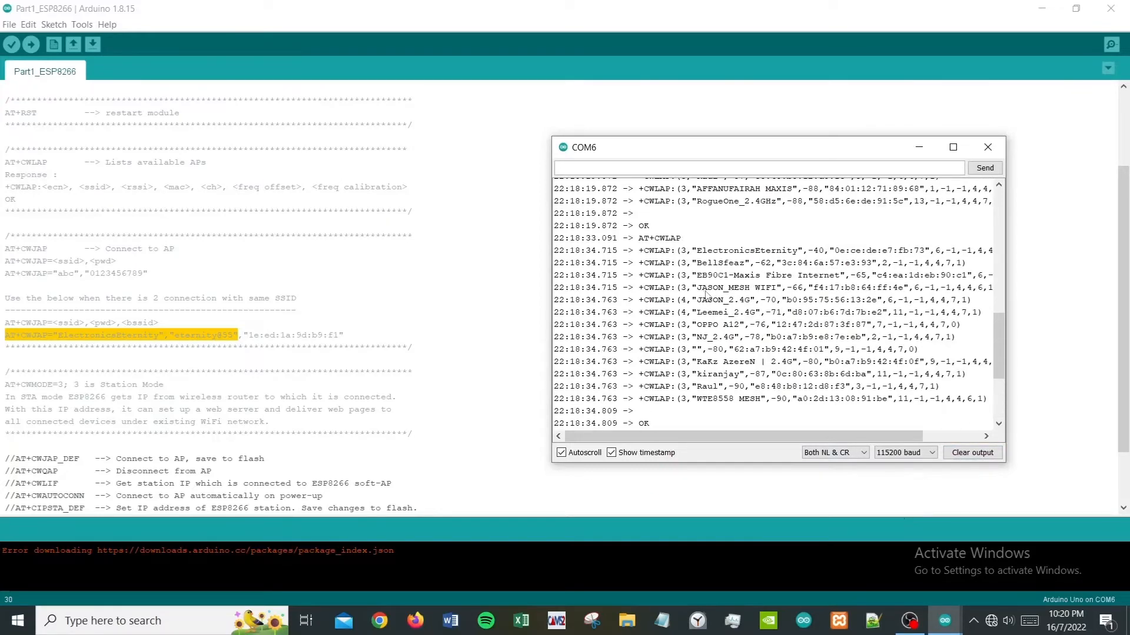
scroll(down, 3)
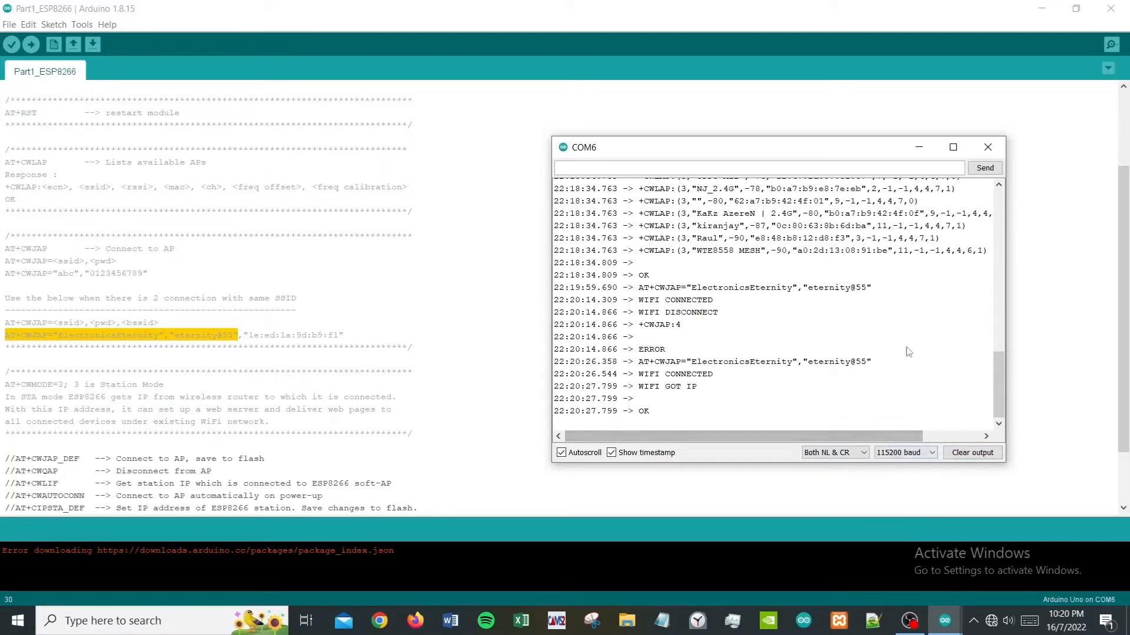
mouse_move(808, 264)
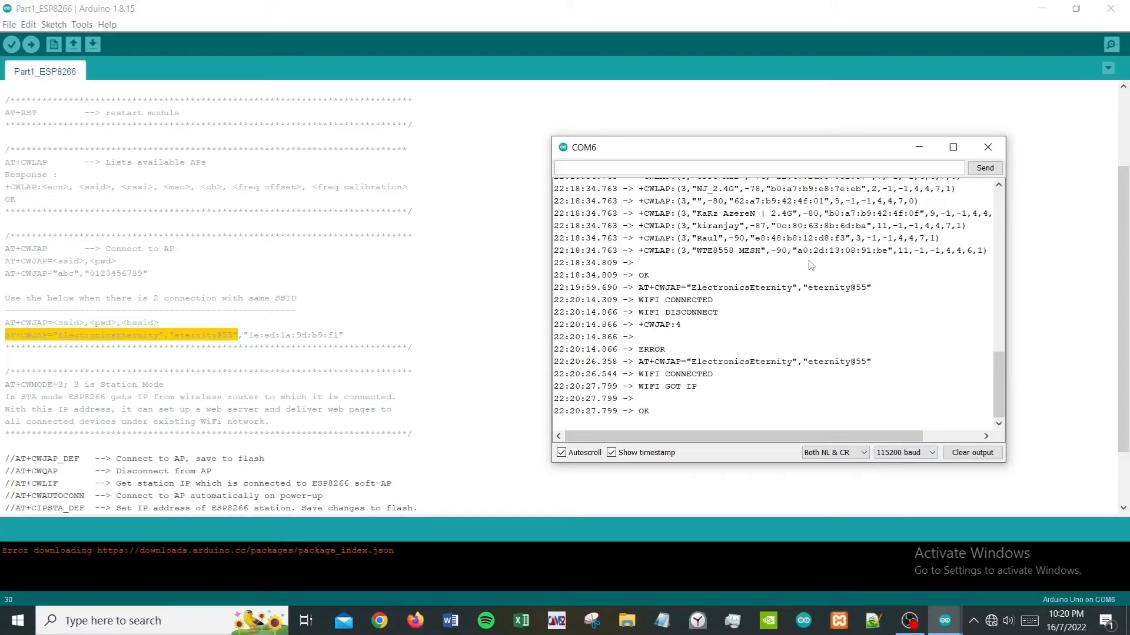
mouse_move(722, 330)
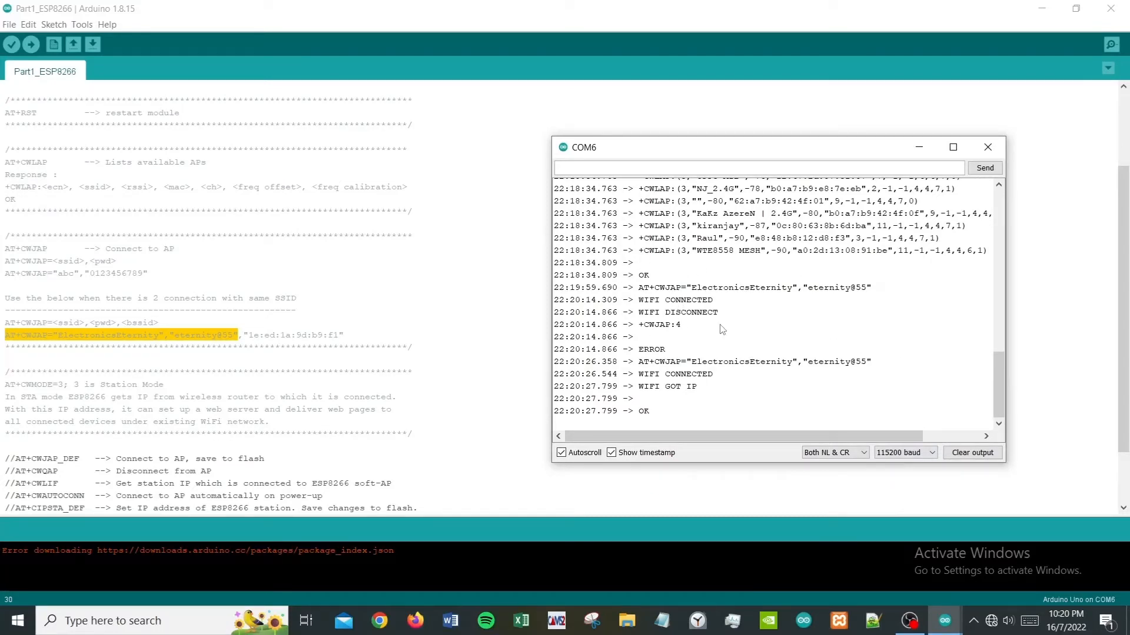
mouse_move(769, 315)
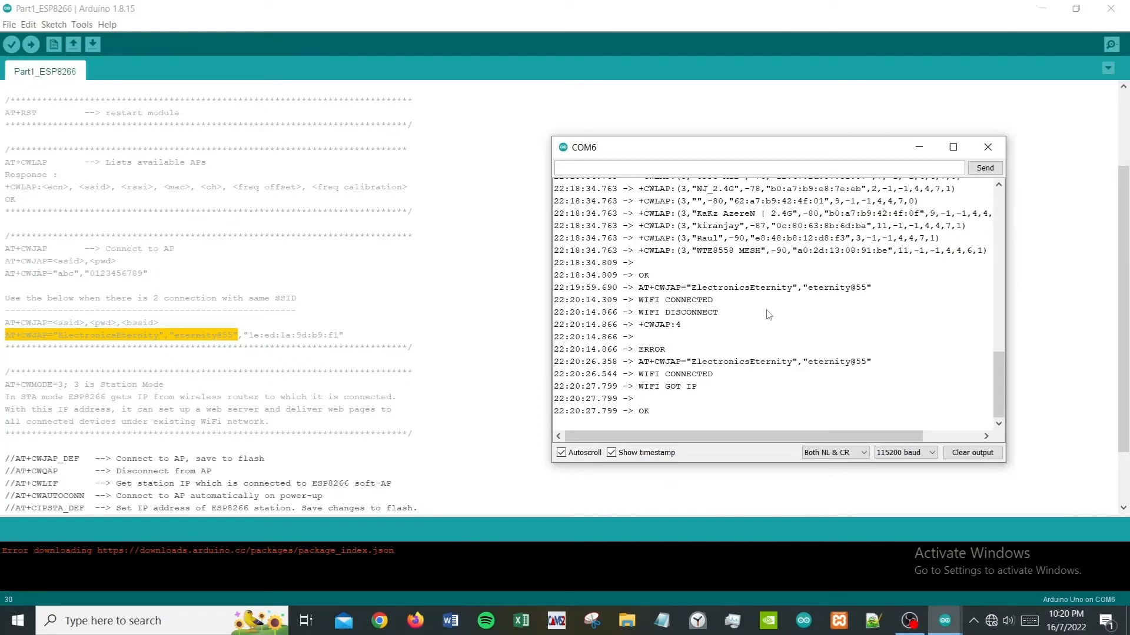
mouse_move(716, 315)
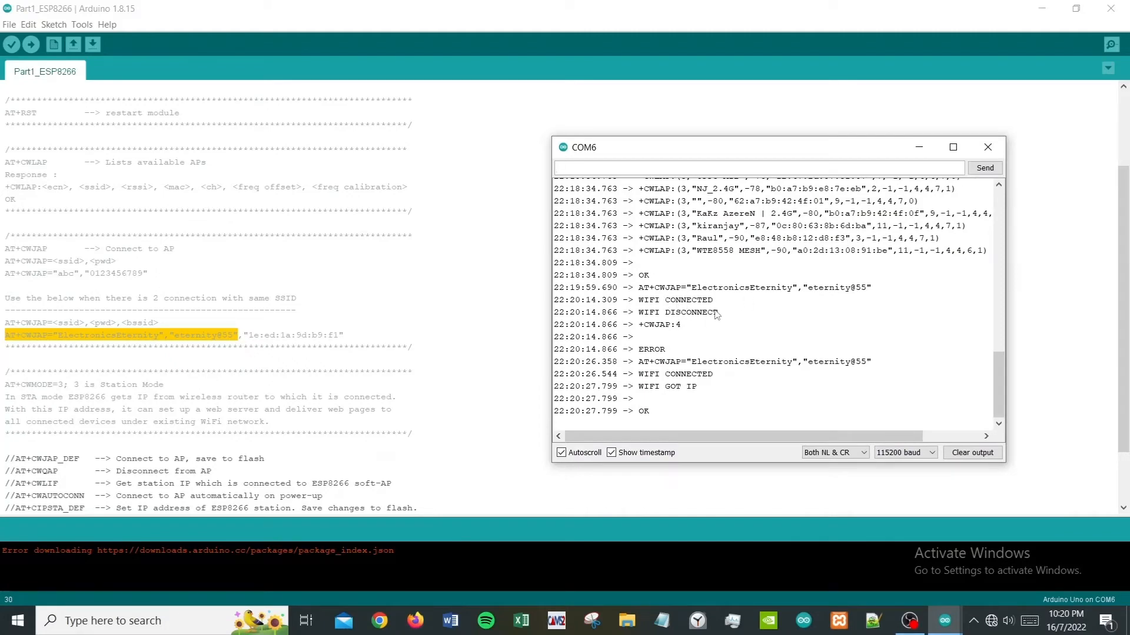
scroll(up, 3)
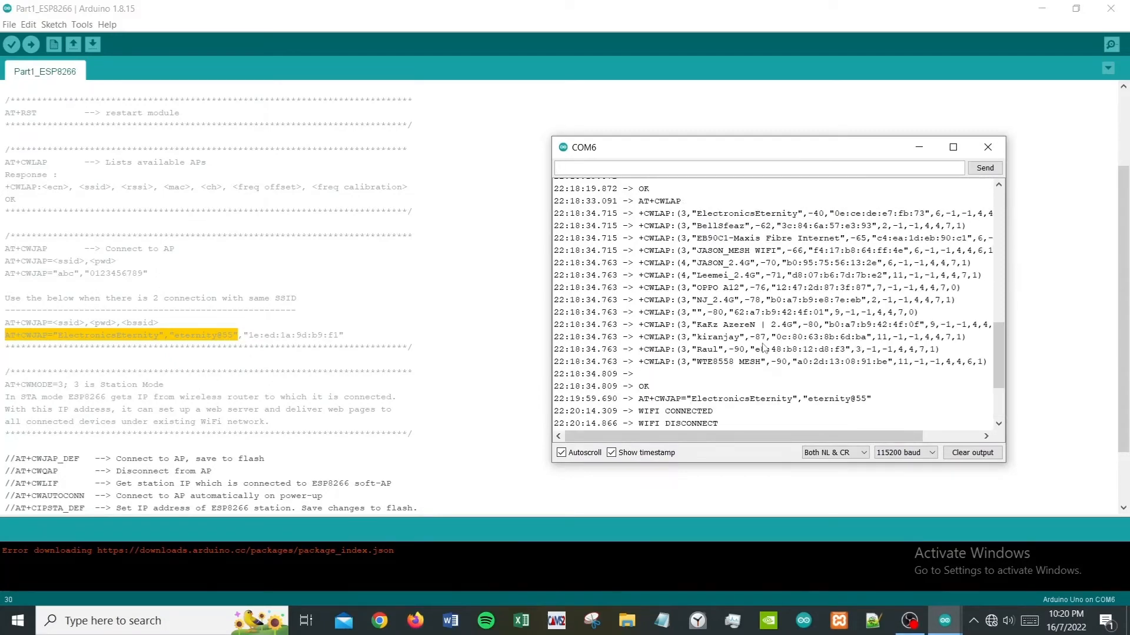
mouse_move(738, 210)
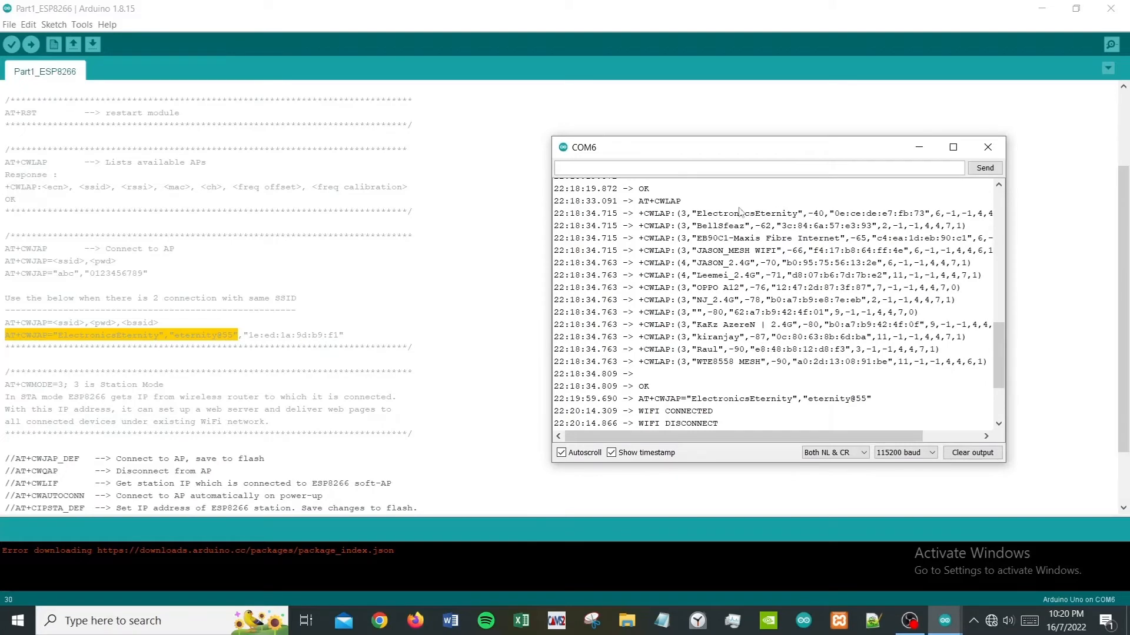
mouse_move(758, 270)
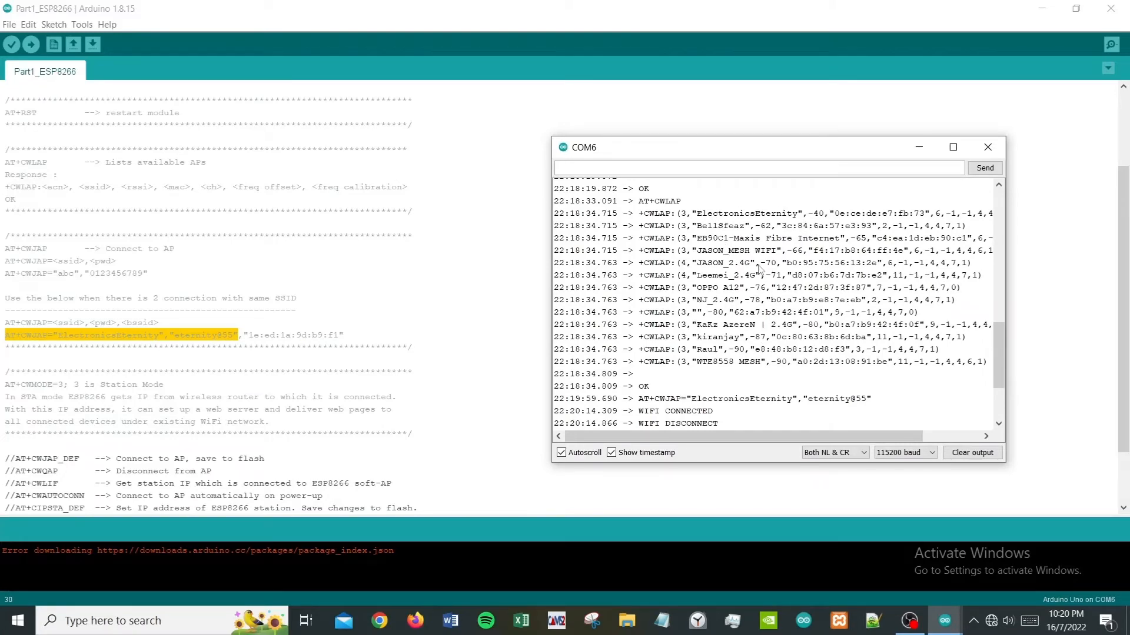
double_click(745, 213)
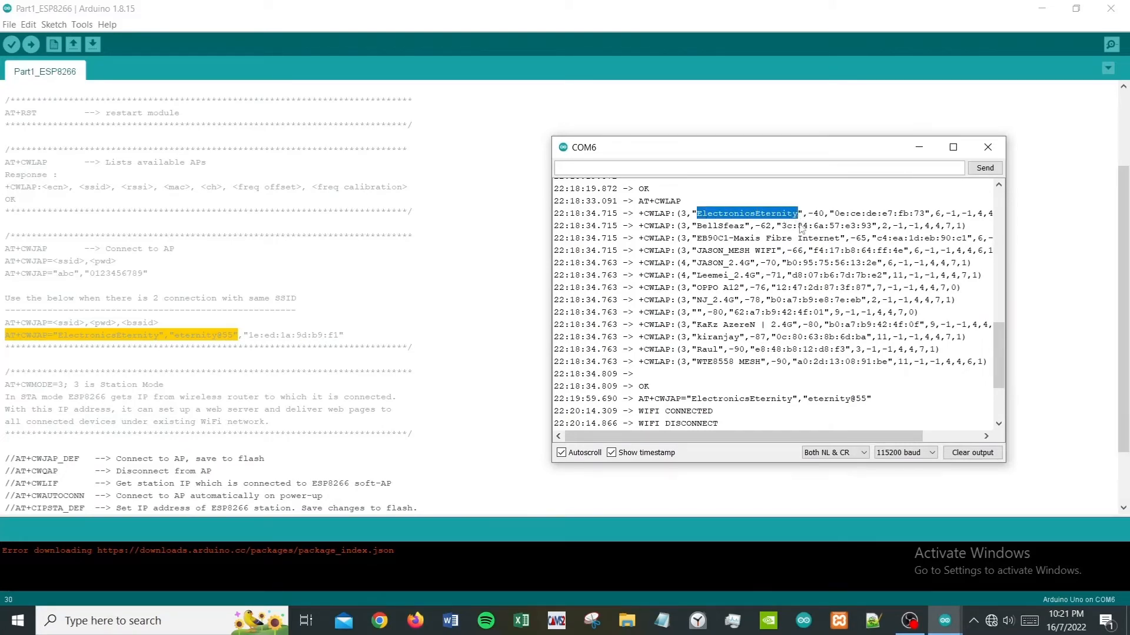
scroll(down, 3)
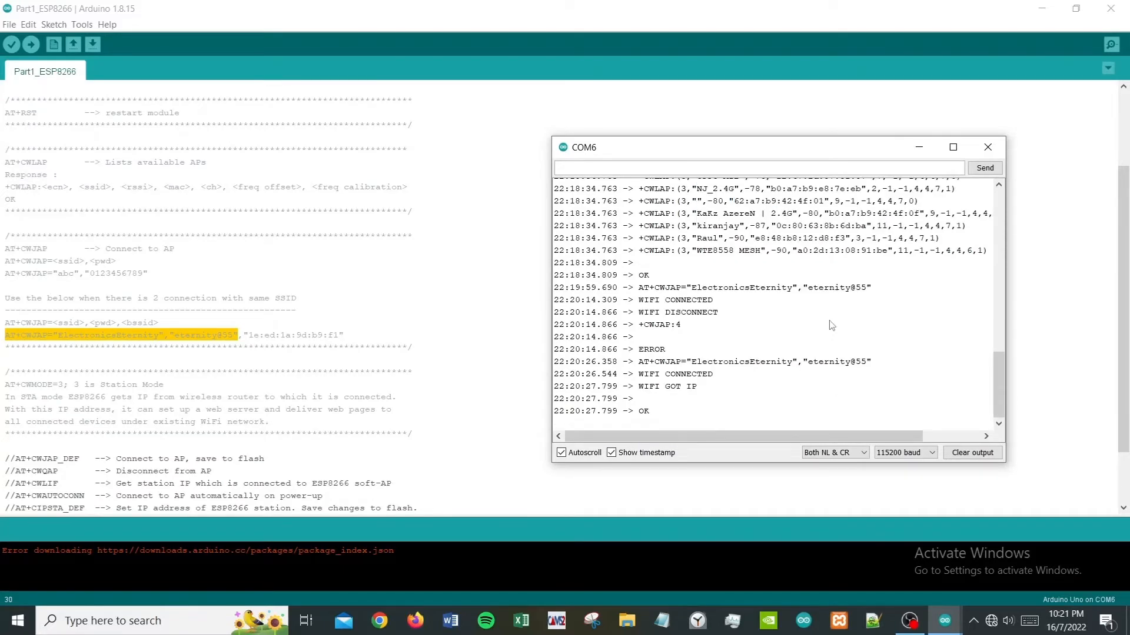
scroll(up, 3)
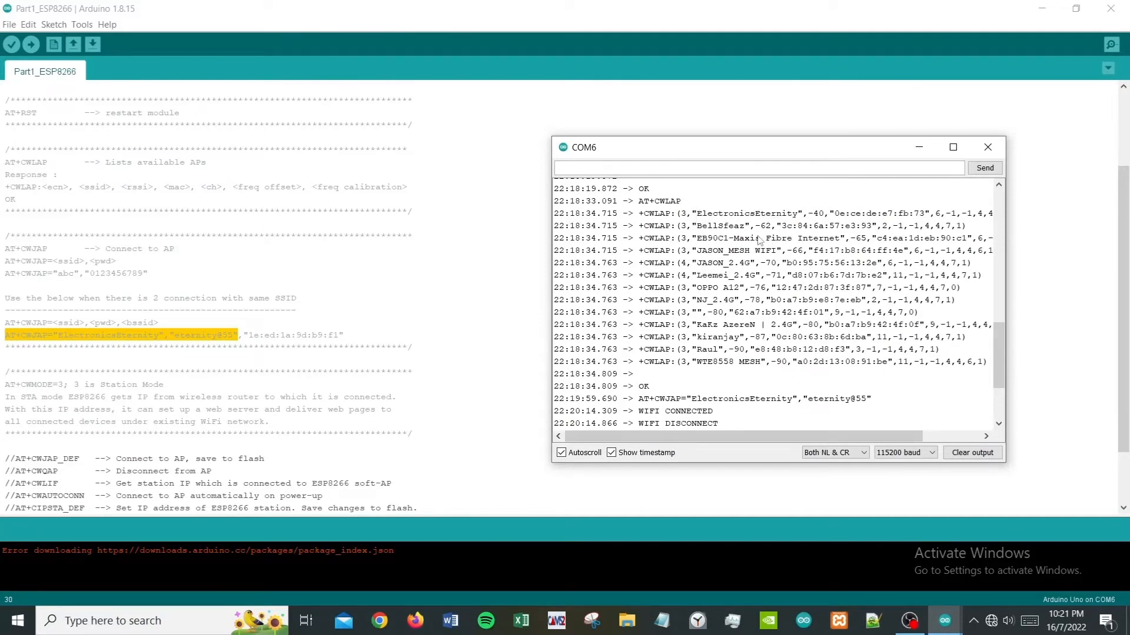
mouse_move(763, 291)
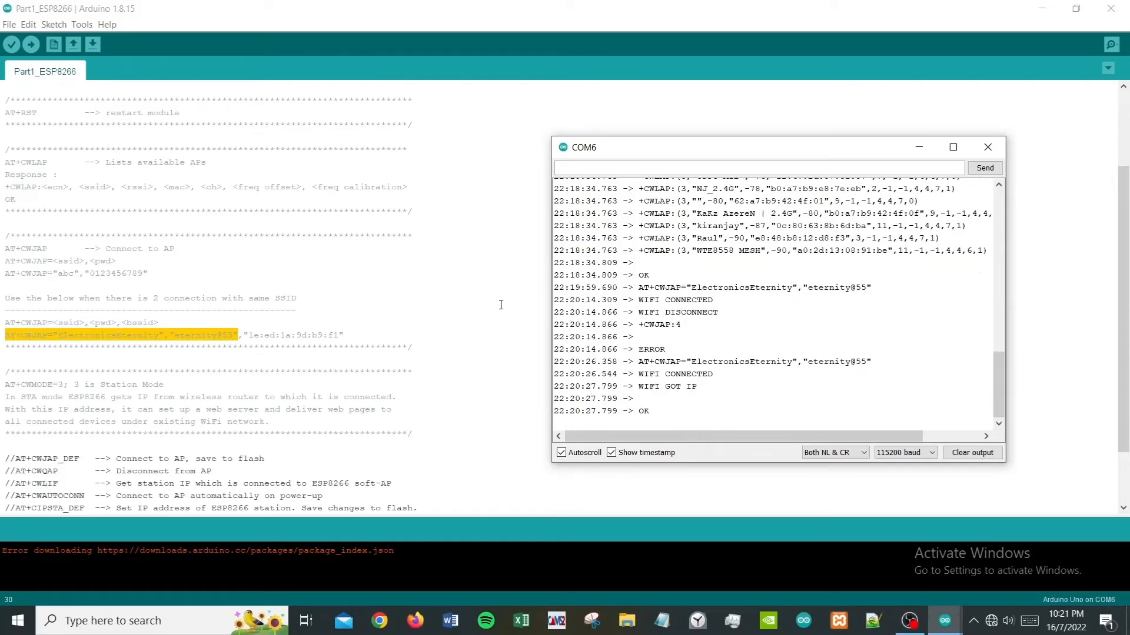
scroll(down, 3)
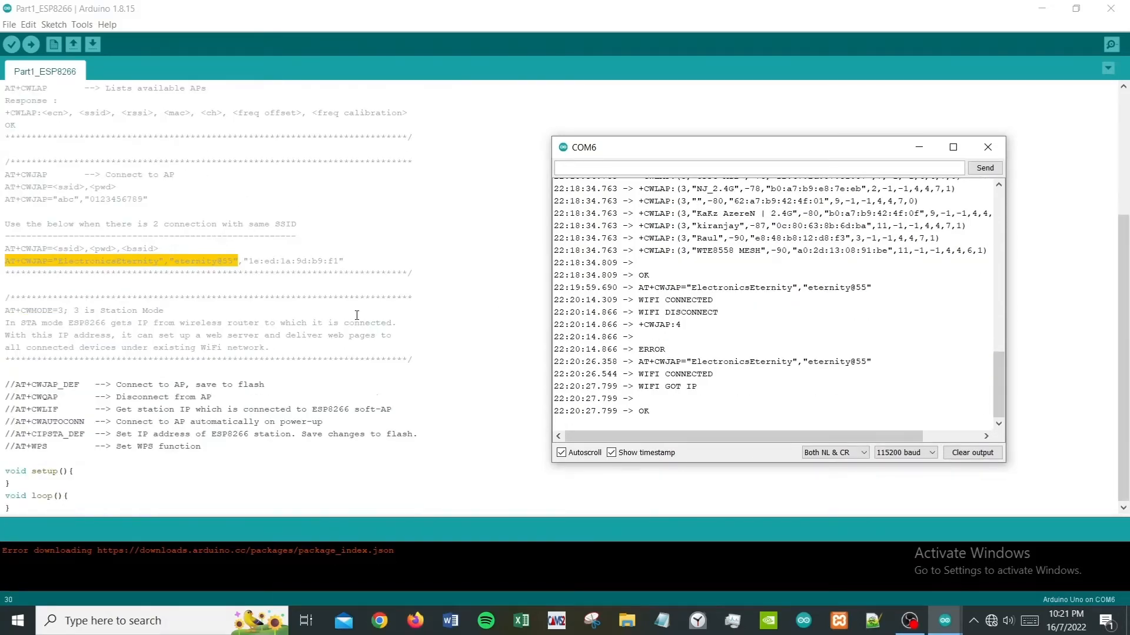
mouse_move(234, 301)
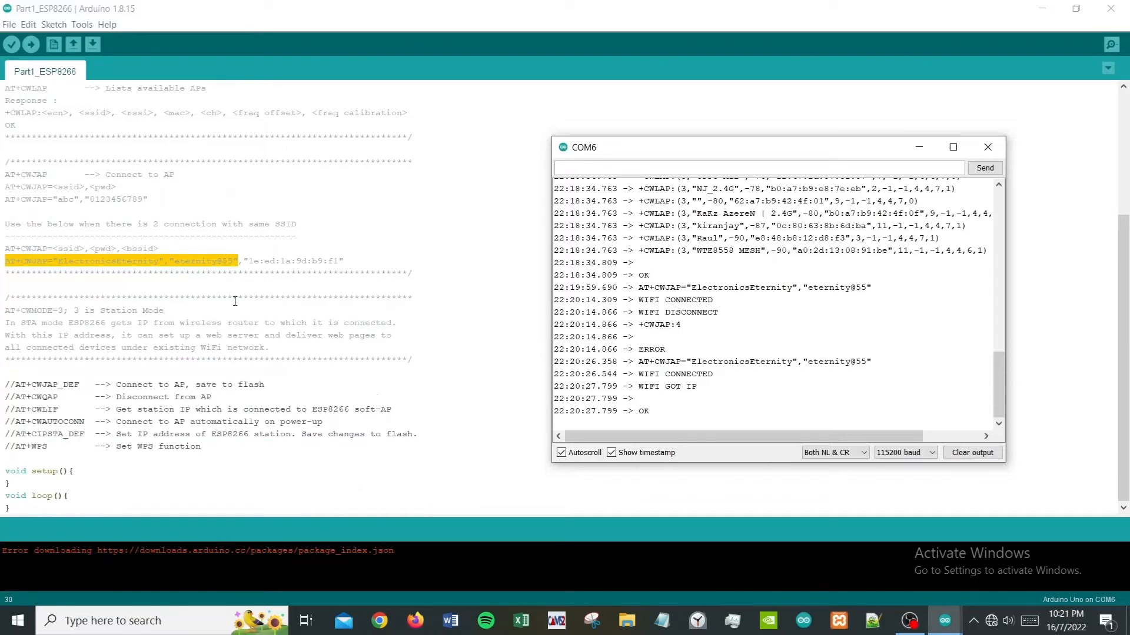
mouse_move(712, 311)
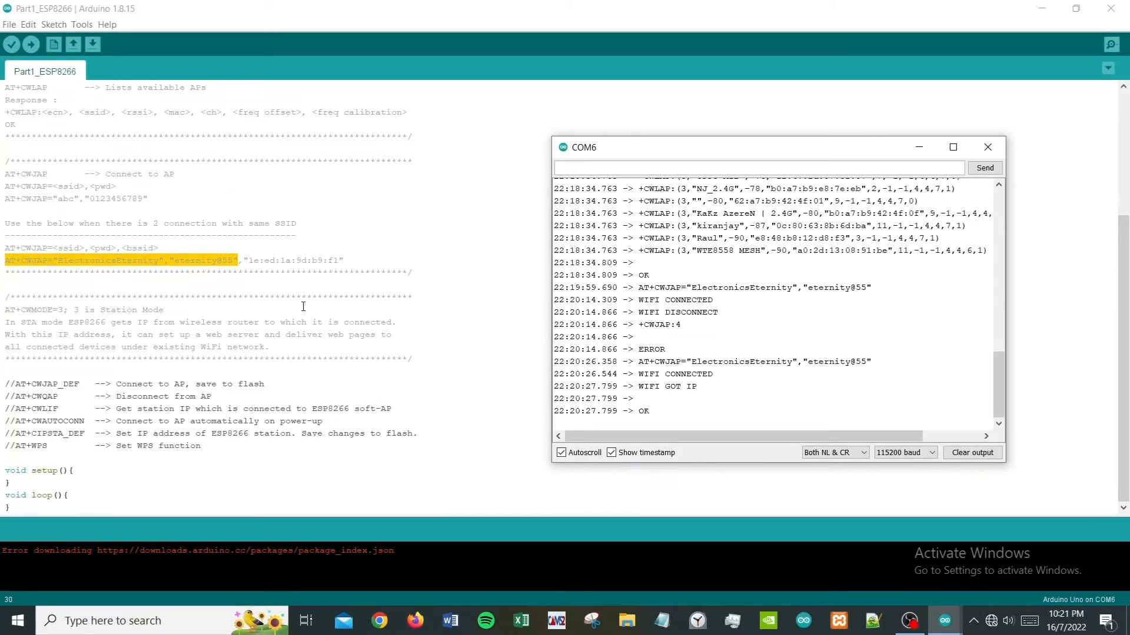
In the sketch notes, select AT+CWQAP, then the AT+CWMODE=3 Station Mode command.
click(986, 147)
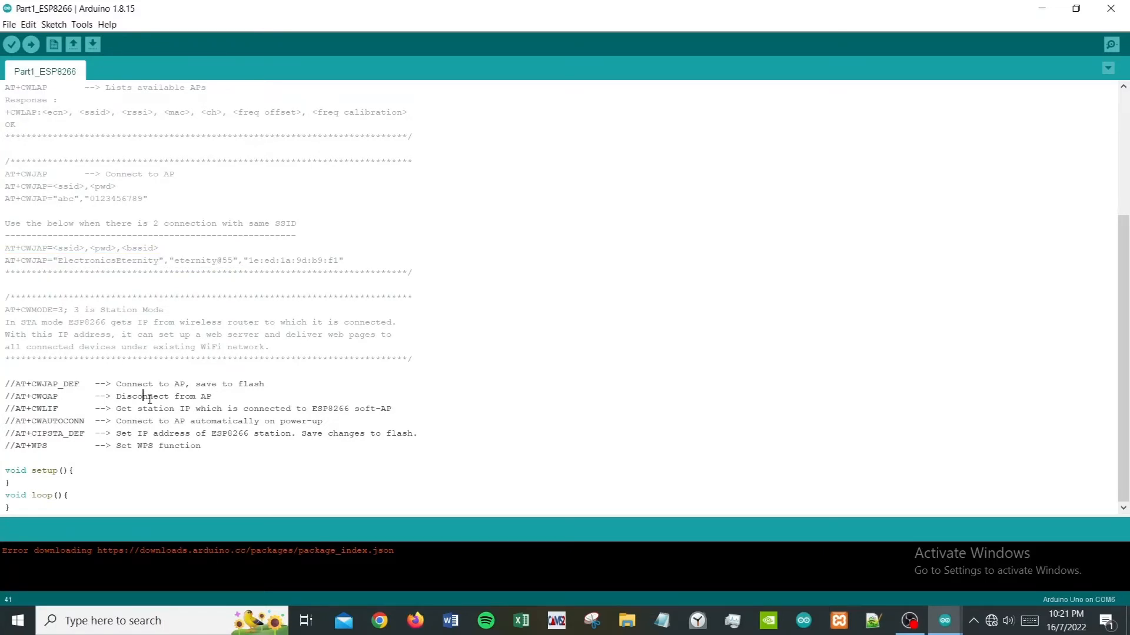
mouse_move(943, 620)
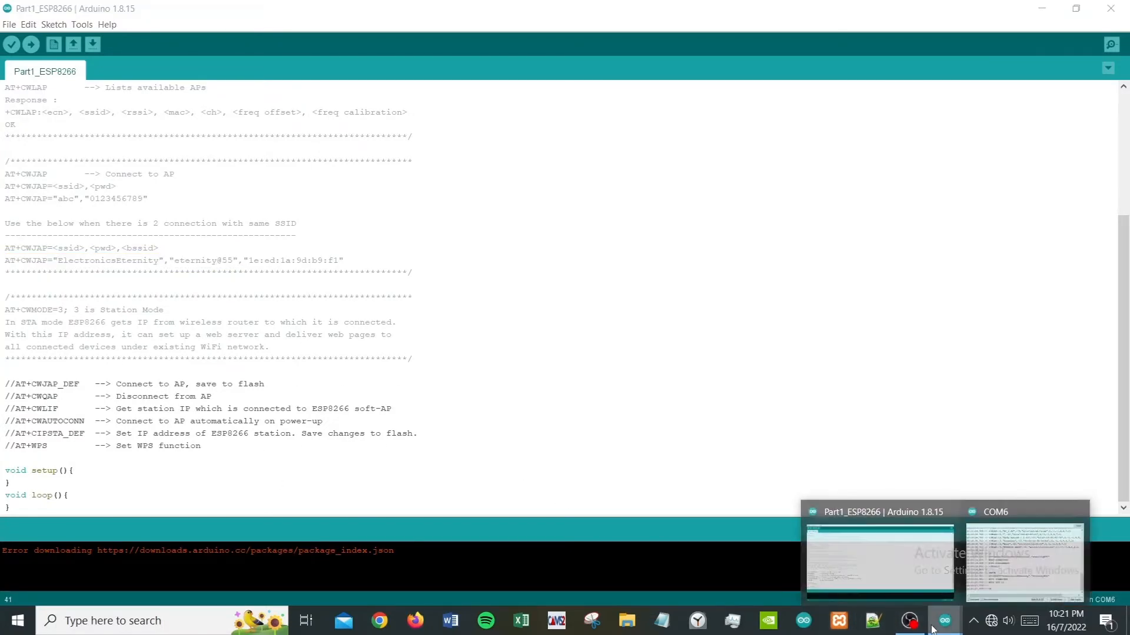
click(1023, 562)
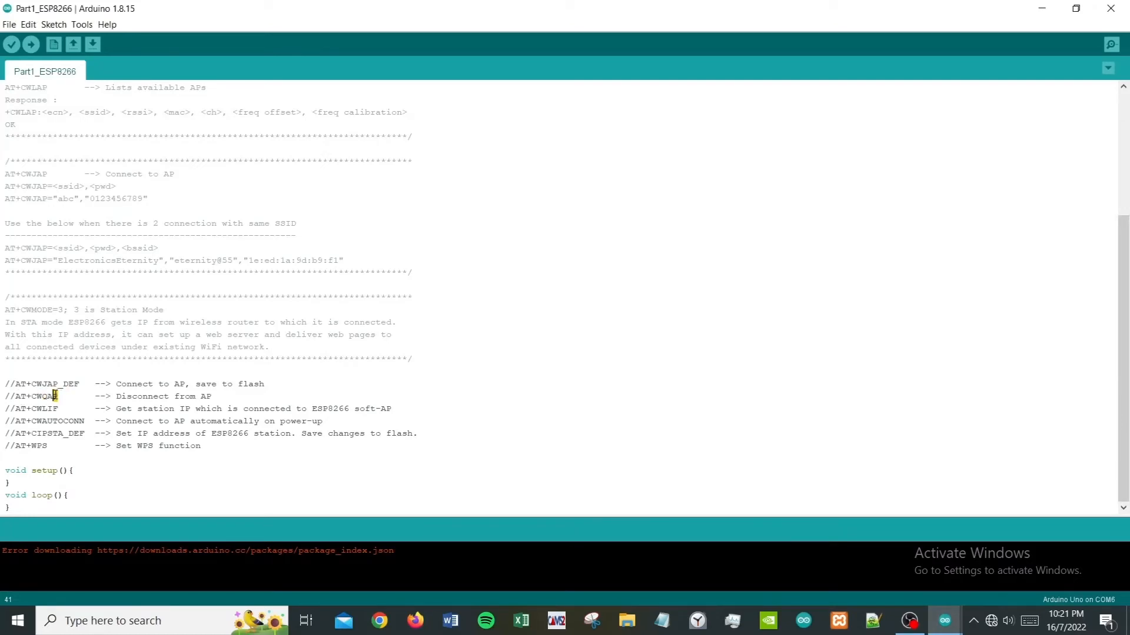
double_click(34, 396)
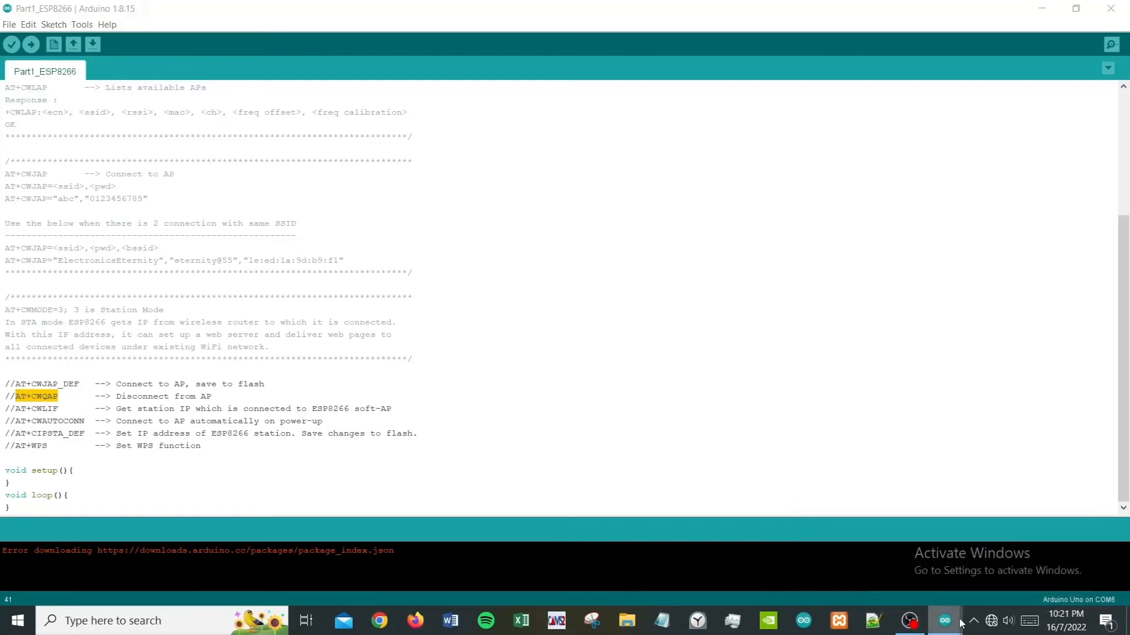
click(1111, 45)
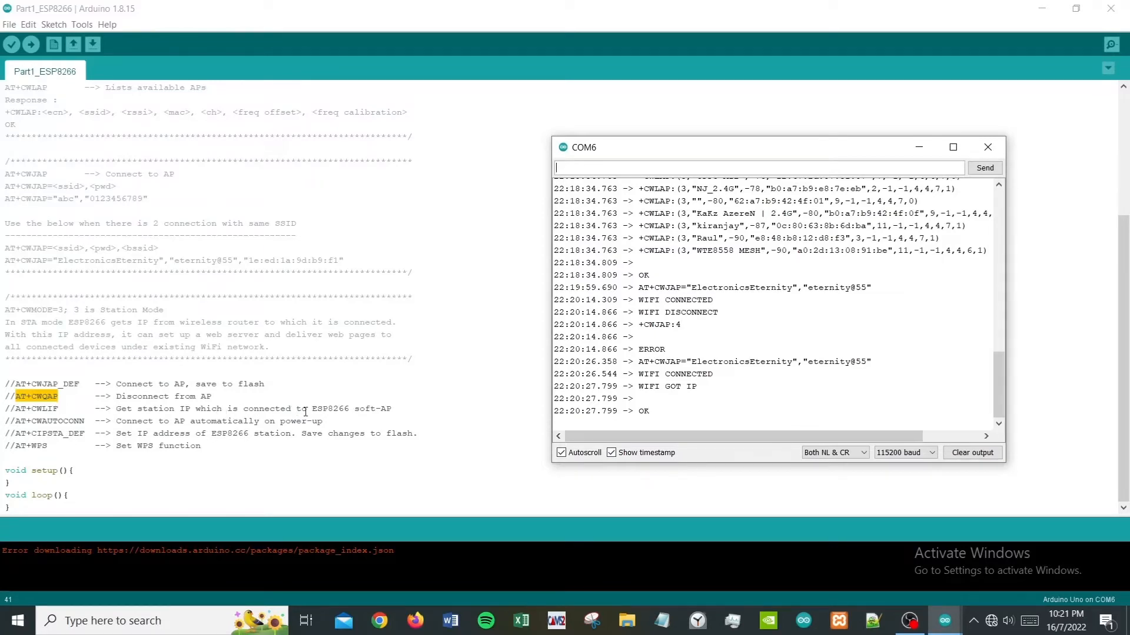
click(987, 147)
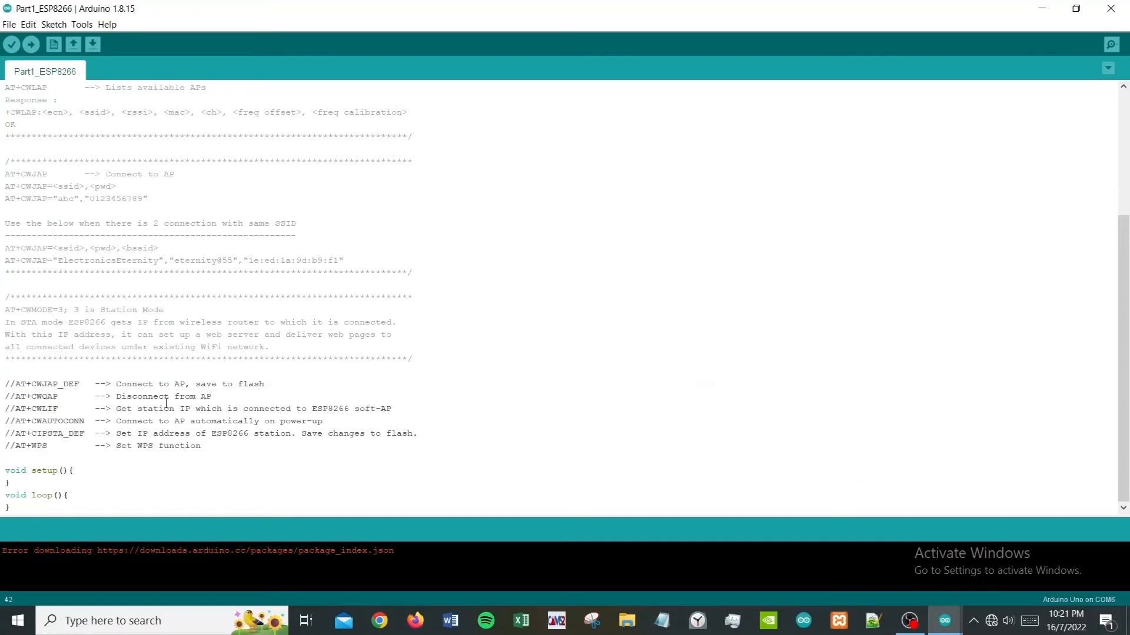
click(46, 322)
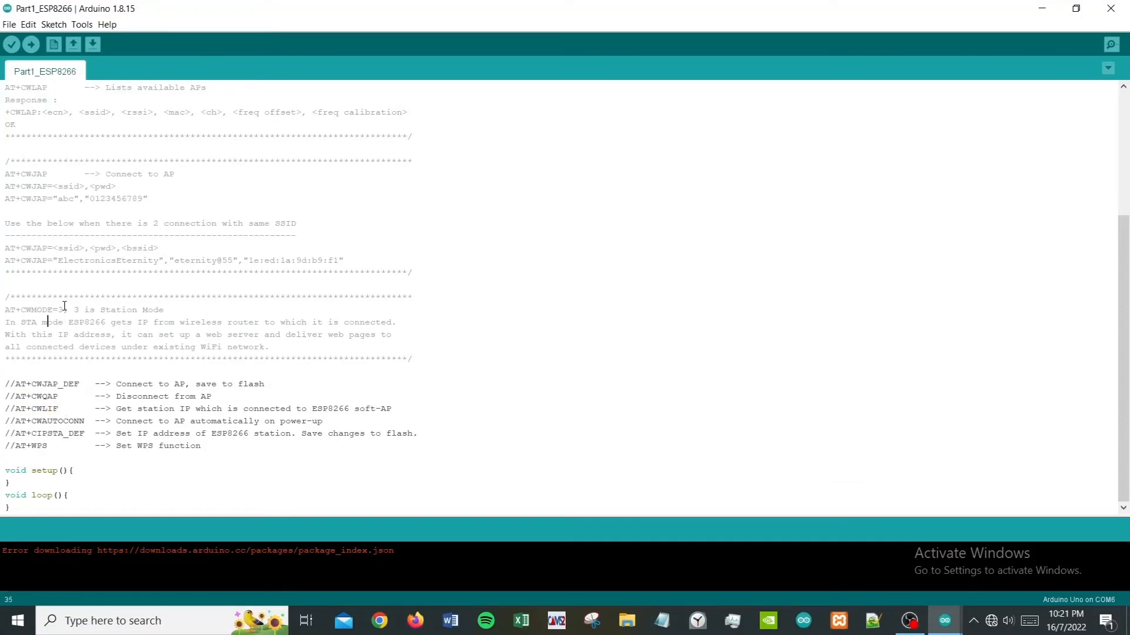
double_click(33, 310)
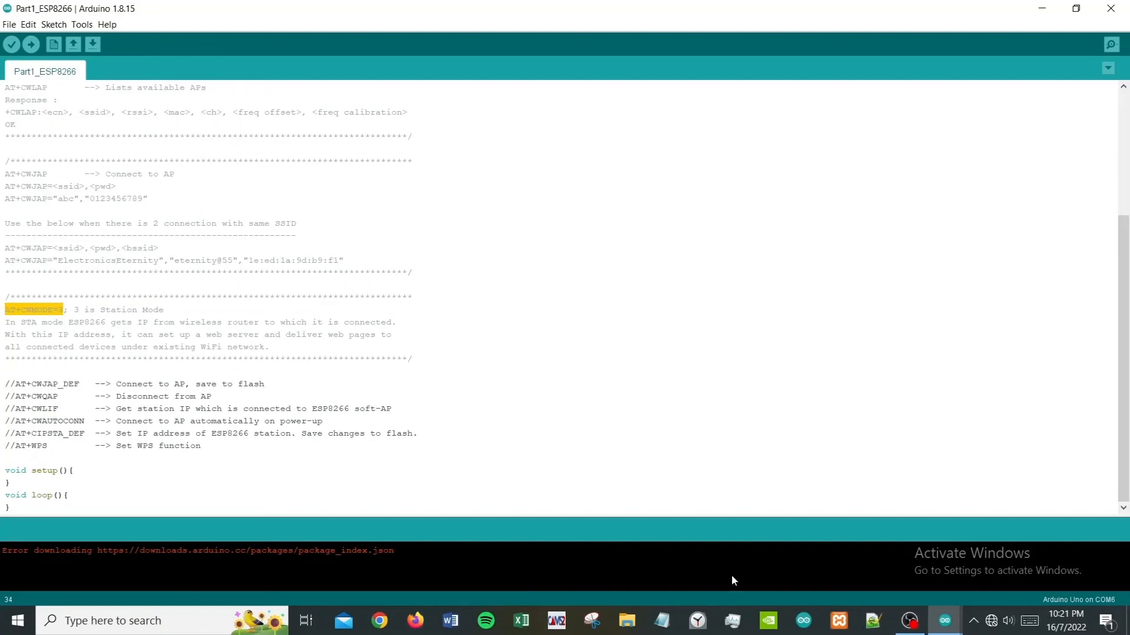
Bring up the Serial Monitor to send AT+CWMODE=3, then return to the sketch notes.
click(1108, 44)
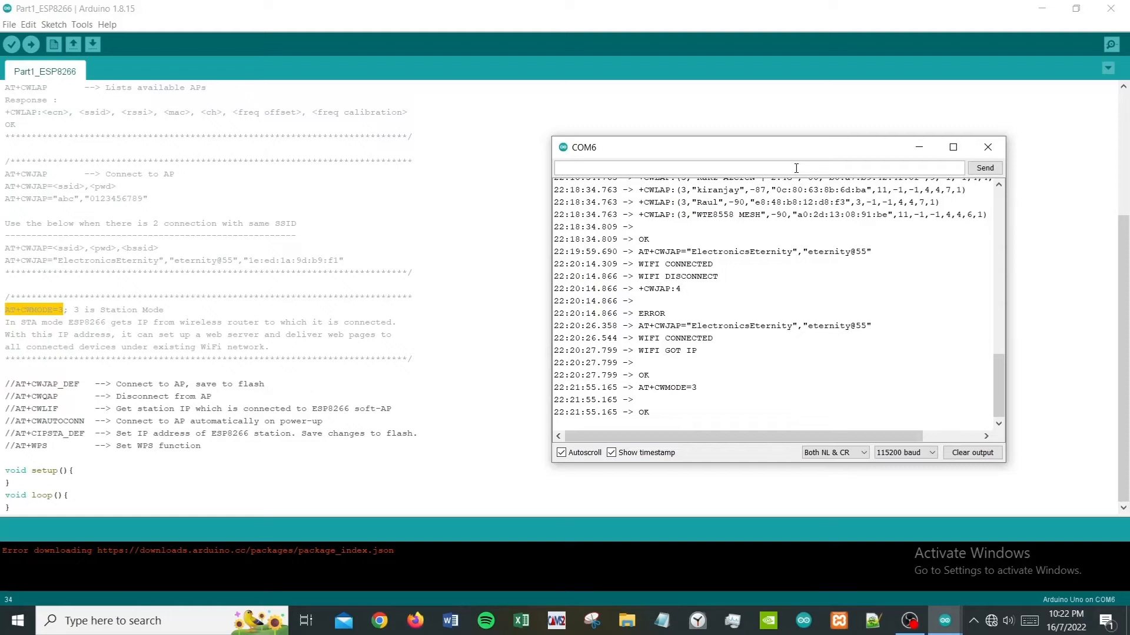
mouse_move(671, 407)
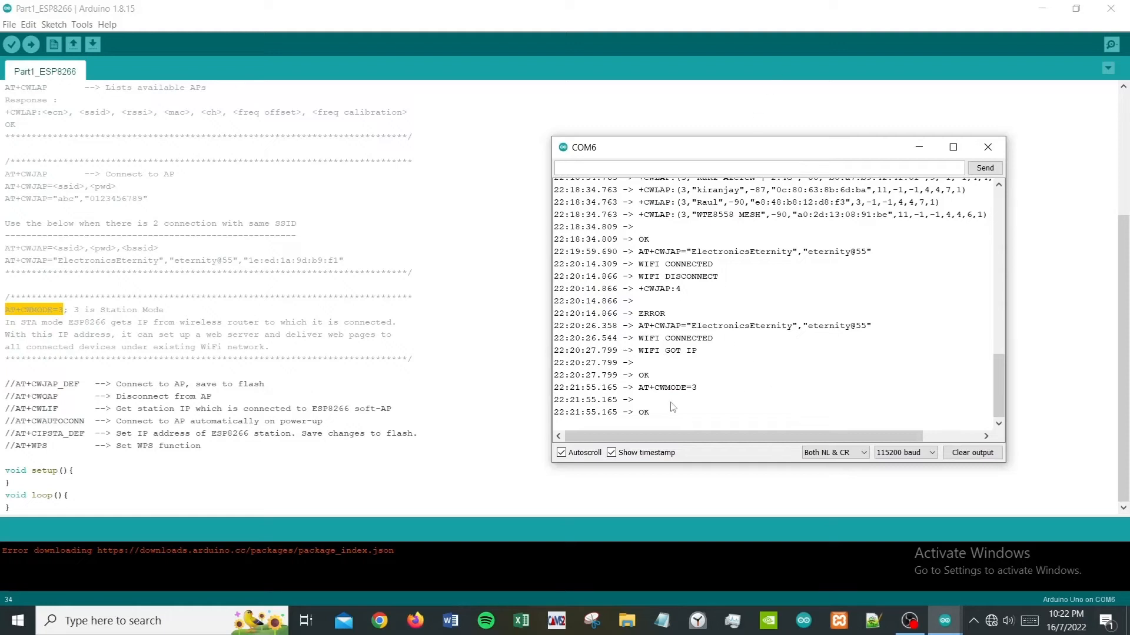
click(986, 147)
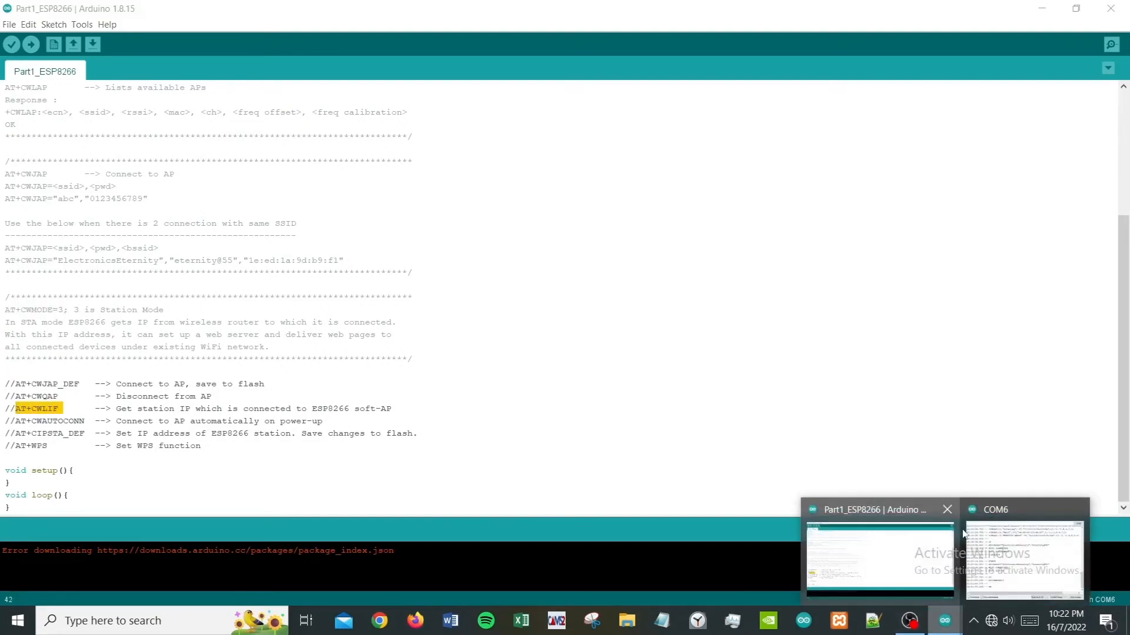
Send AT+CWLIF to the ESP8266 twice from the COM6 Serial Monitor, each returning OK.
click(1023, 555)
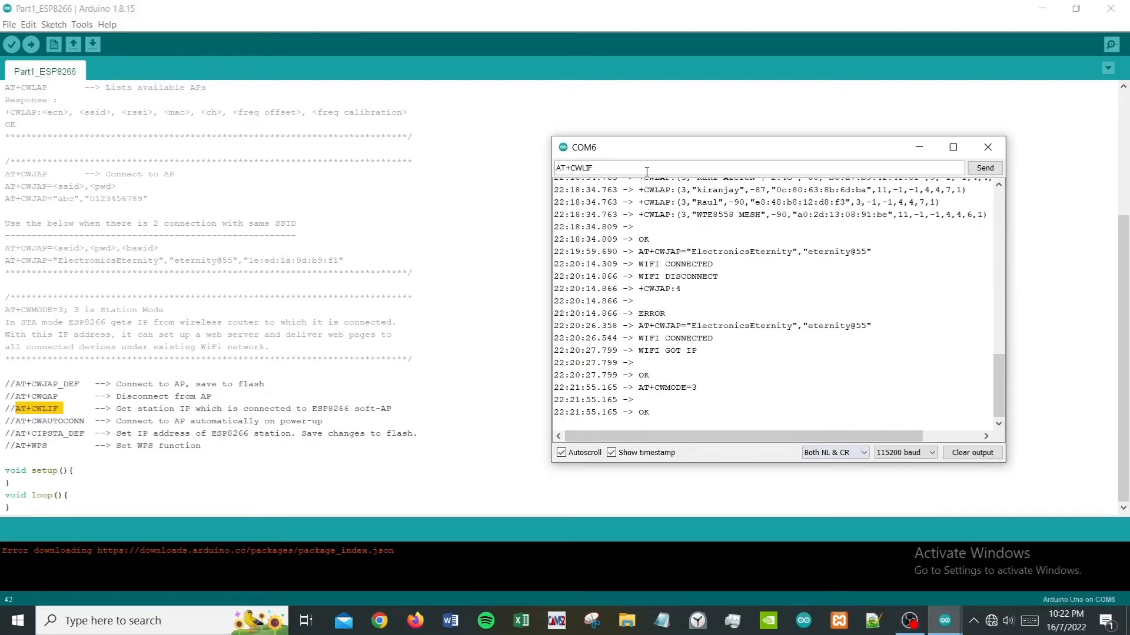
click(983, 168)
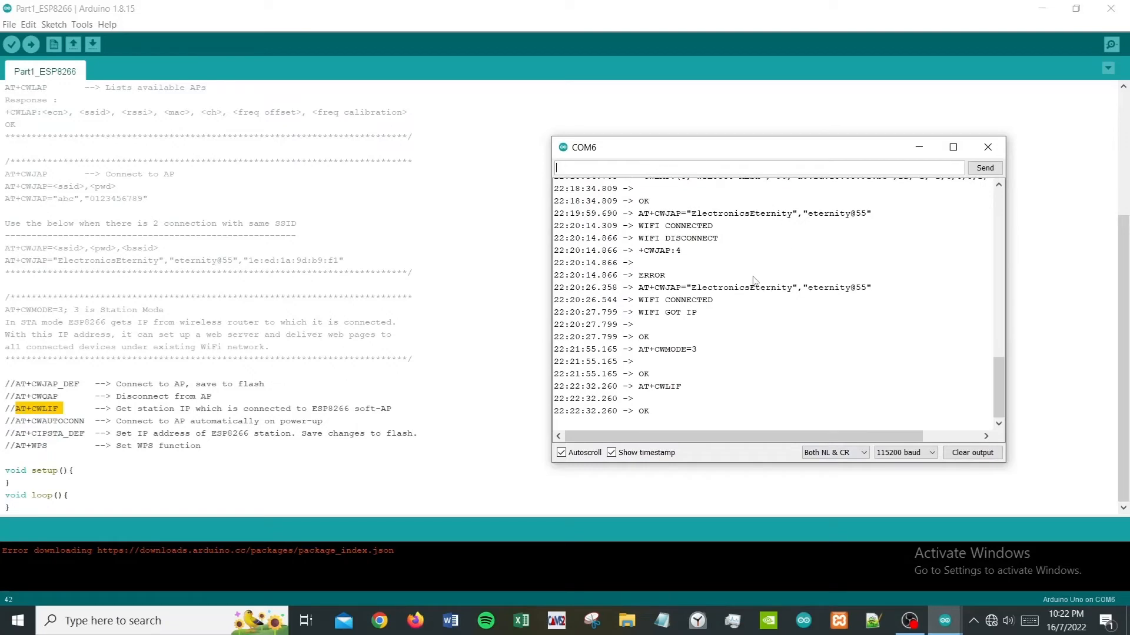
mouse_move(752, 331)
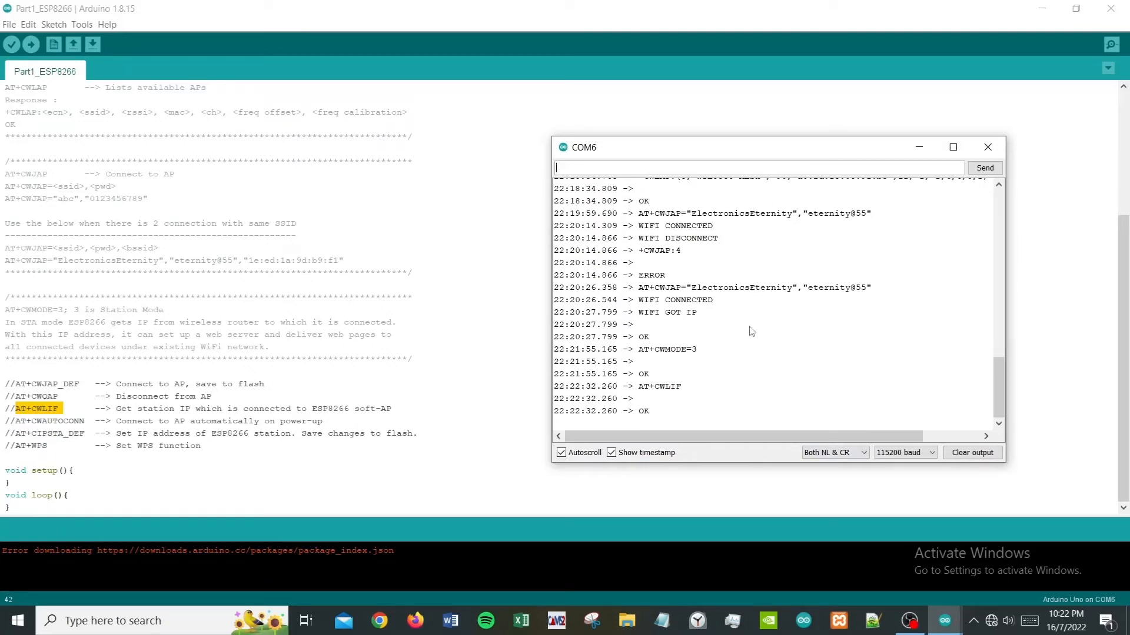
text(AT+CWLIF)
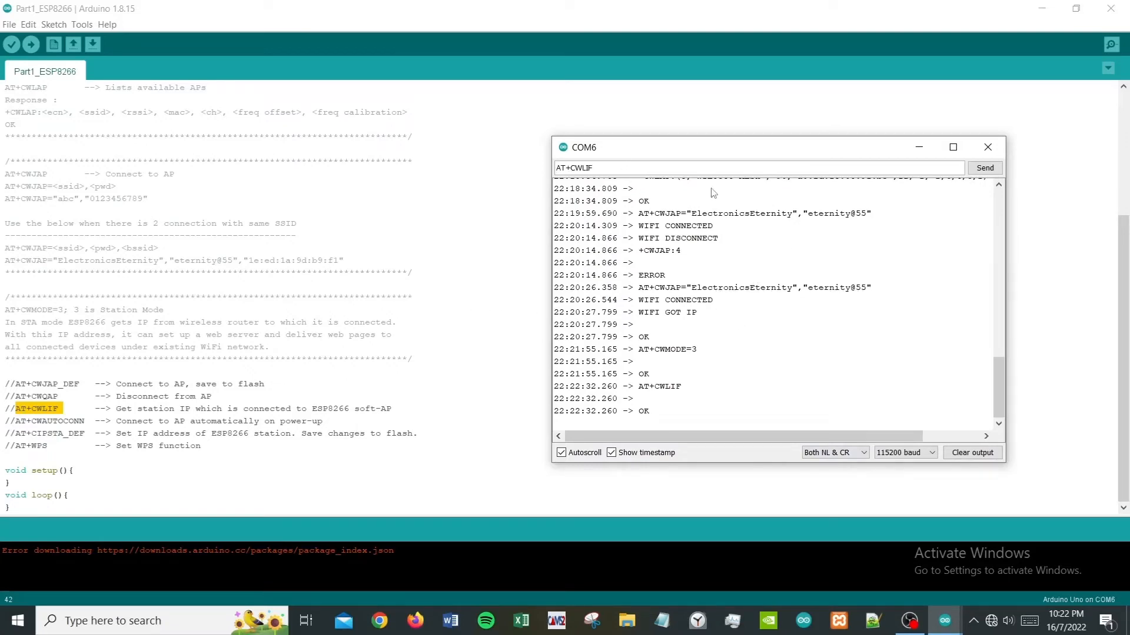
click(983, 168)
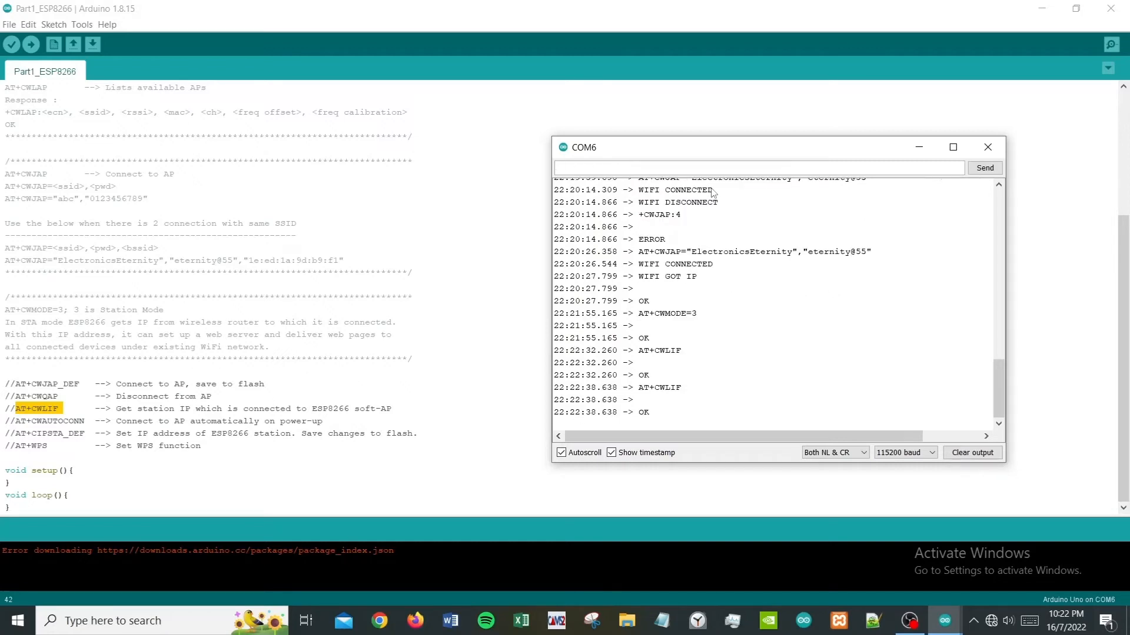
mouse_move(303, 382)
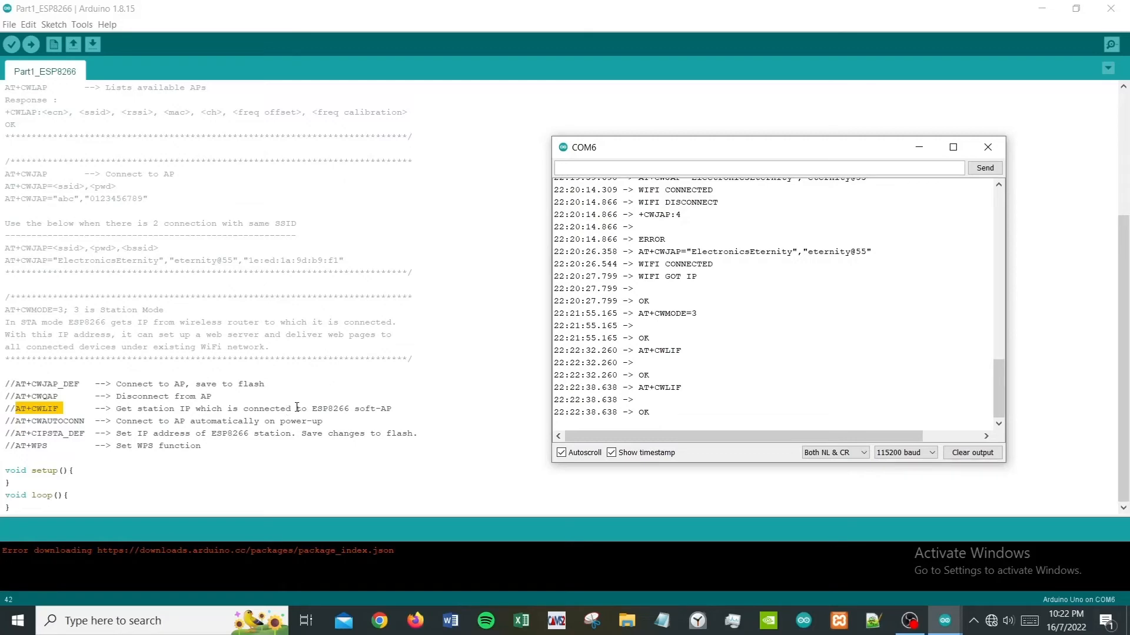
scroll(up, 3)
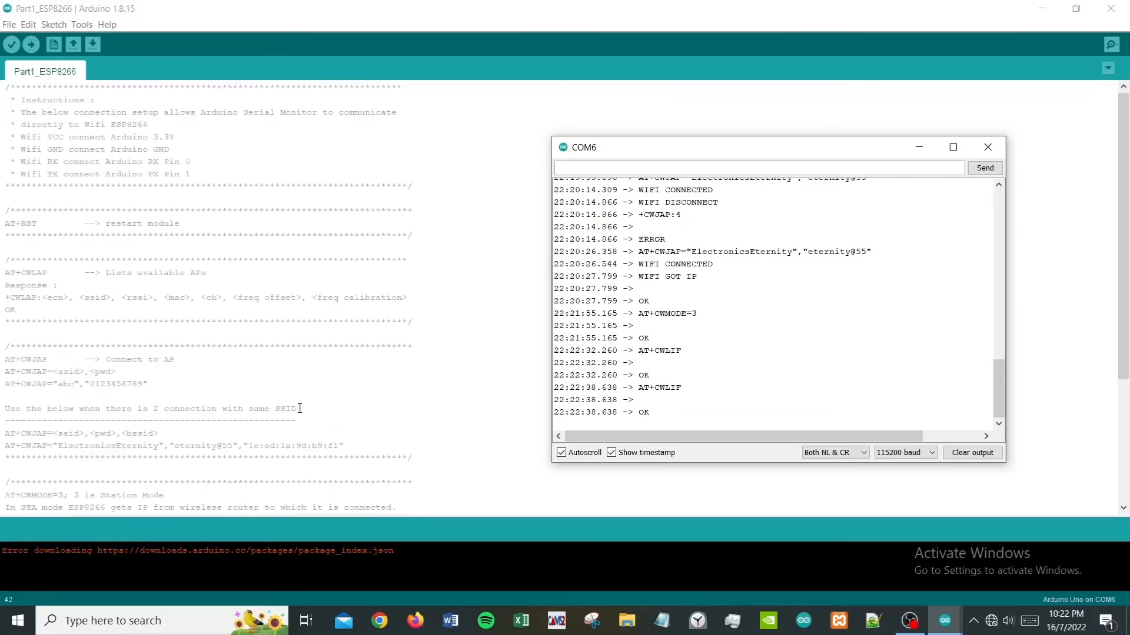
scroll(down, 3)
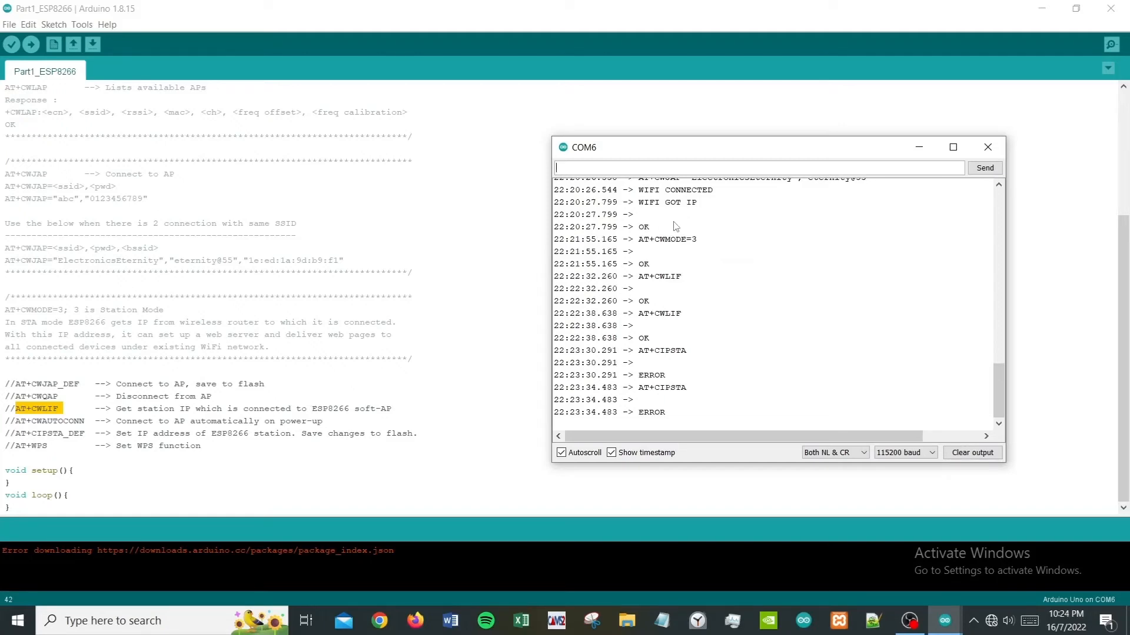
Send AT+CIFSR to list the AP and station IP and MAC addresses.
text(AT+C)
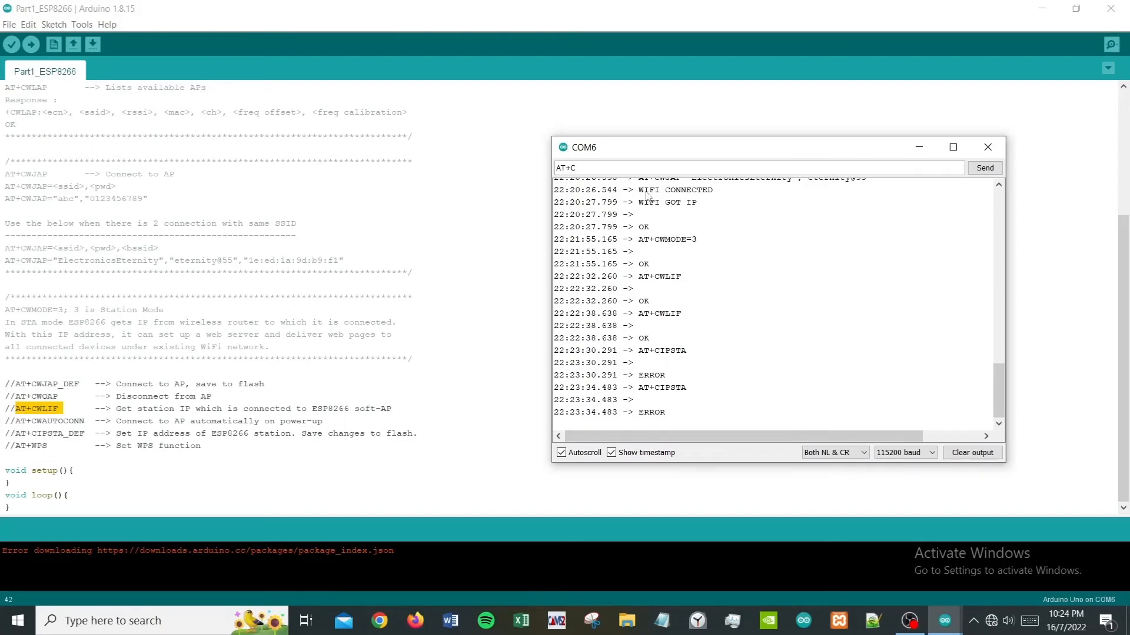
click(984, 168)
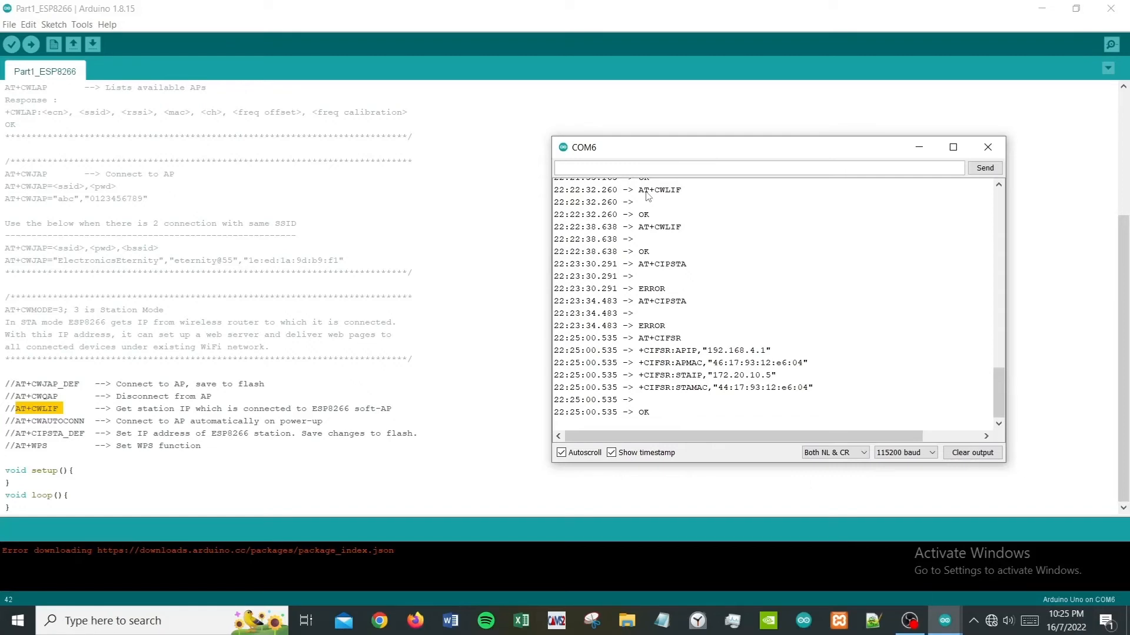
click(756, 167)
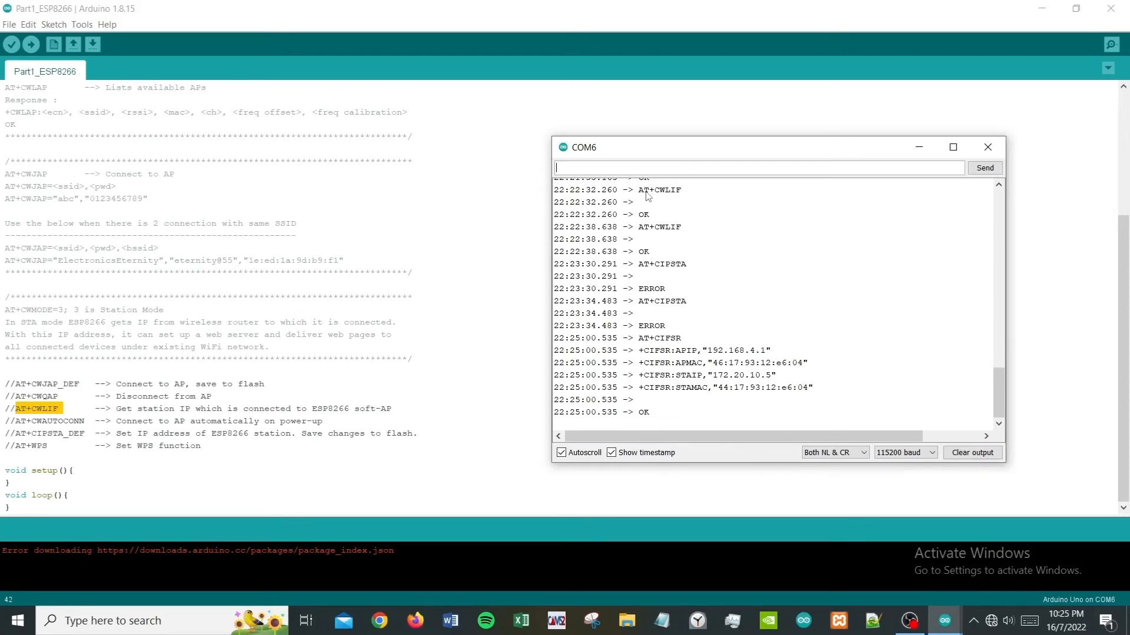
Send AT+RST so the module reboots to ready and reconnects to WiFi.
text(A)
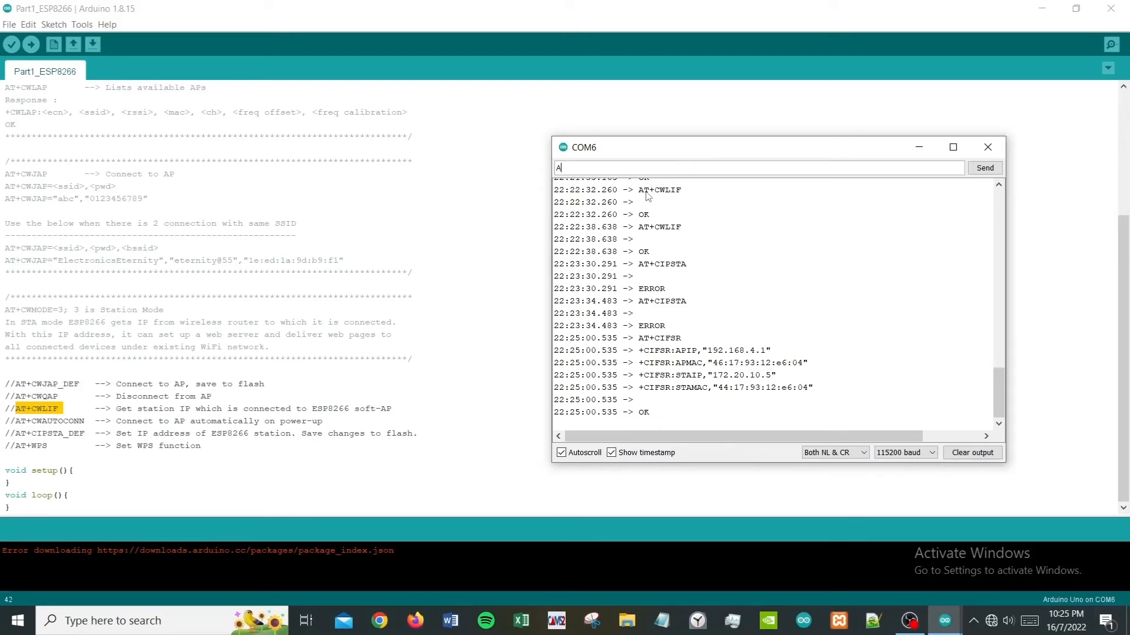
text(AT+RST)
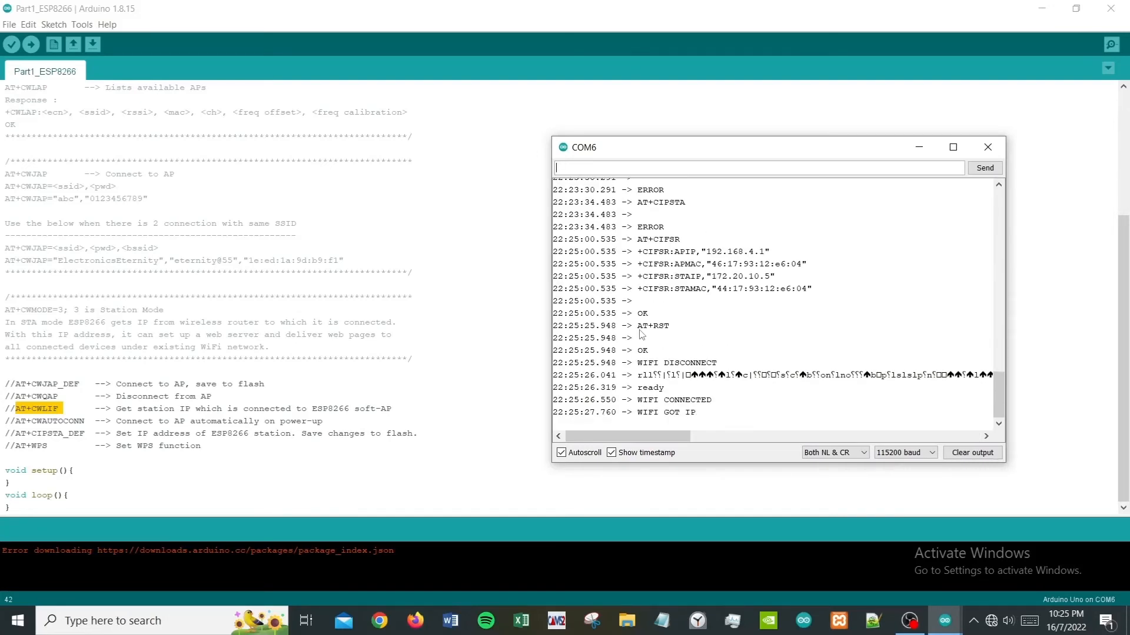
mouse_move(659, 340)
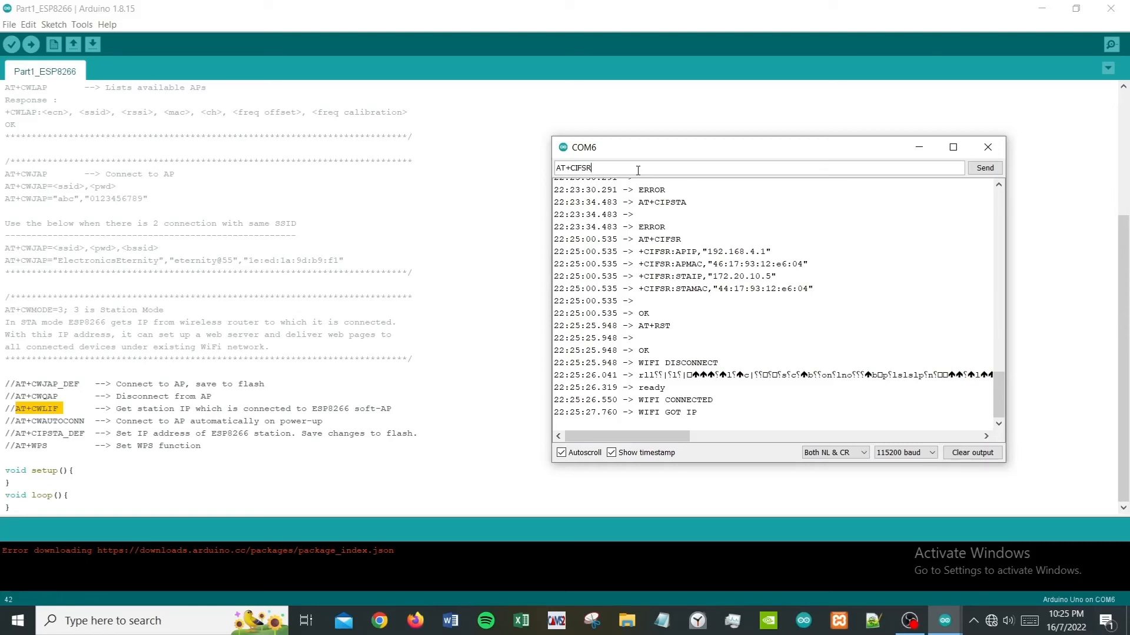
Resend AT+CIFSR and select the returned station IP 172.20.10.5.
click(985, 167)
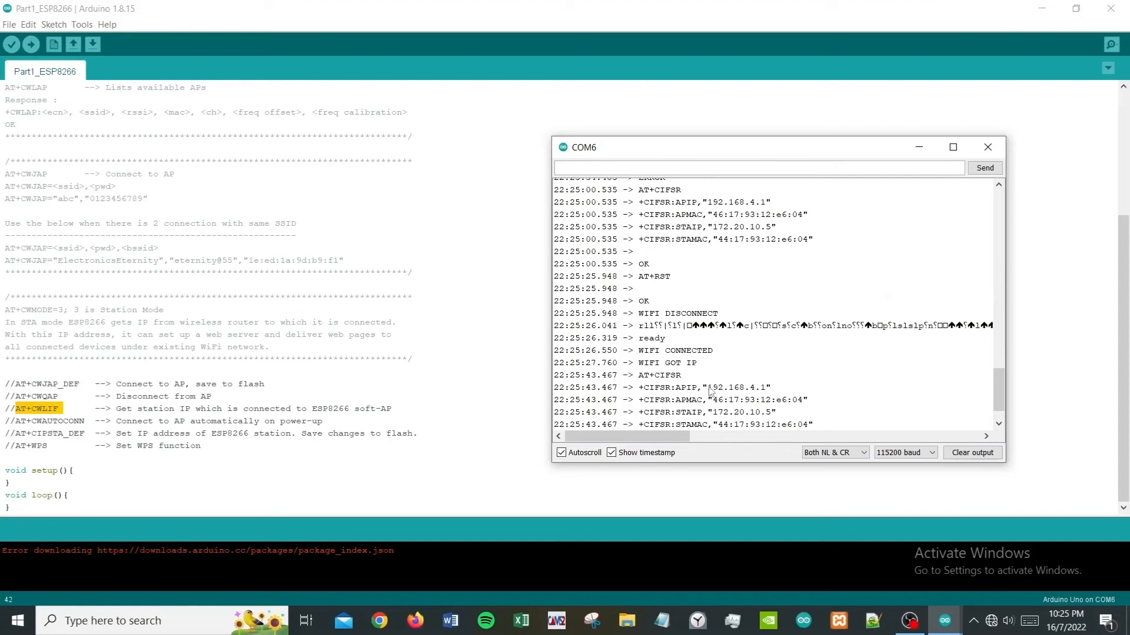
double_click(730, 387)
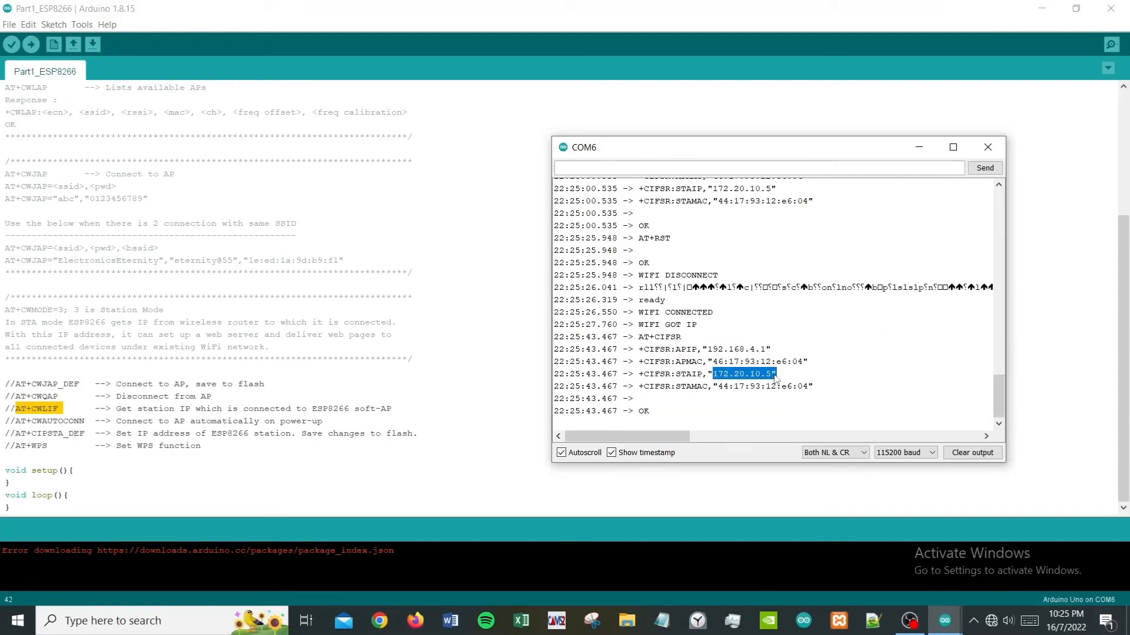
scroll(up, 3)
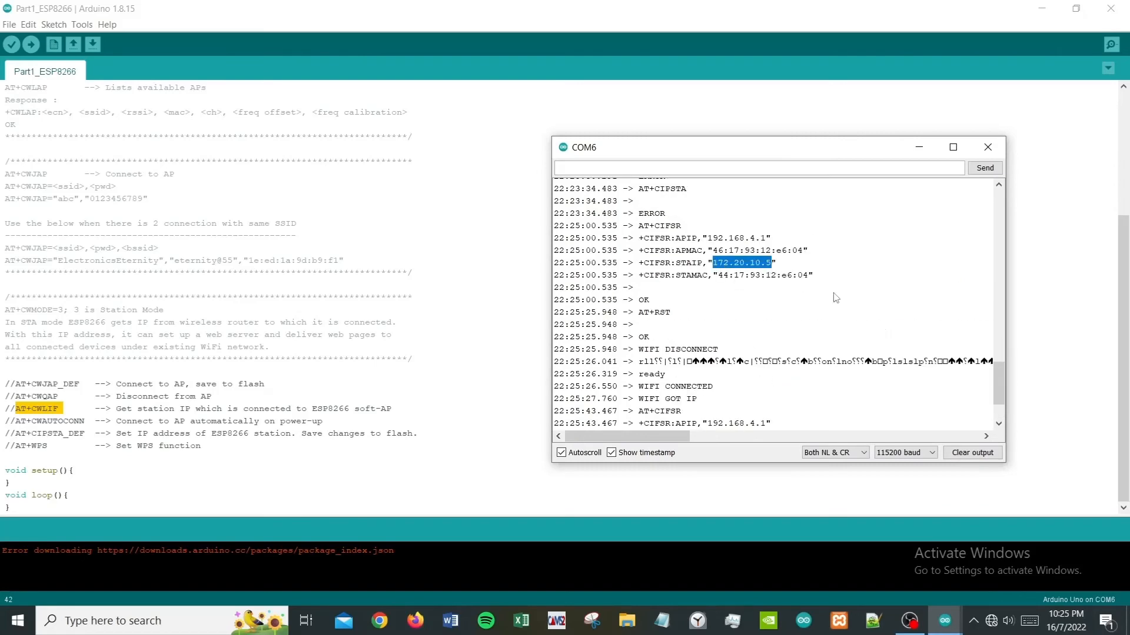
scroll(down, 3)
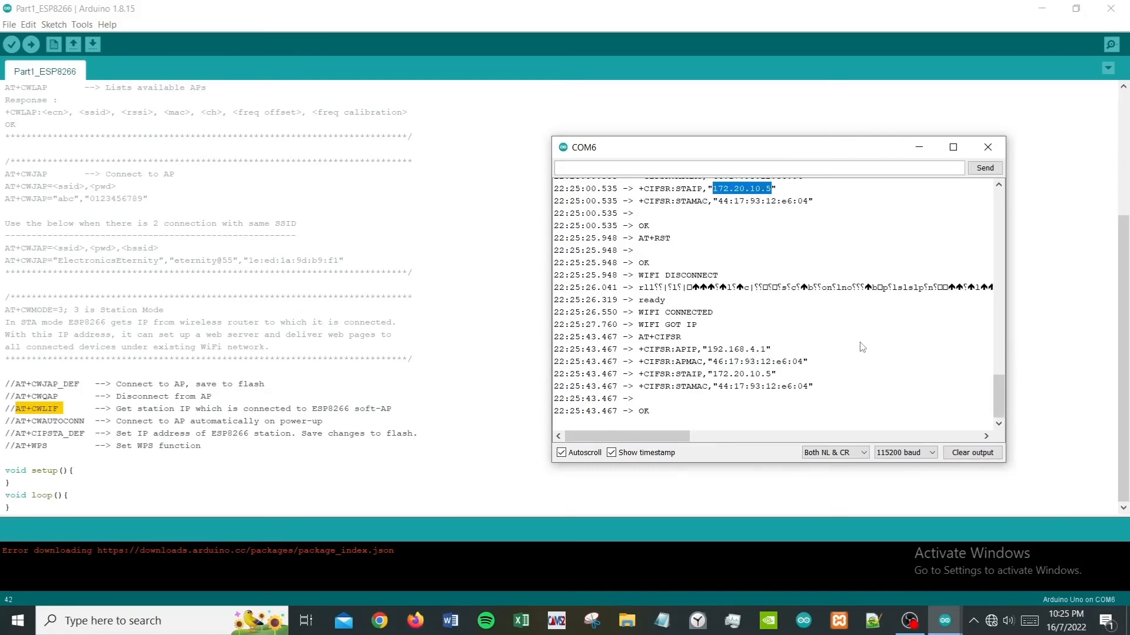
mouse_move(828, 345)
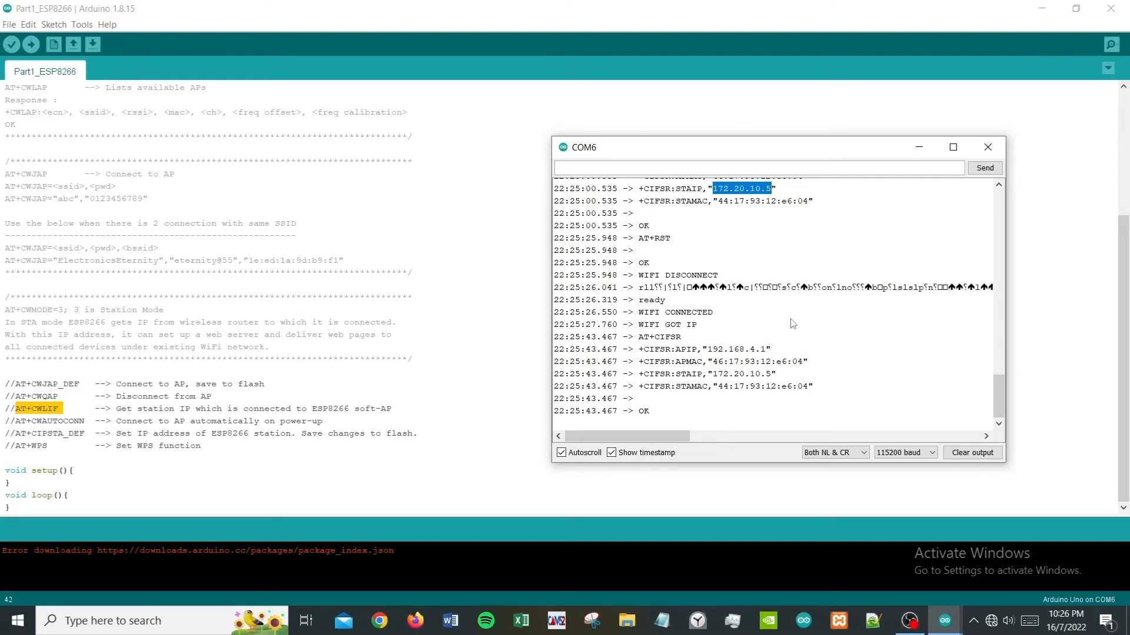
Send AT+CWQAP to the ESP8266, receiving WIFI DISCONNECT and OK.
text(AT)
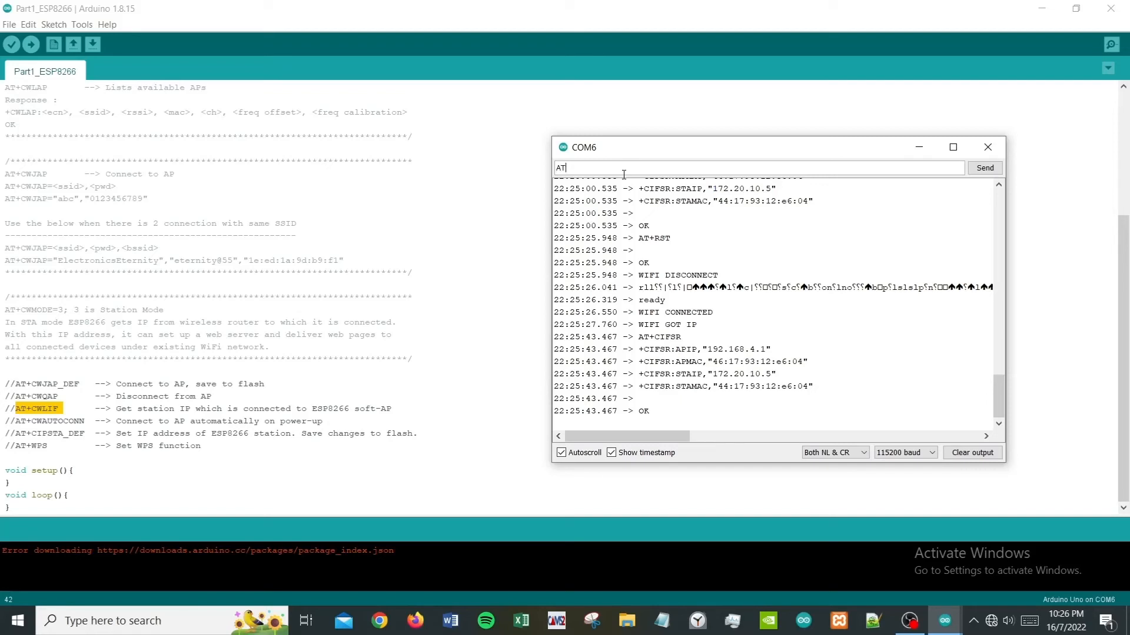
text(+CWQA)
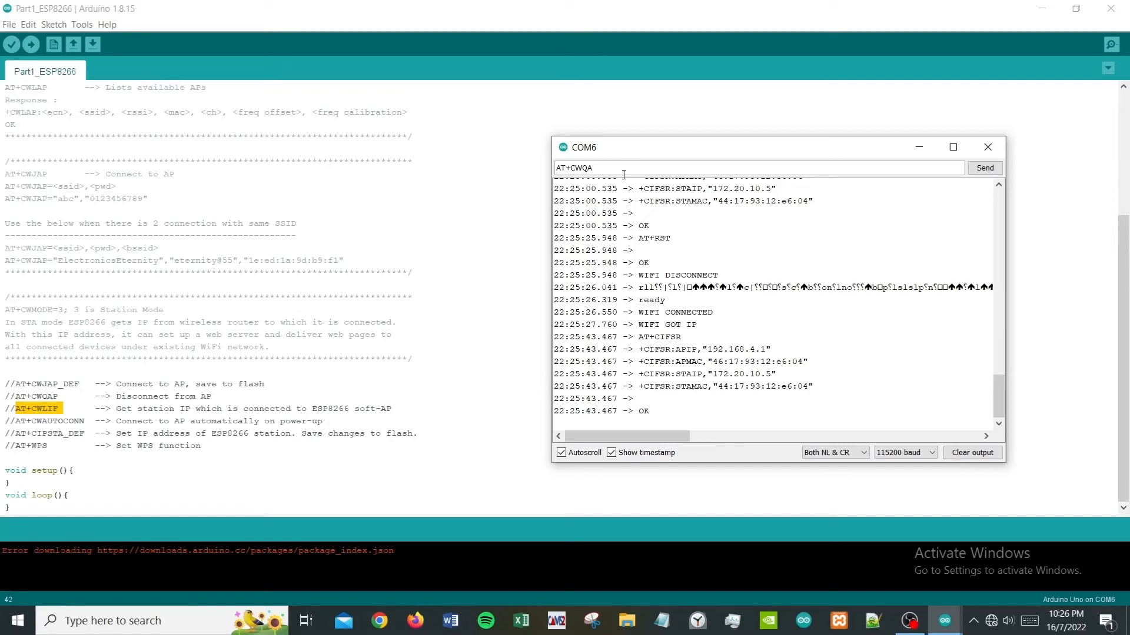
text(P)
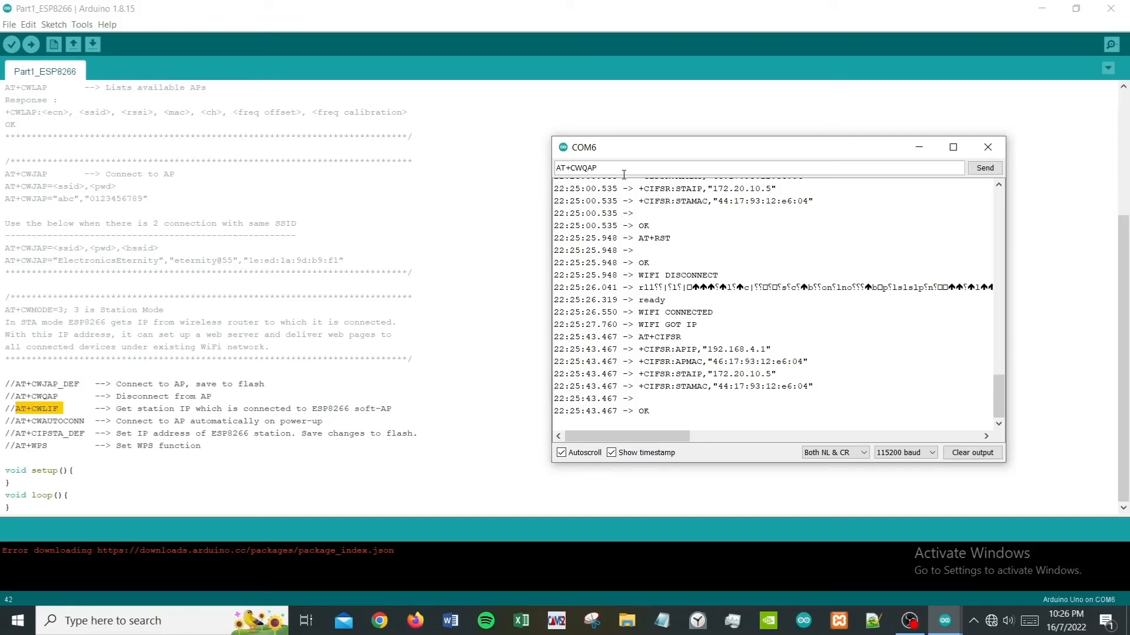
click(984, 167)
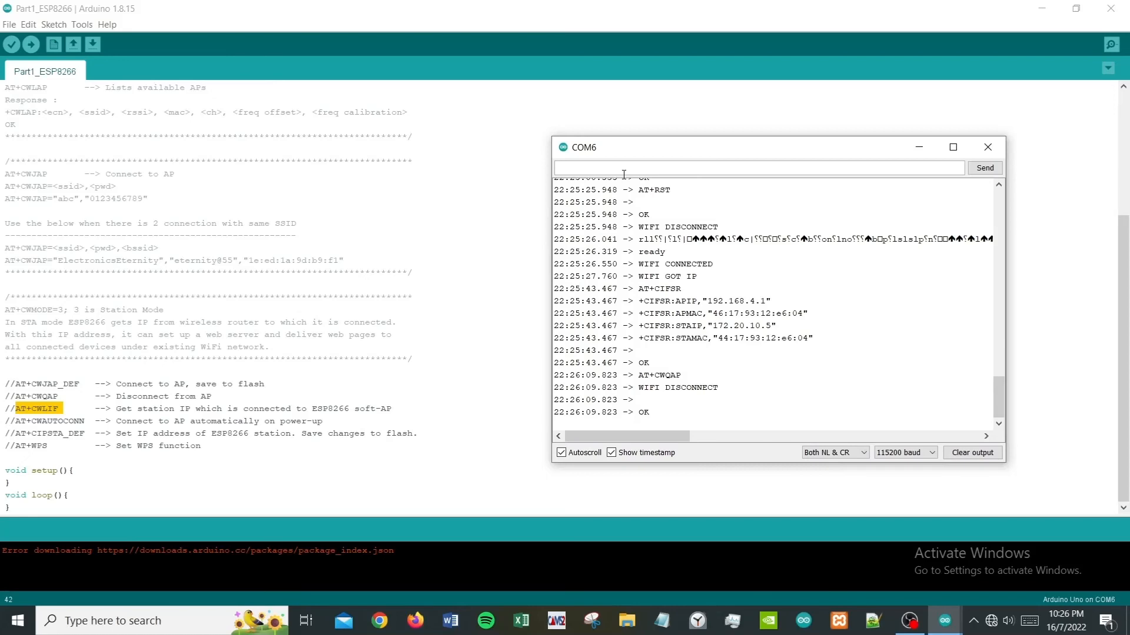
click(720, 168)
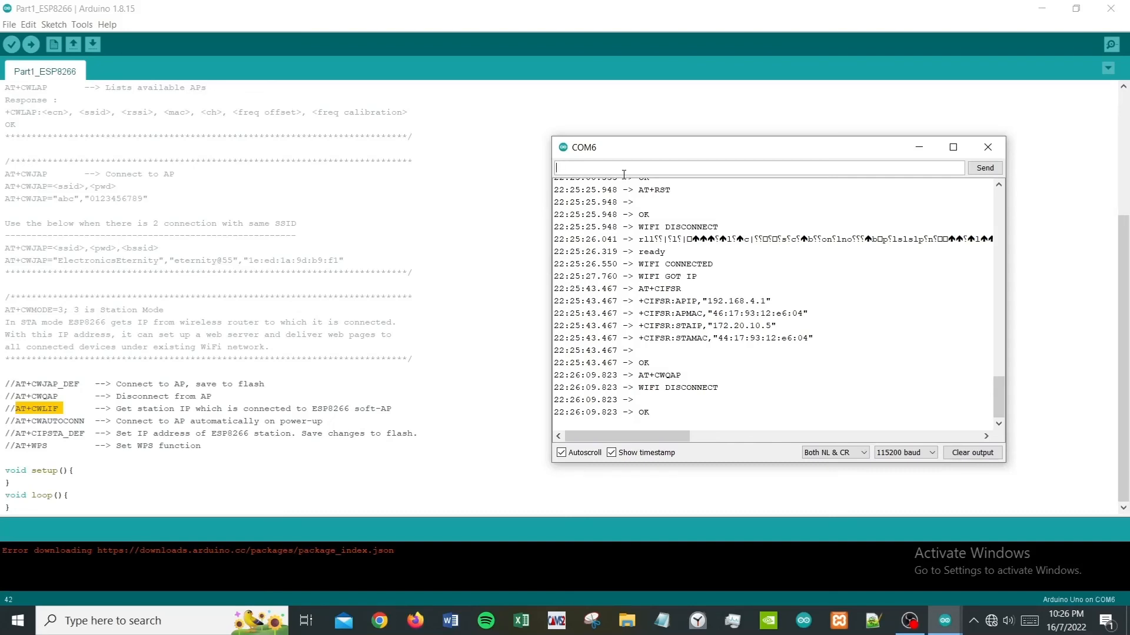